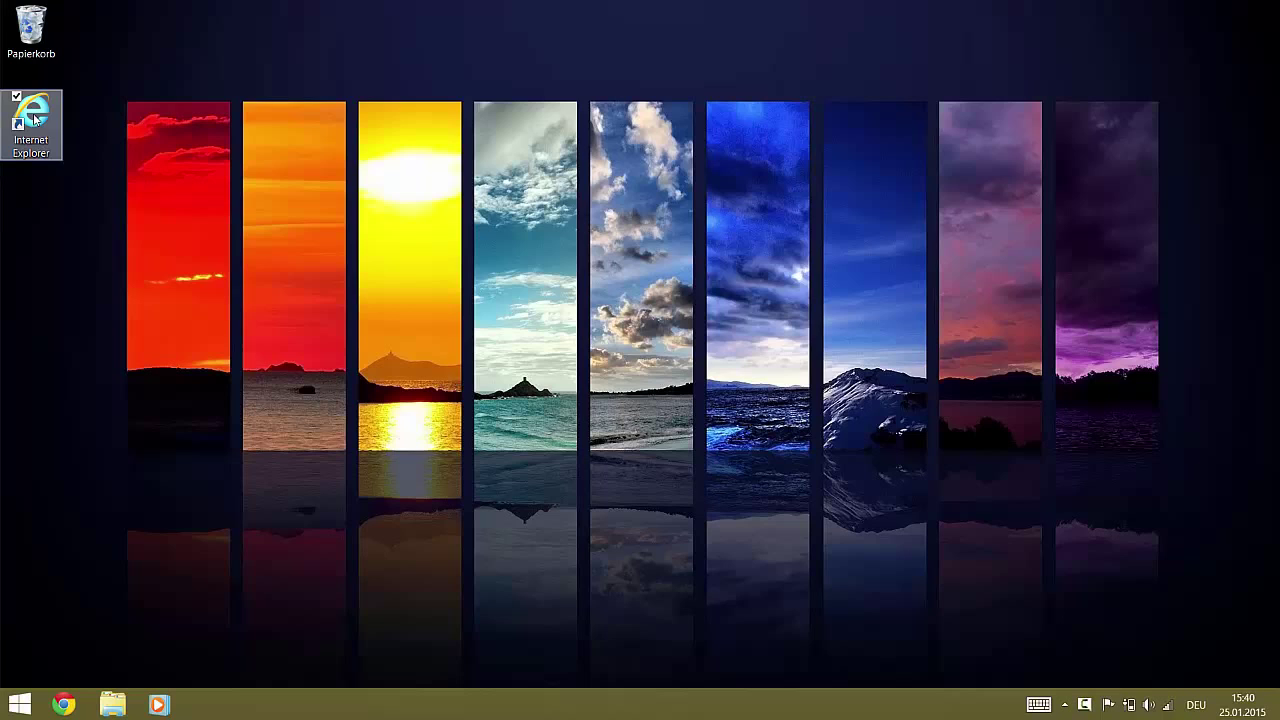
- Launch Internet Explorer and load the FlickRocket DRM extension page from the favourites bar
double_click(32, 110)
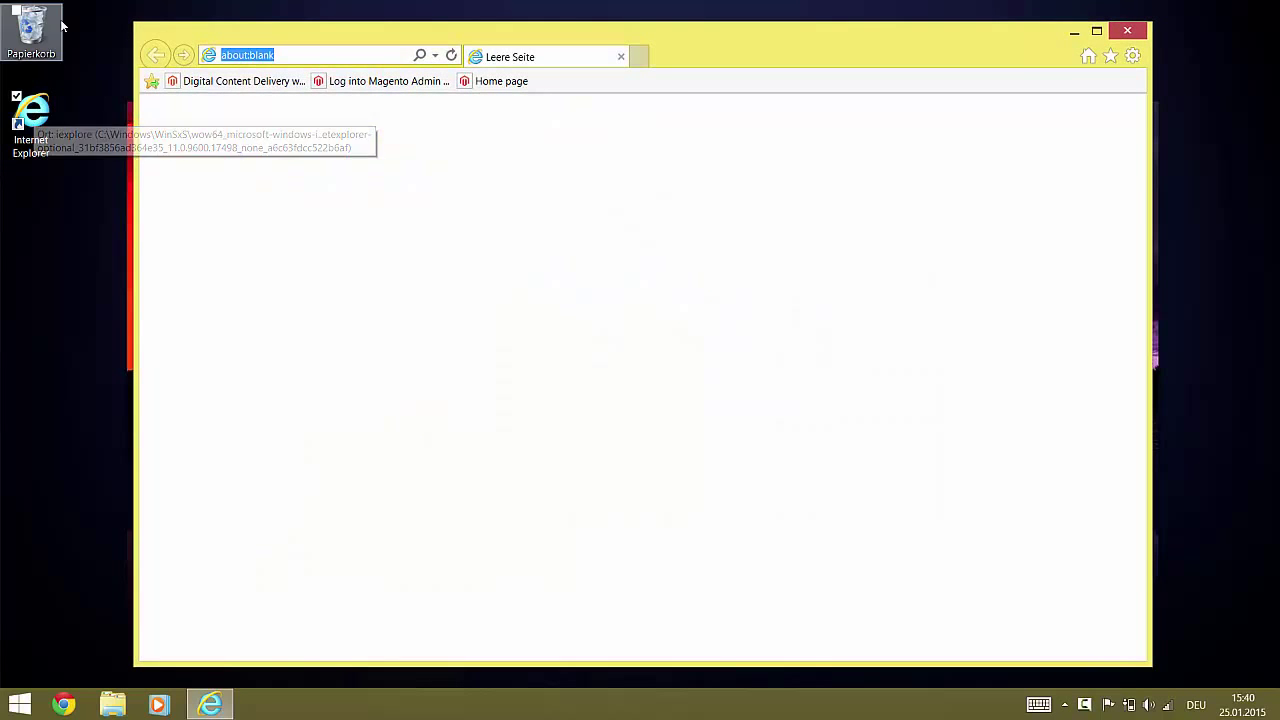
click(236, 80)
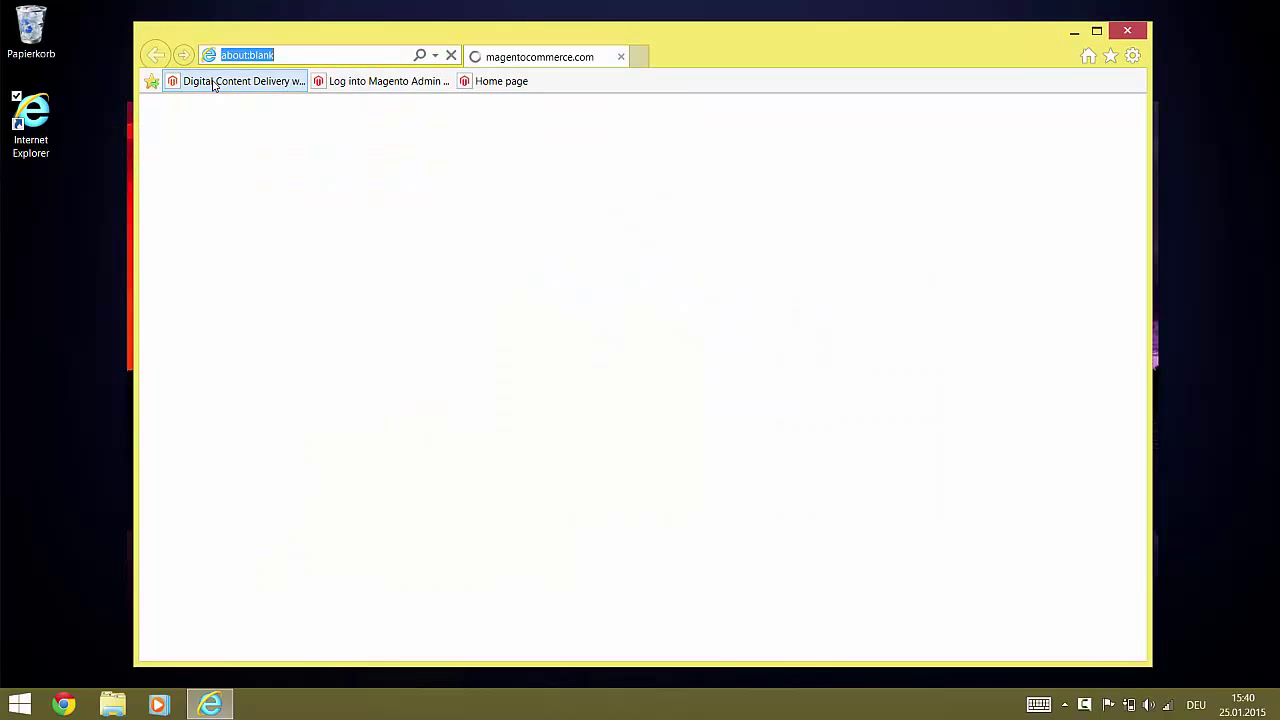
click(244, 80)
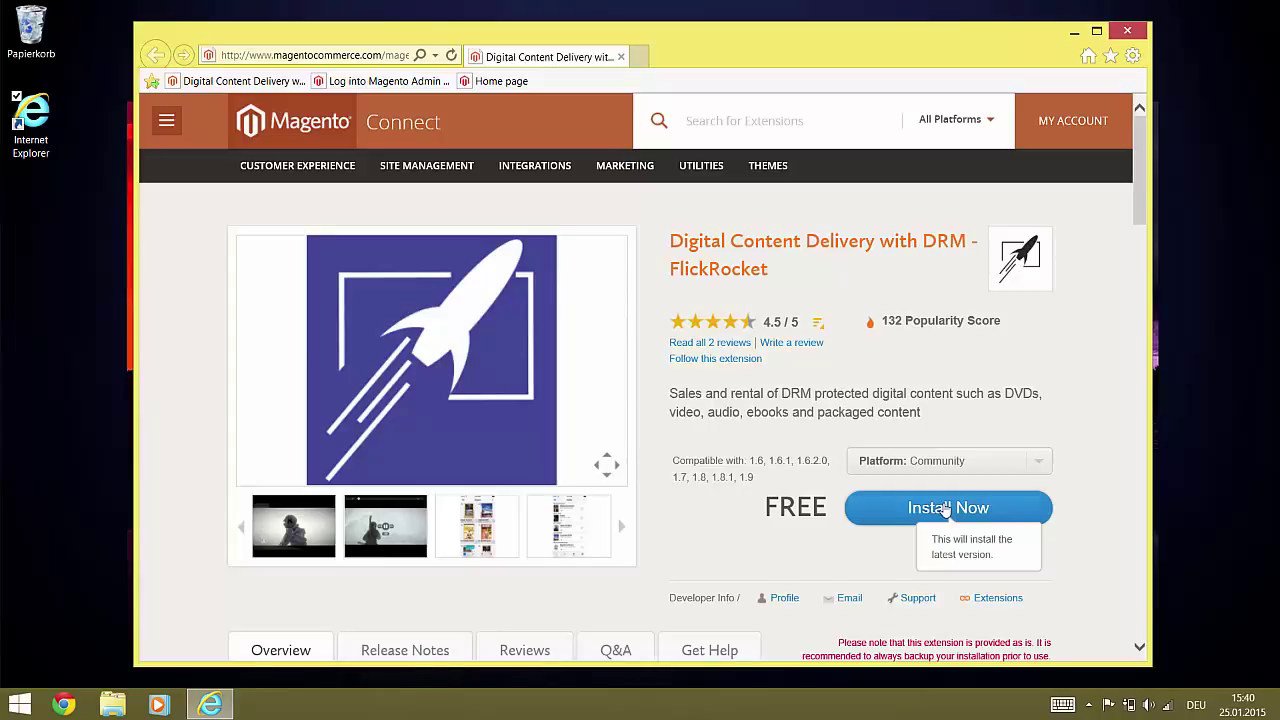
- Agree to the license, generate the Magento Connect 2.0 key and select it for copying
click(948, 508)
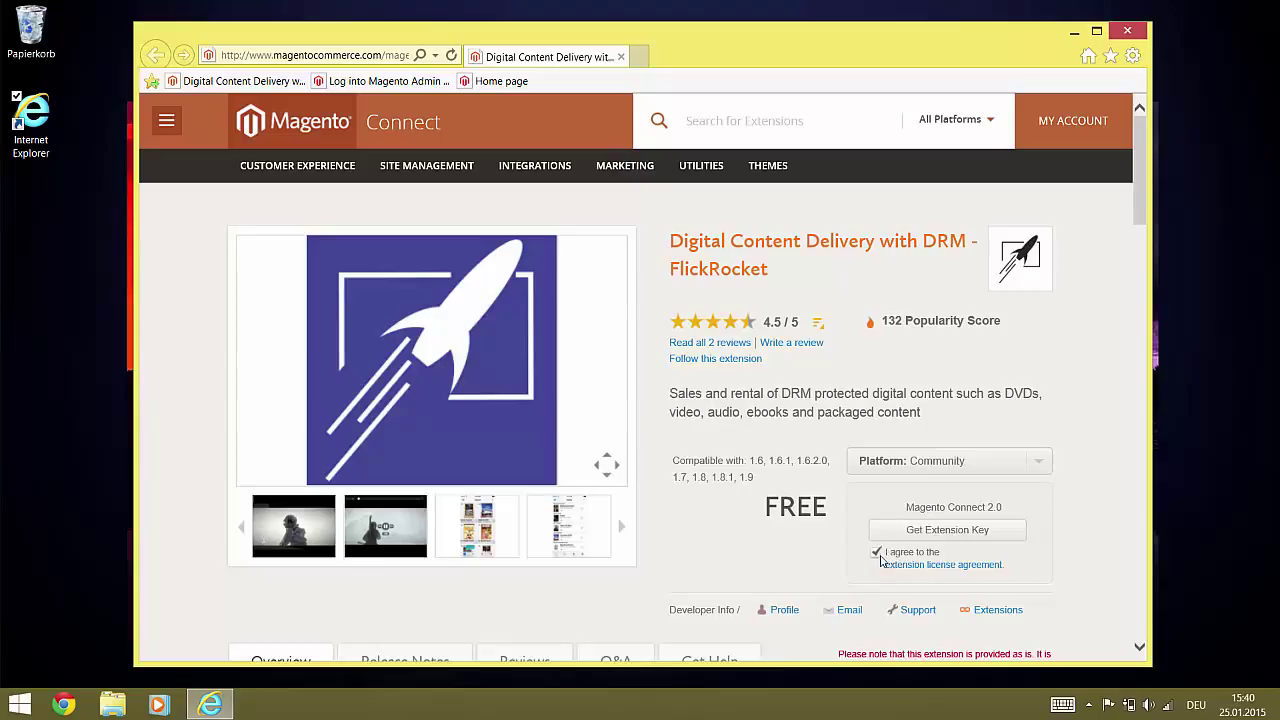
click(946, 530)
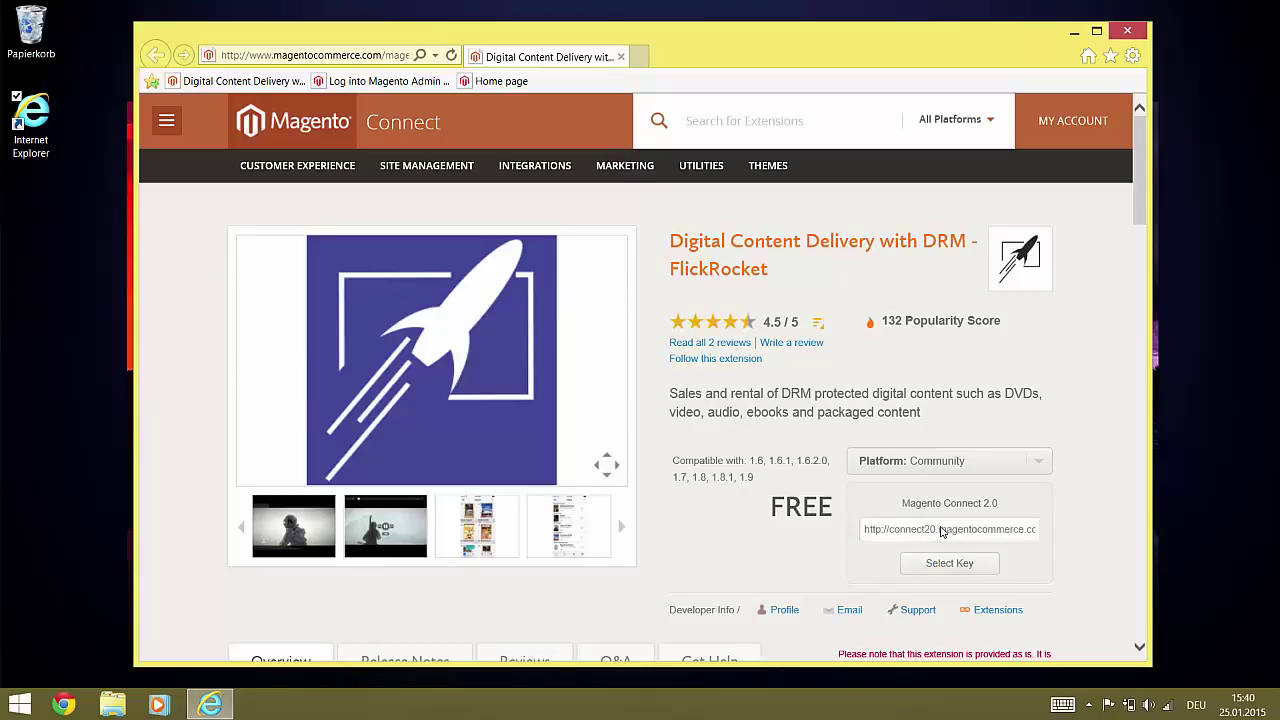
click(940, 528)
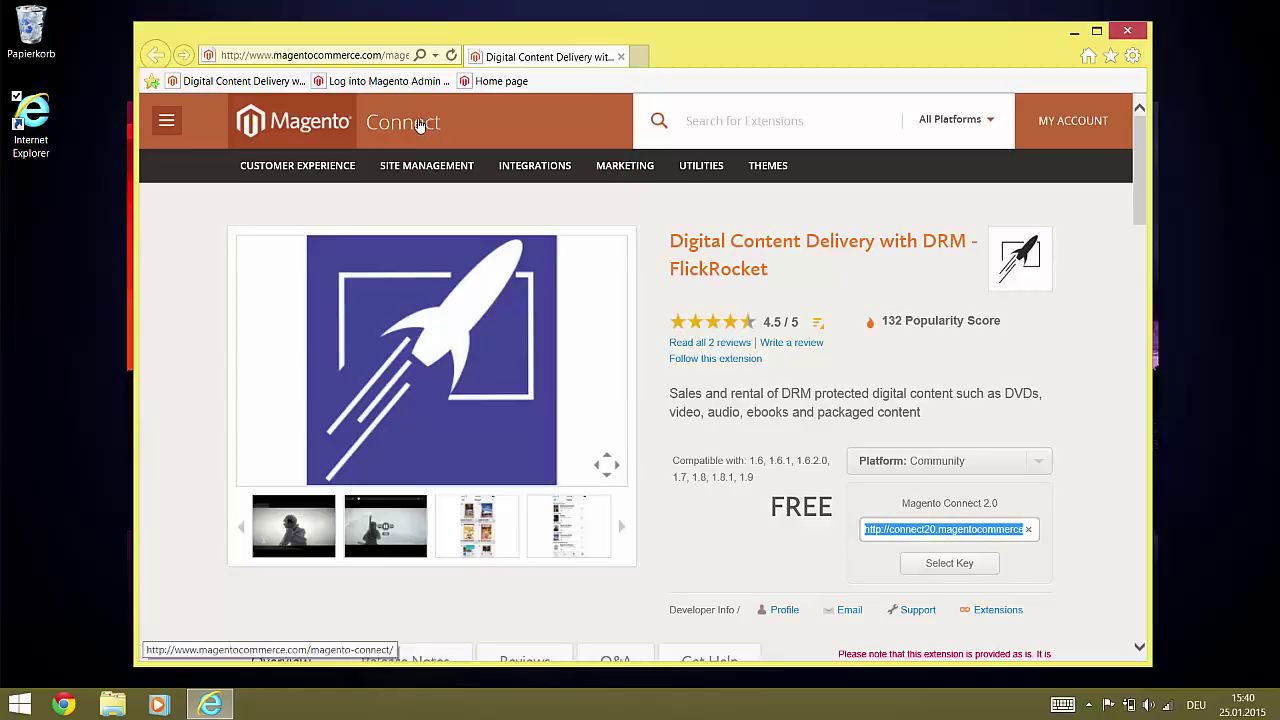
click(388, 80)
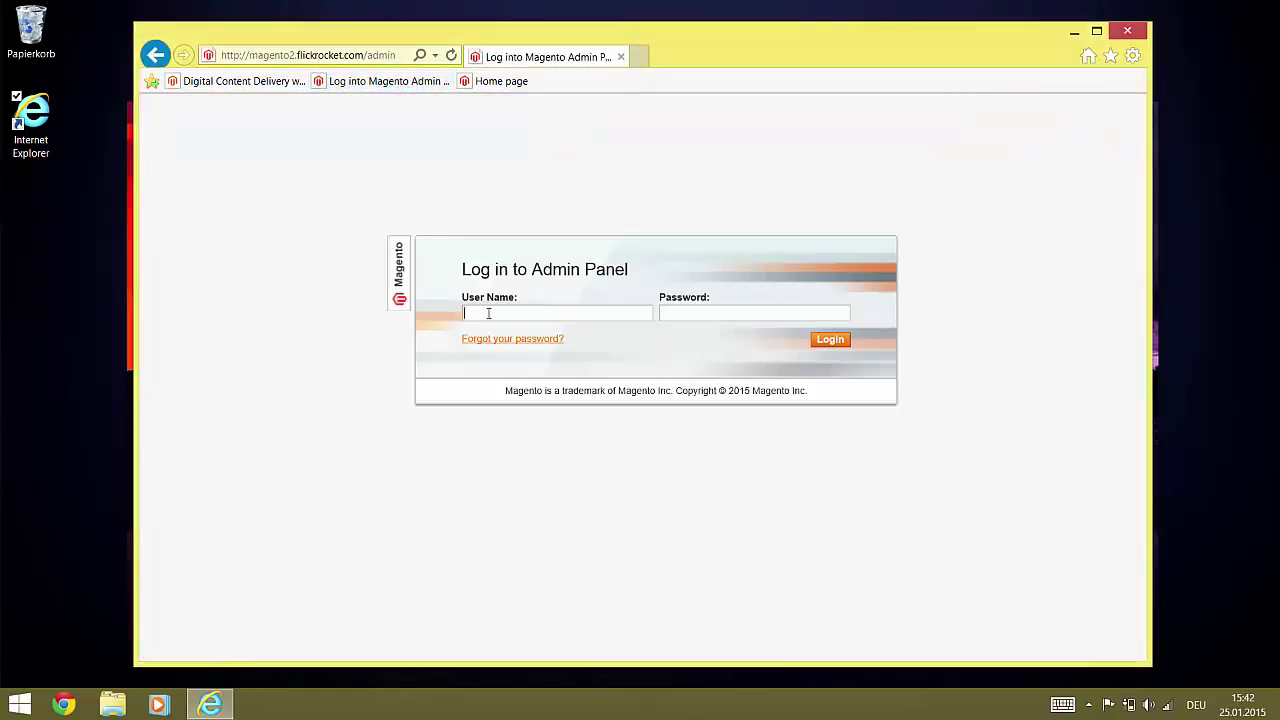
- Log in as 'demo' with the password and dismiss the Incoming Message popup
text(demo)
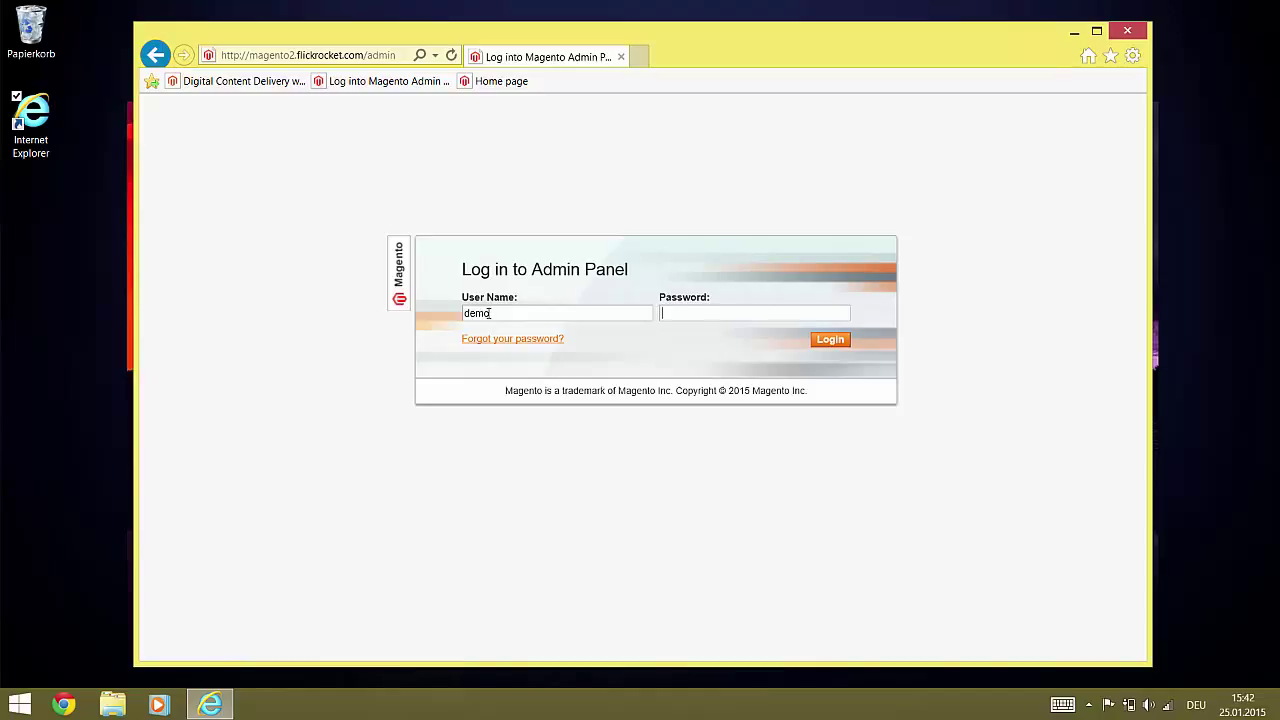
text(password)
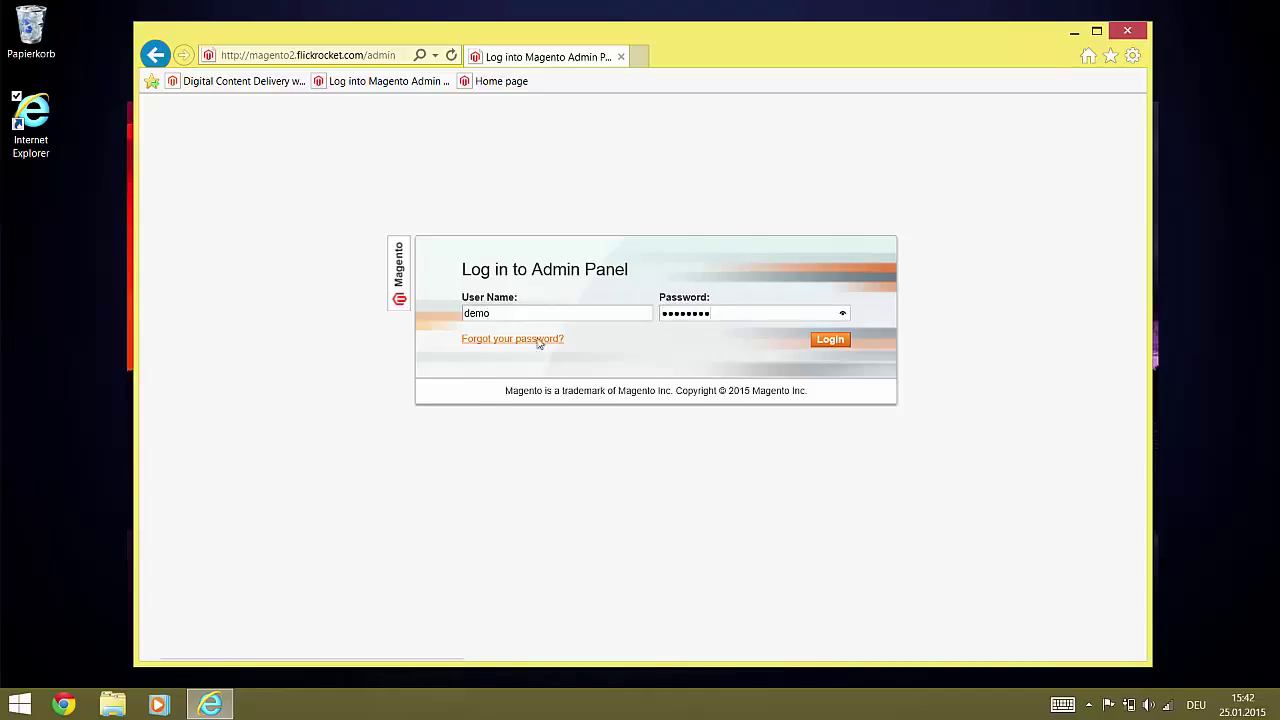
click(830, 340)
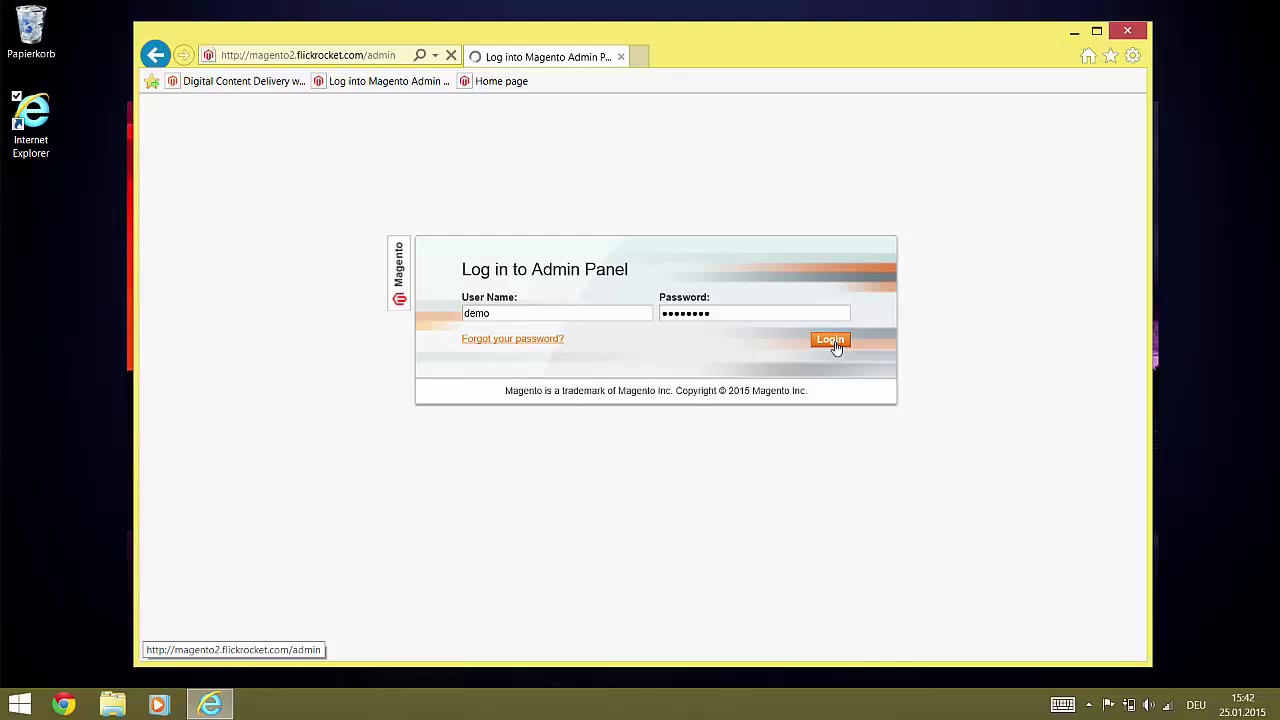
click(830, 340)
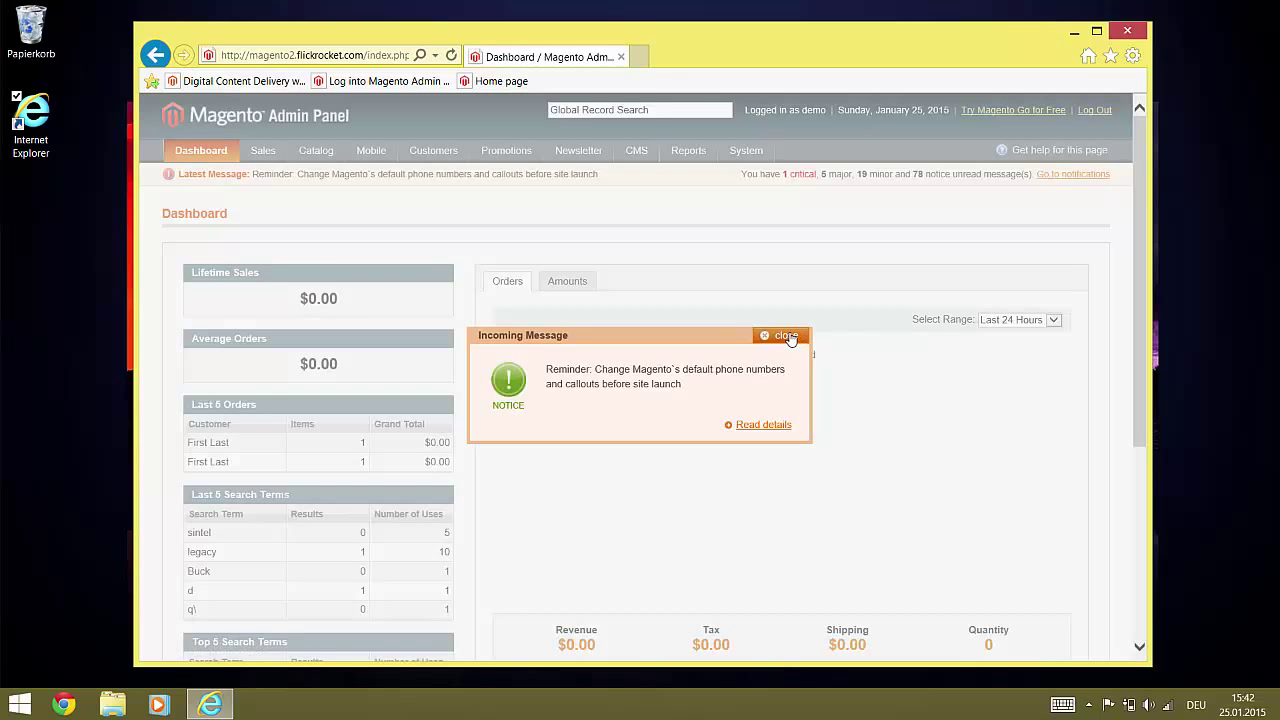
click(784, 336)
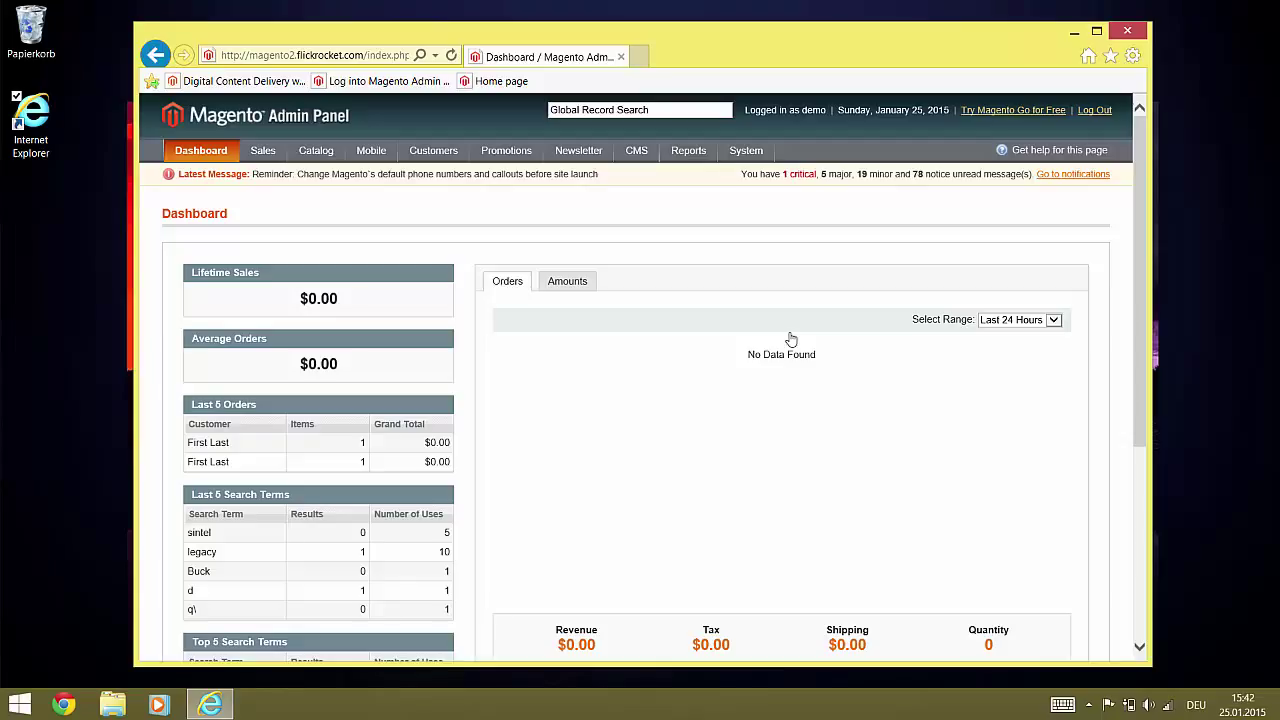
mouse_move(796, 260)
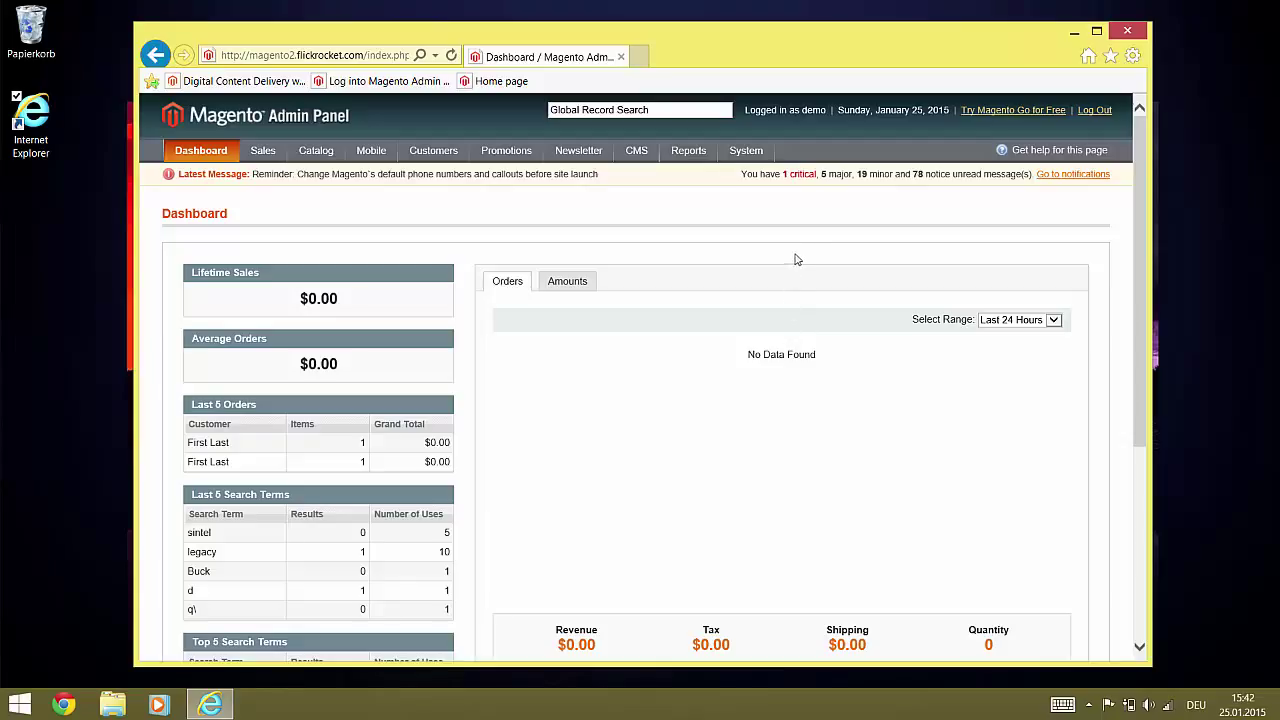
- Reach Magento Connect Manager via System and log in as 'demo'
click(746, 150)
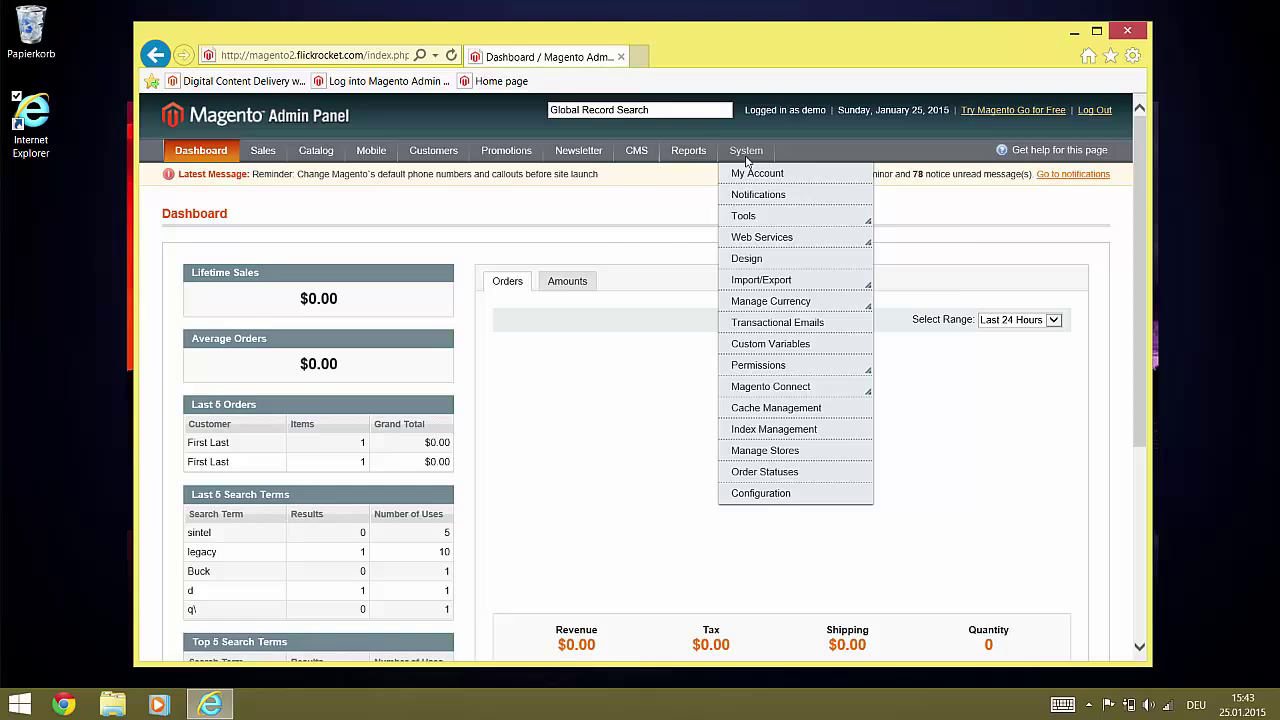
mouse_move(770, 388)
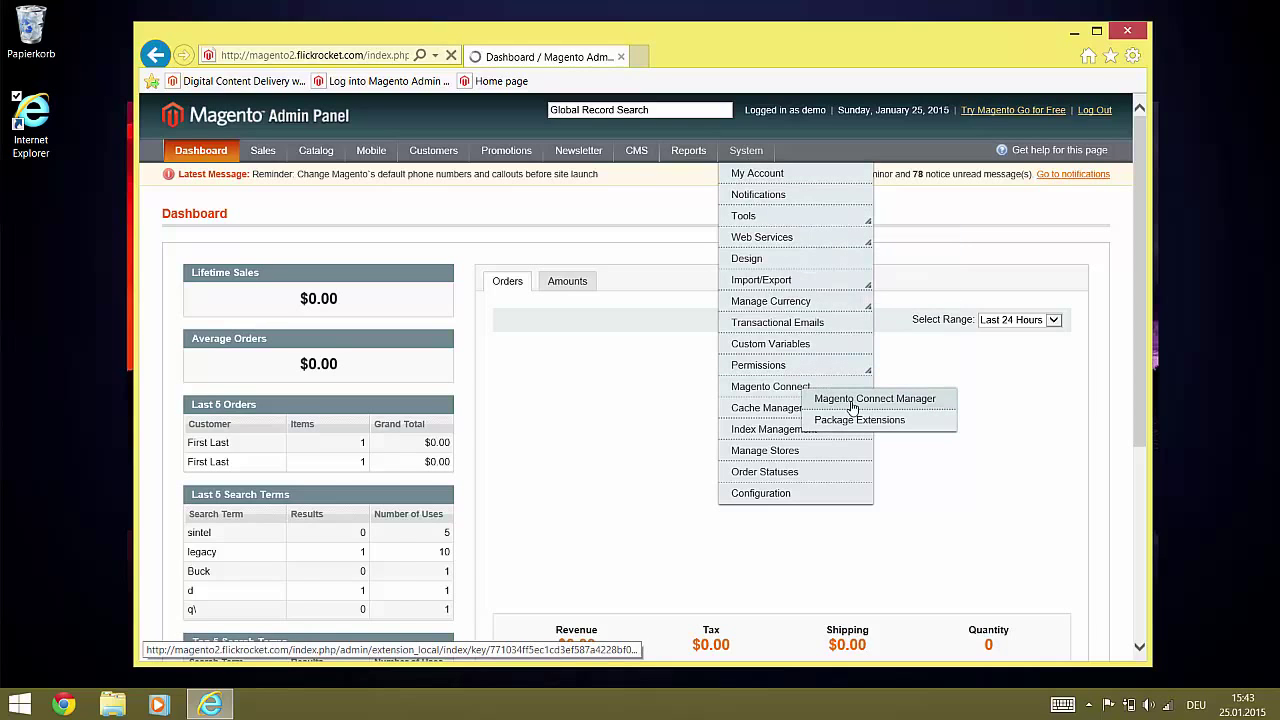
click(876, 398)
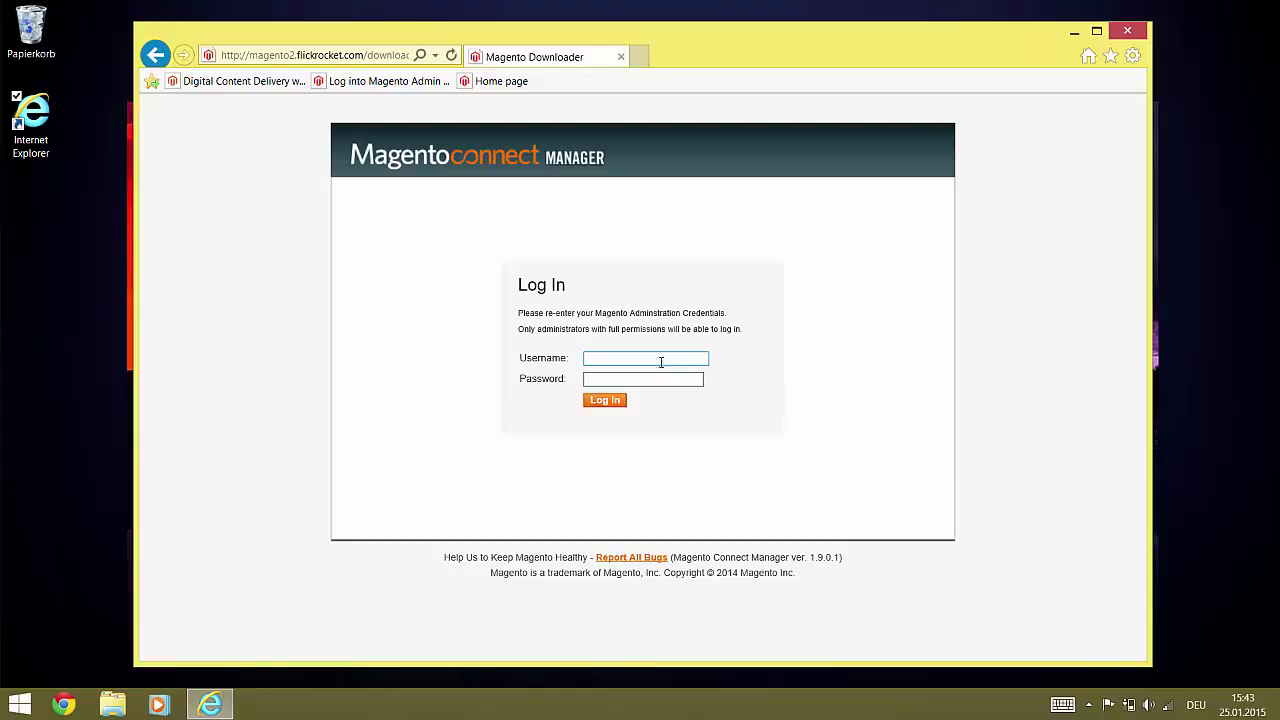
text(demo)
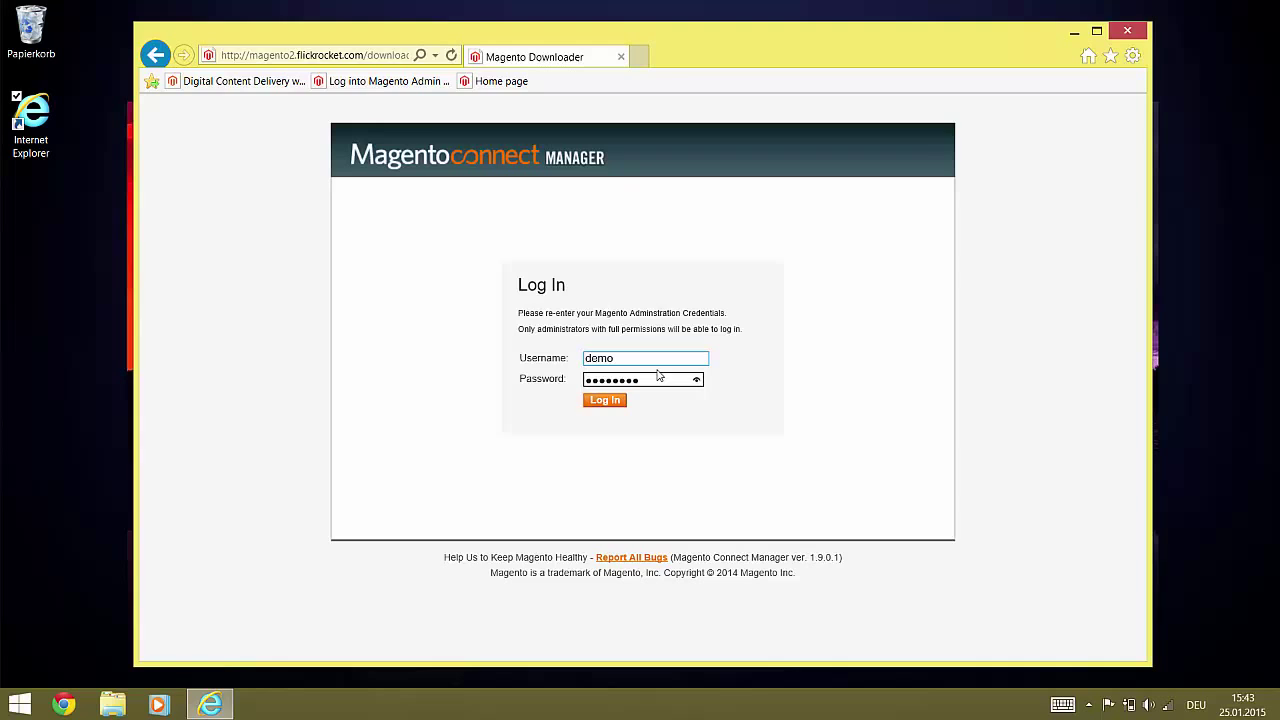
click(604, 400)
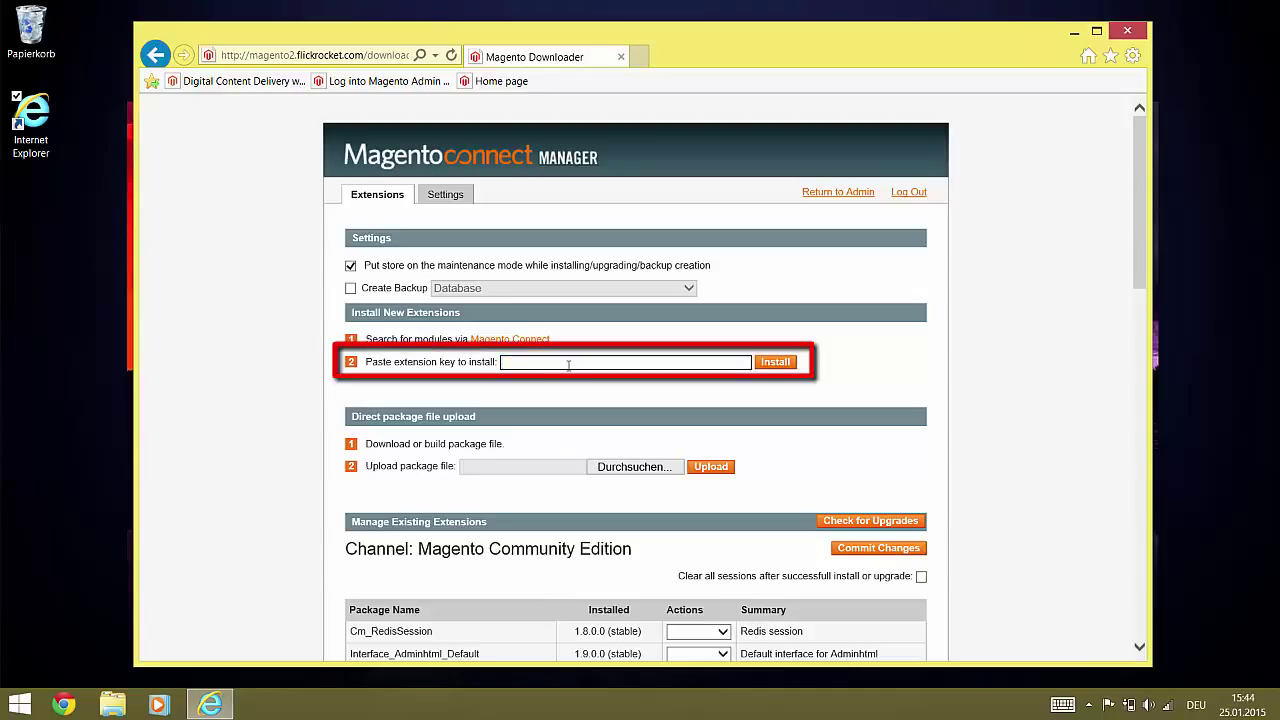
- Paste the FlickRocket key, install and proceed, then refresh to see version 1.1.9 reported installed
click(776, 360)
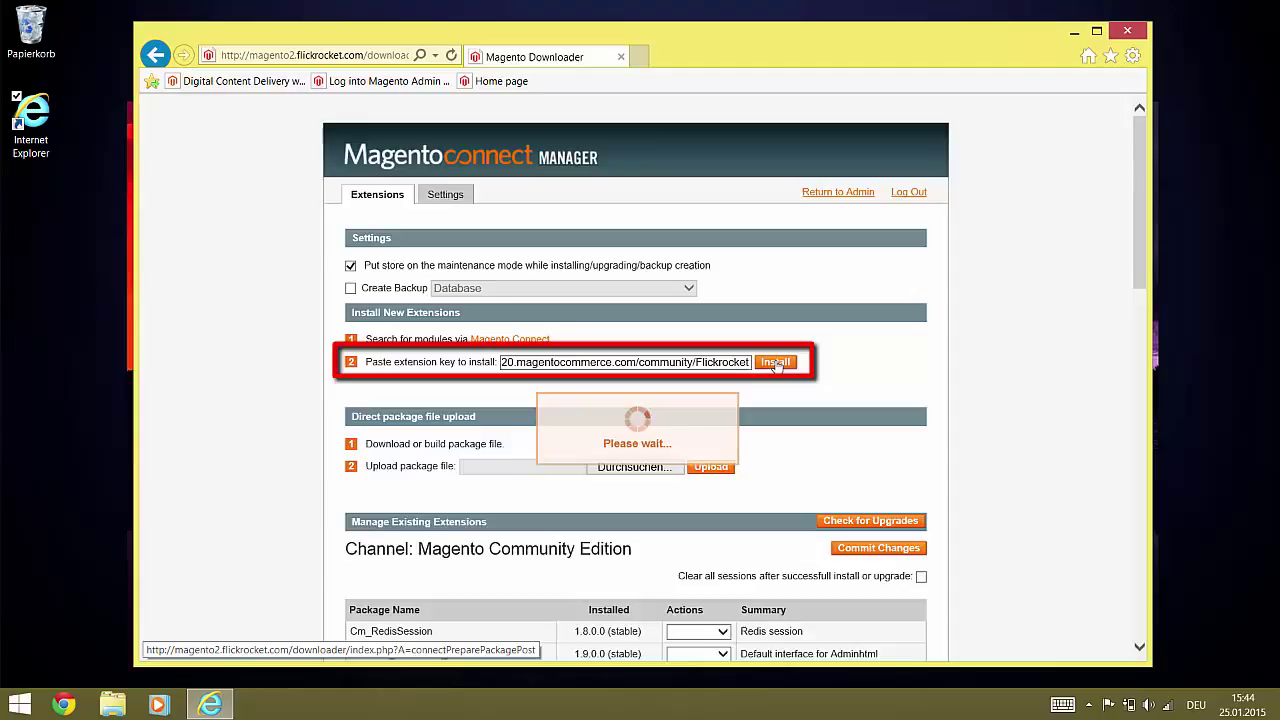
click(776, 362)
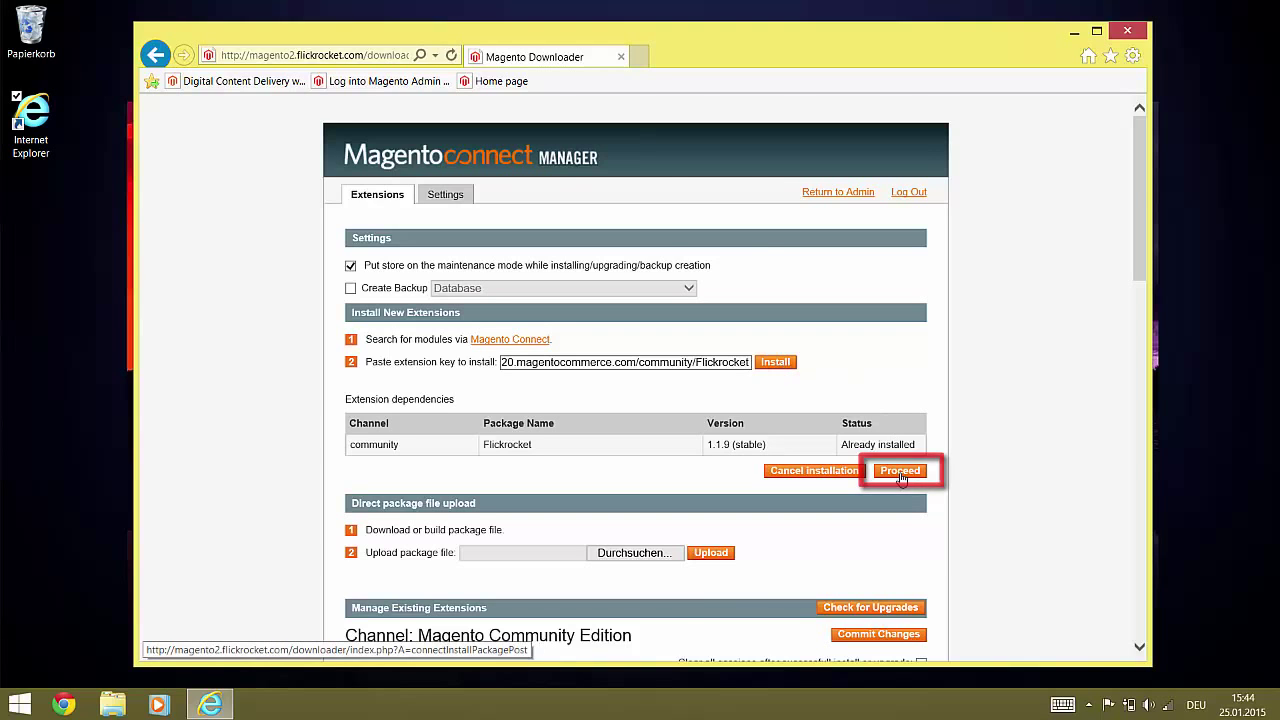
click(898, 470)
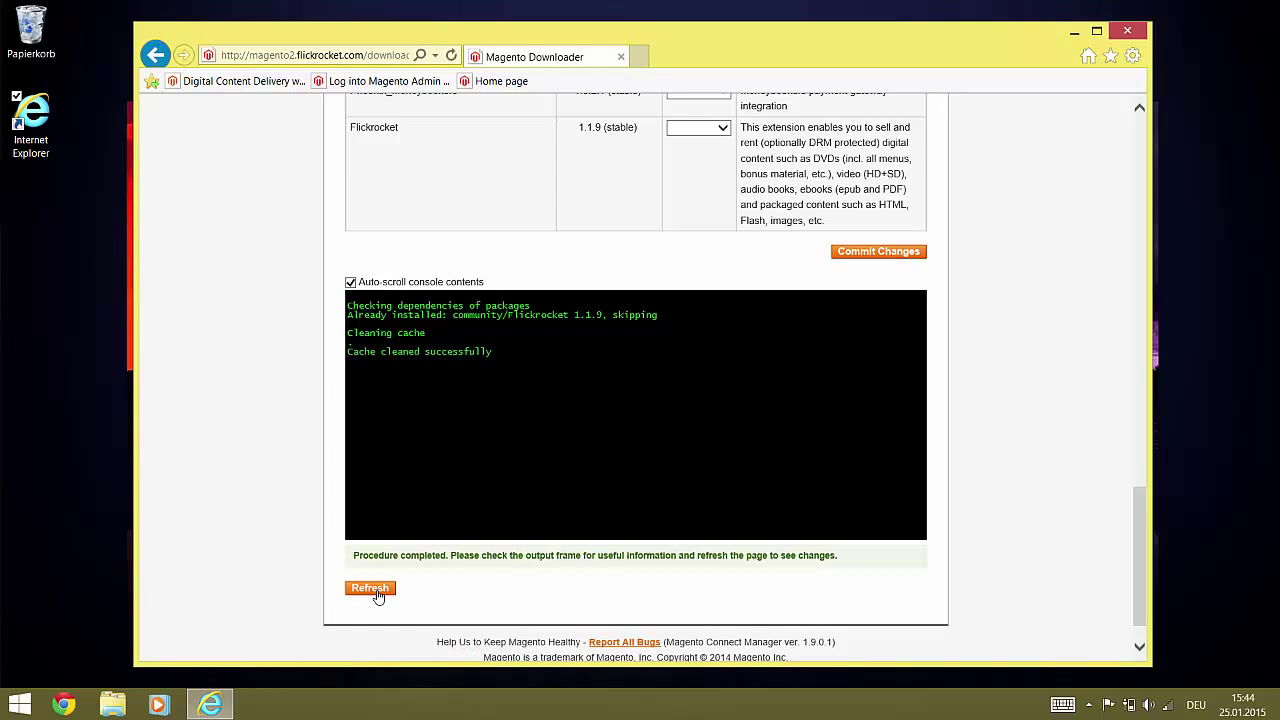
click(370, 588)
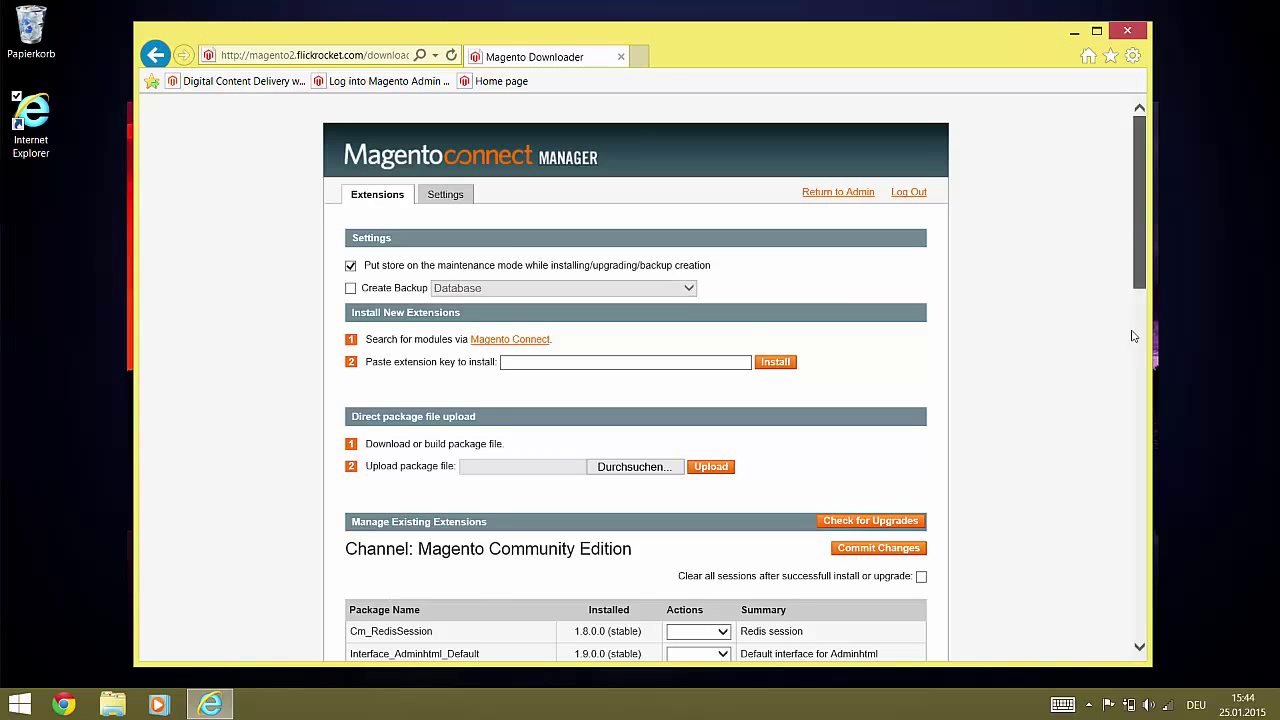
scroll(down, 3)
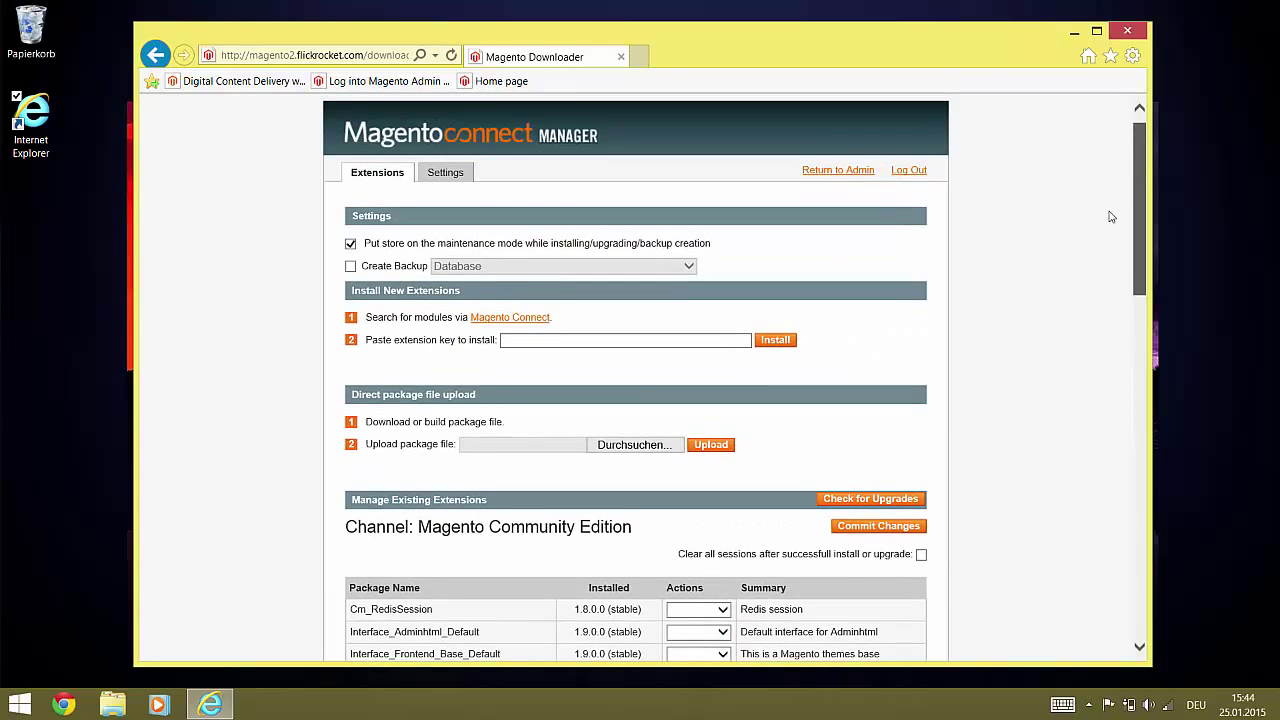
scroll(down, 3)
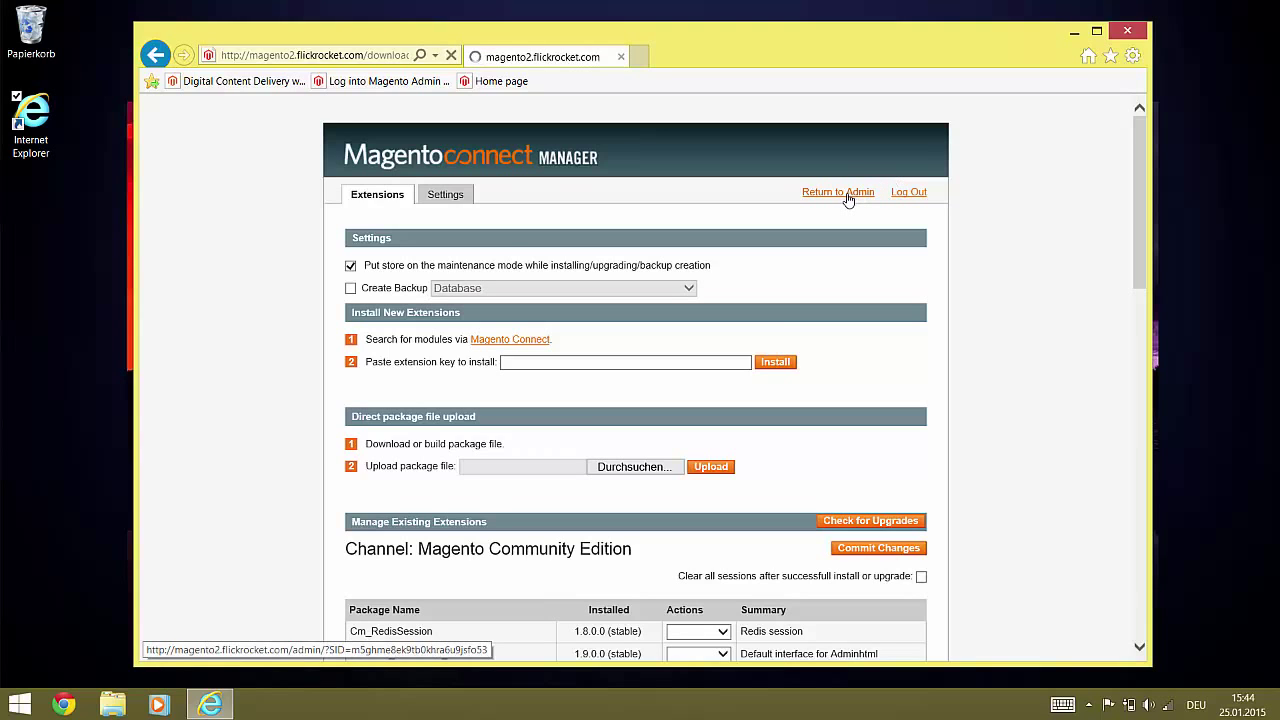
- Return to the admin panel and go to System > Configuration
click(838, 192)
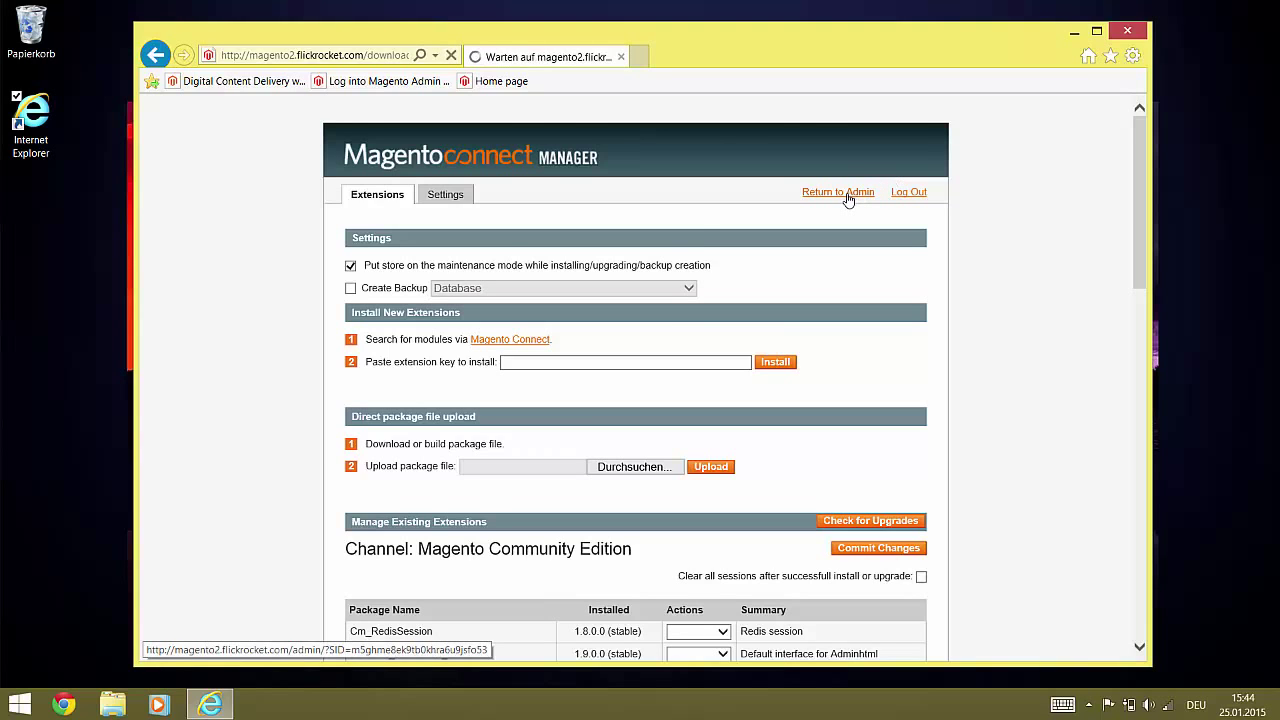
click(836, 192)
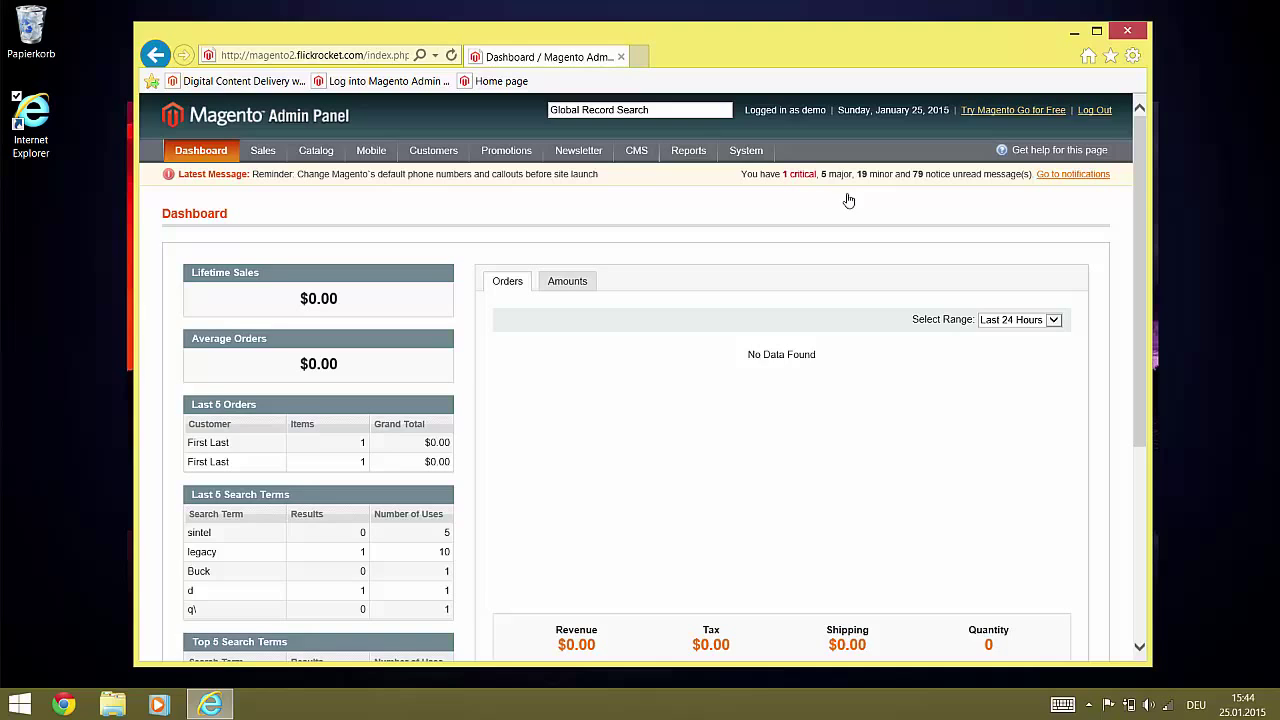
click(746, 150)
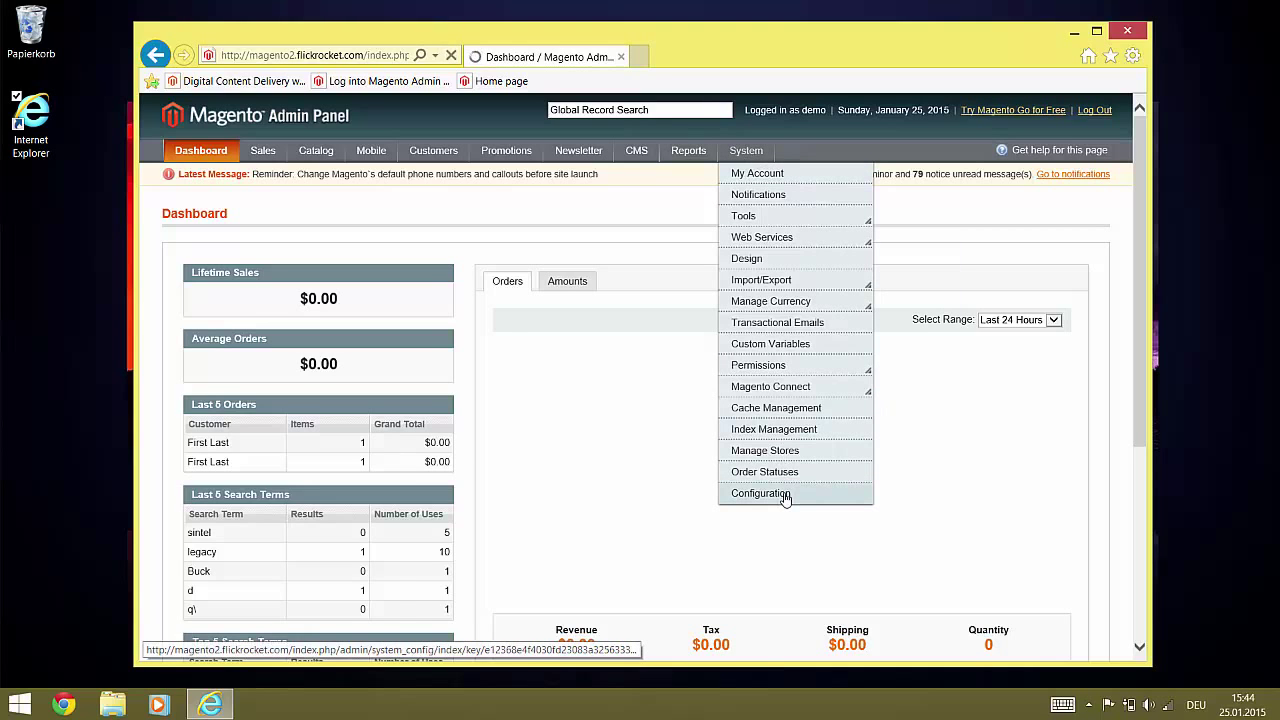
click(760, 492)
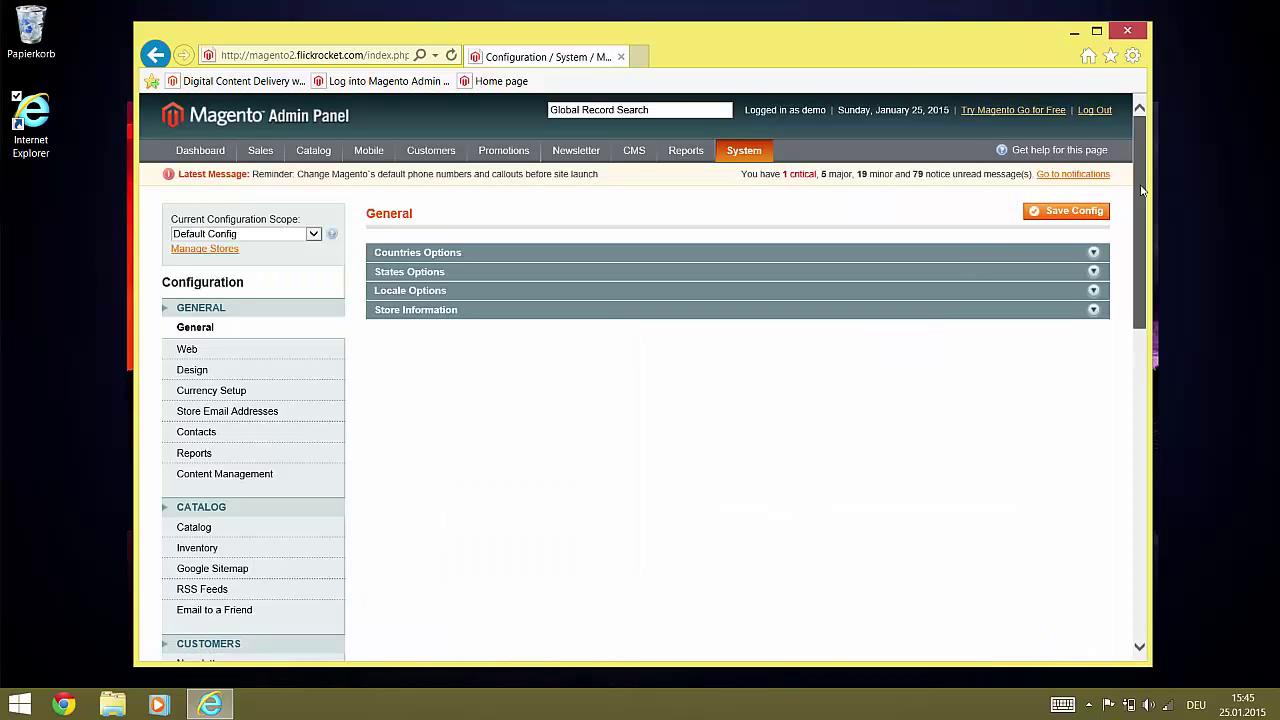
- Go to the FlickRocket extension's General Settings and expand its Configuration section
scroll(down, 3)
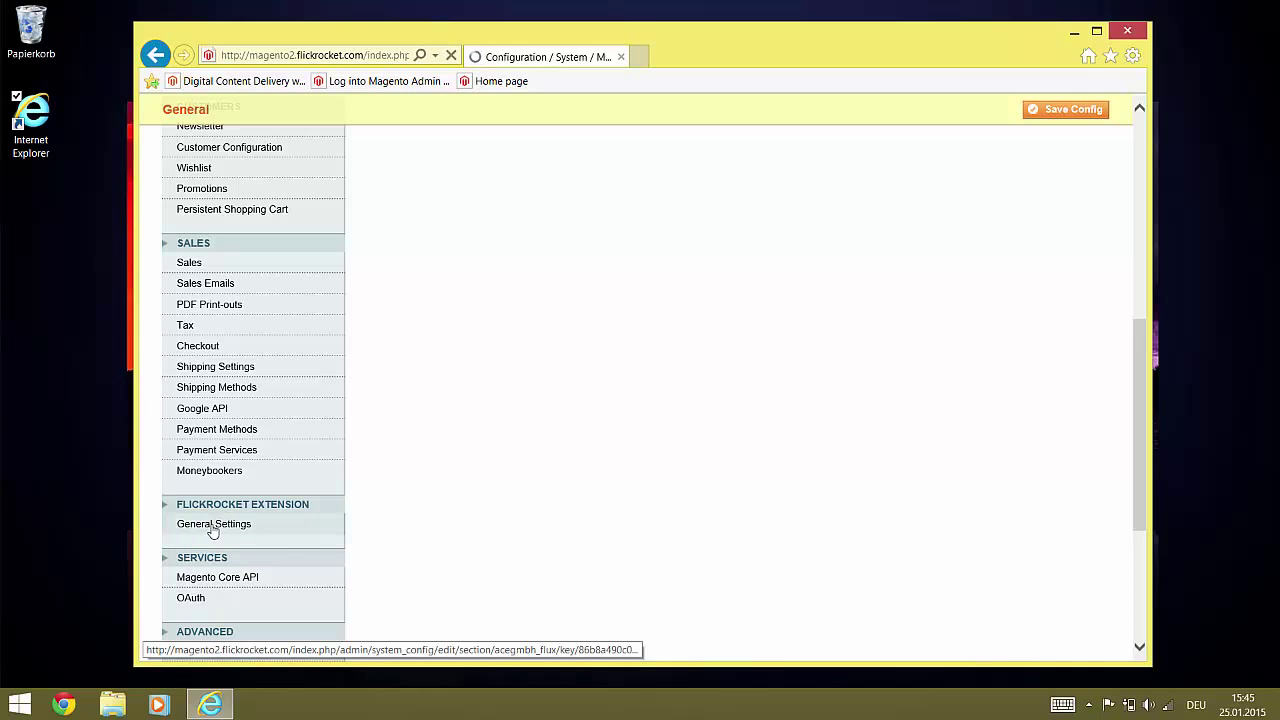
click(212, 524)
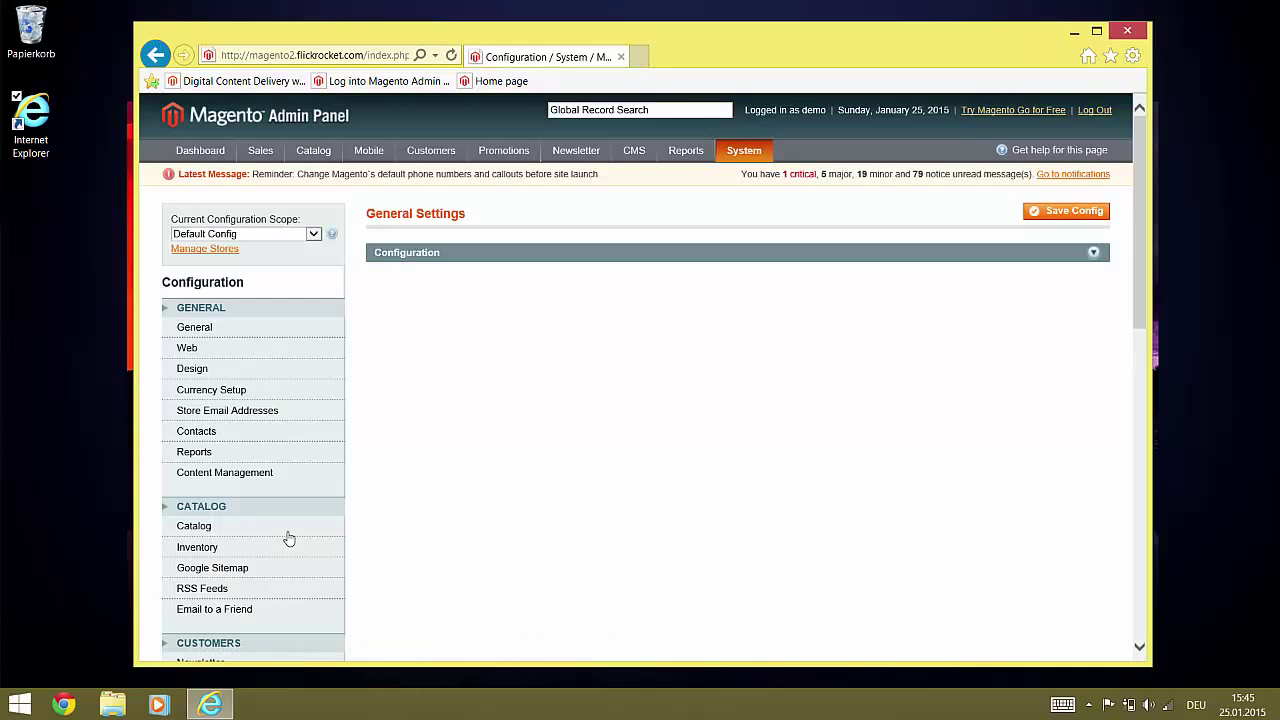
mouse_move(868, 304)
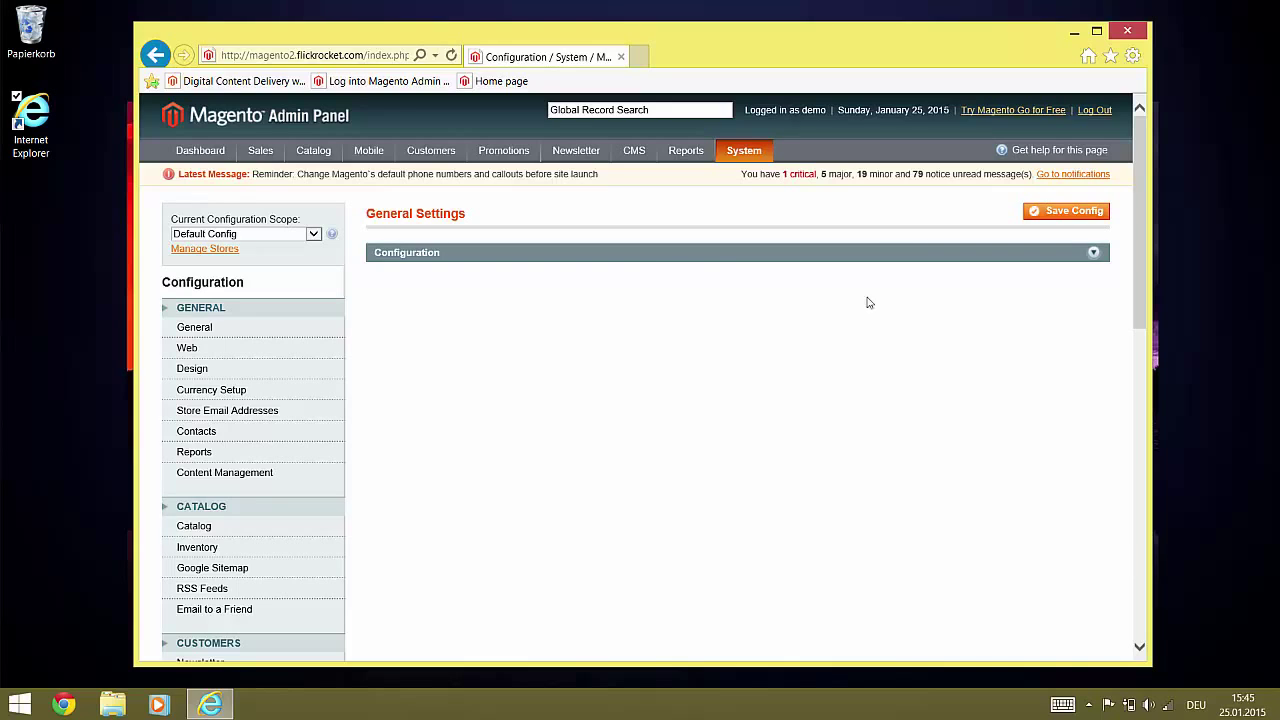
click(408, 252)
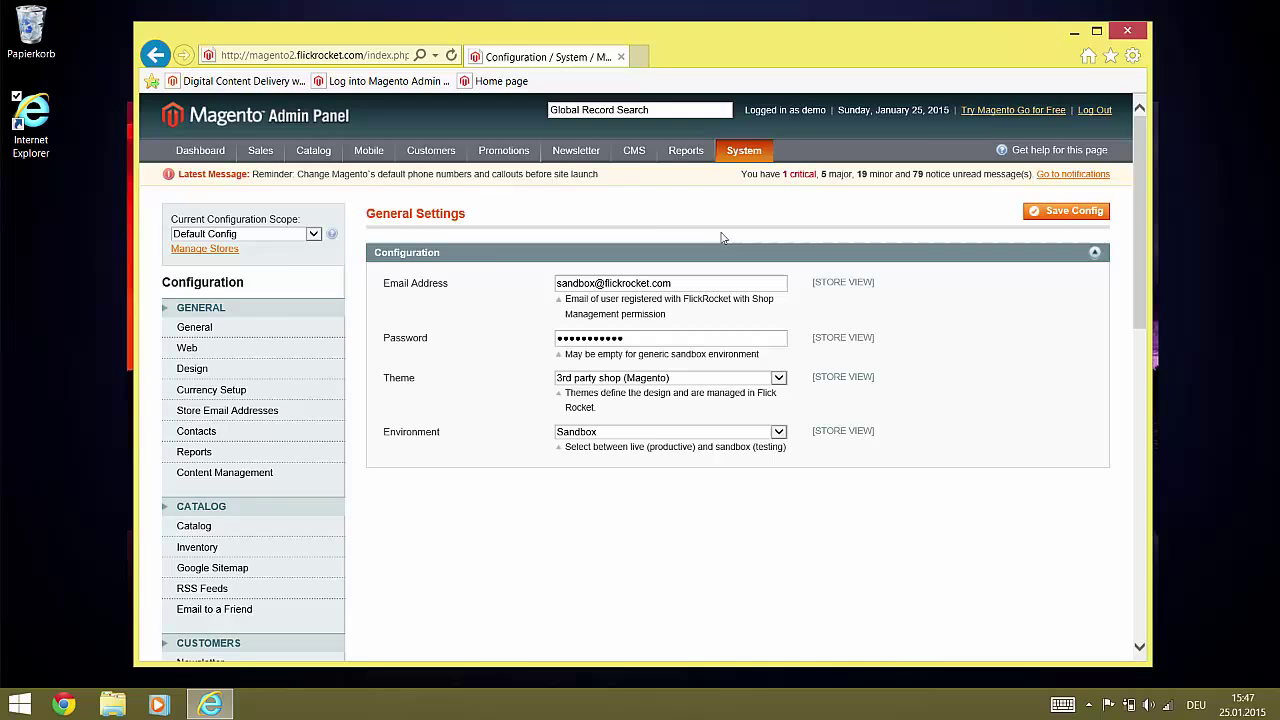
- Go to Catalog > Manage Products and start adding a new product
click(312, 150)
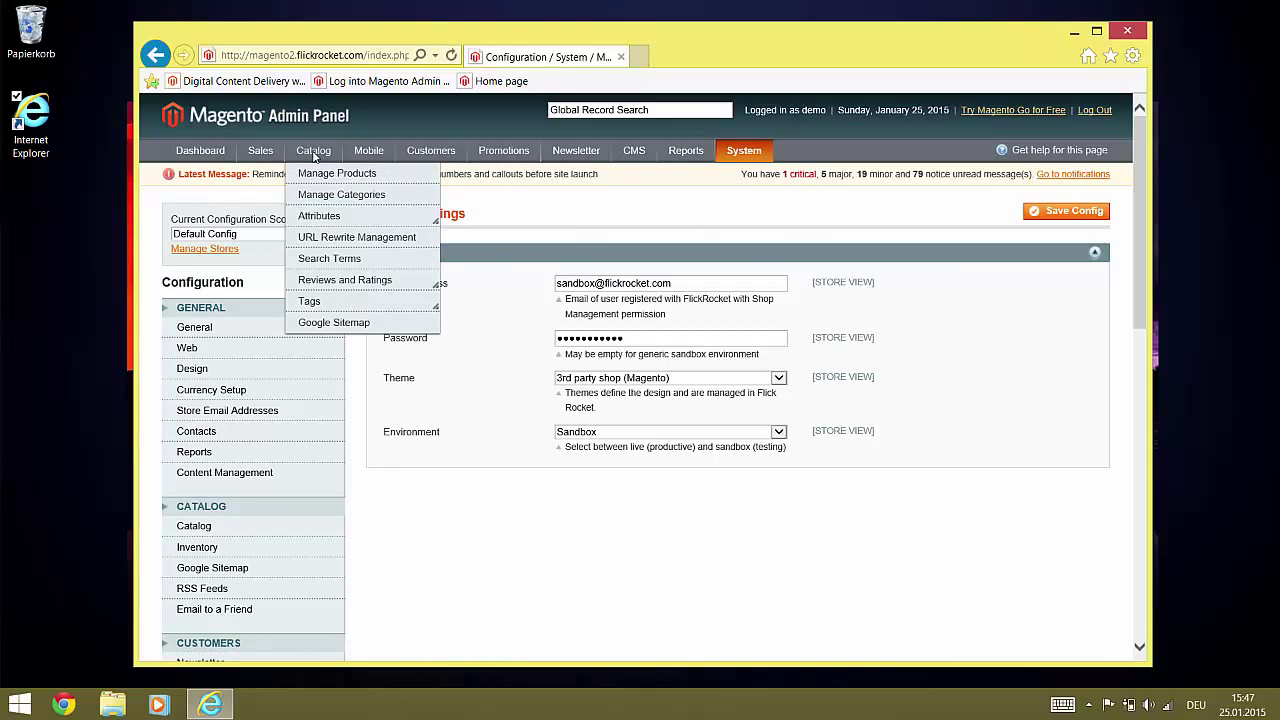
mouse_move(336, 172)
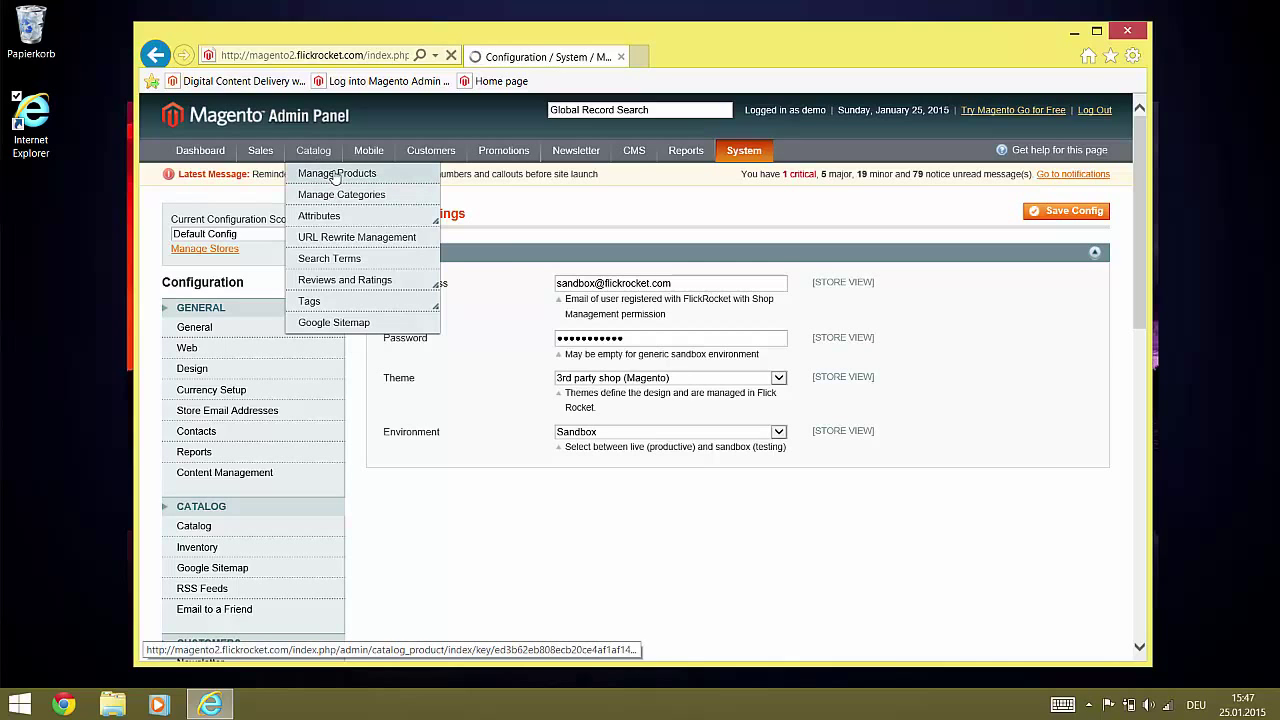
click(336, 172)
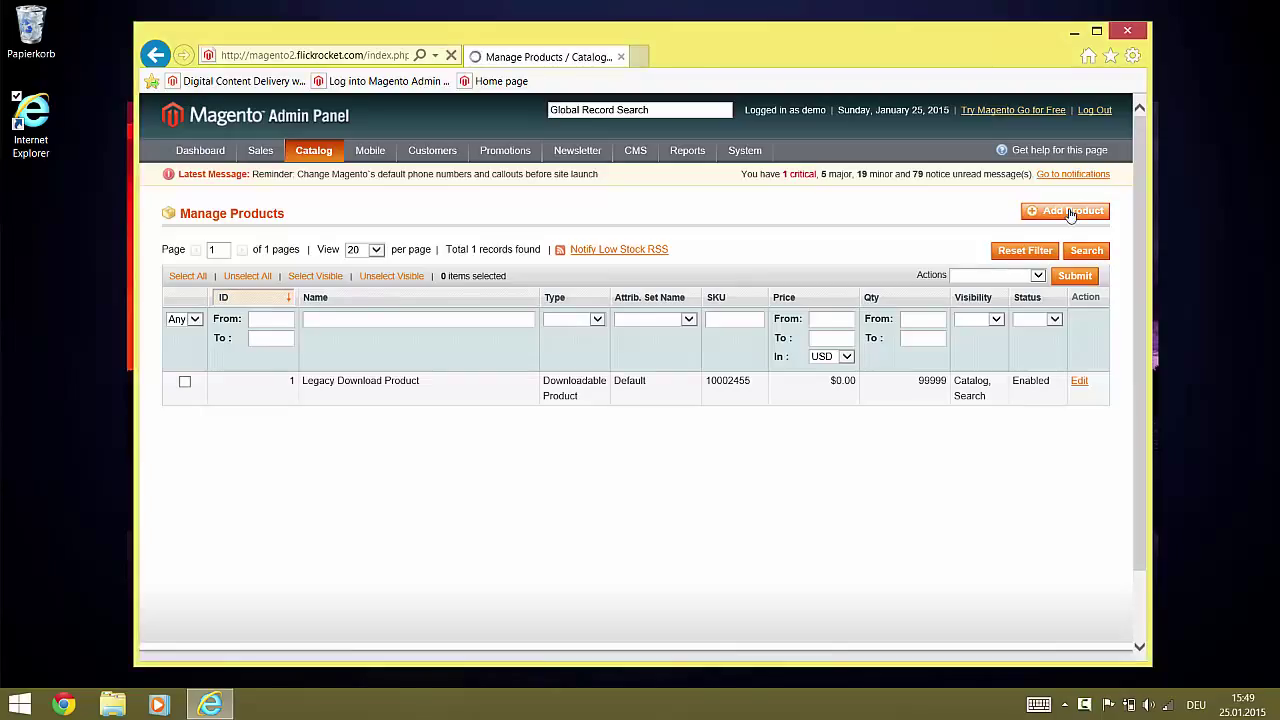
click(1064, 212)
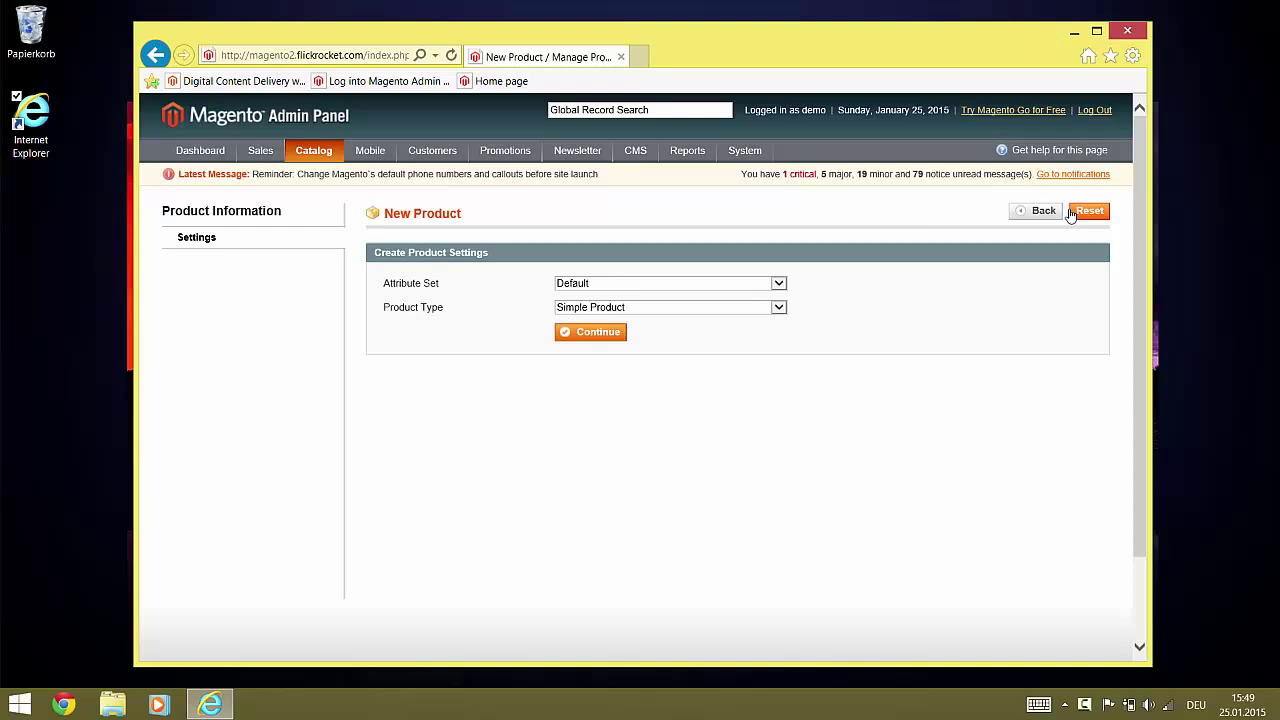
- Choose Downloadable Product as the type and continue to the details form
click(670, 308)
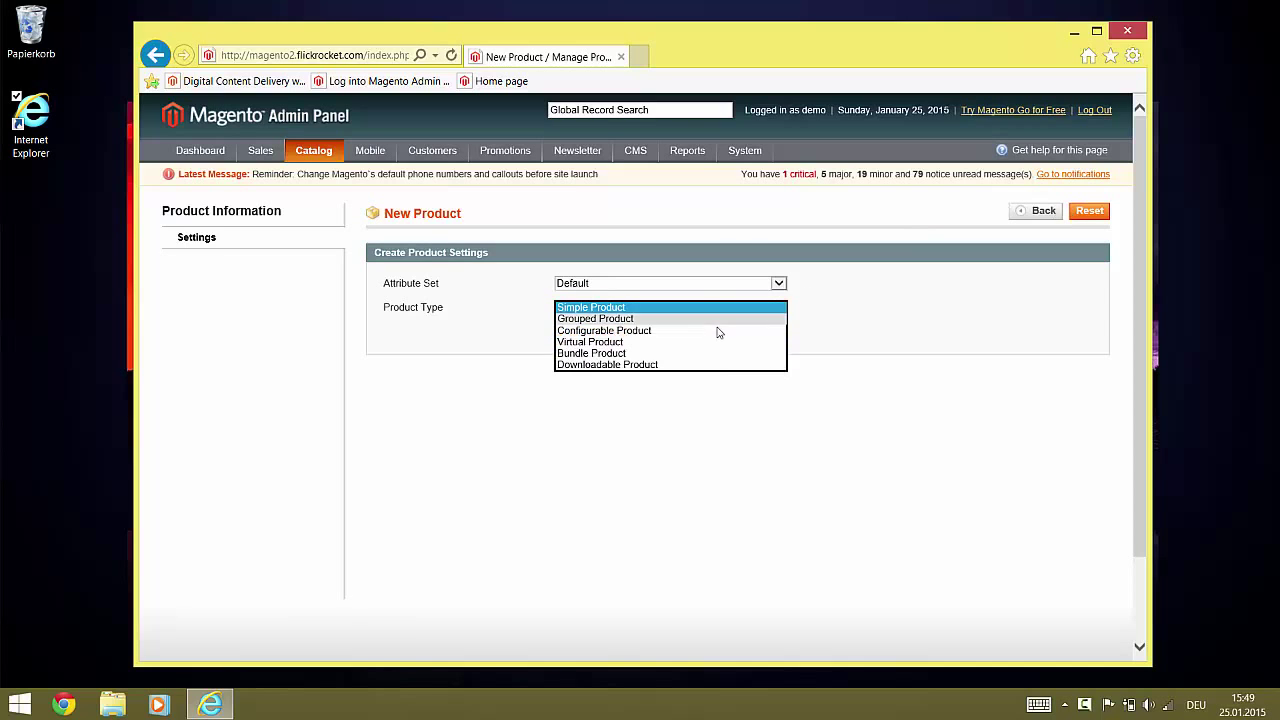
click(604, 330)
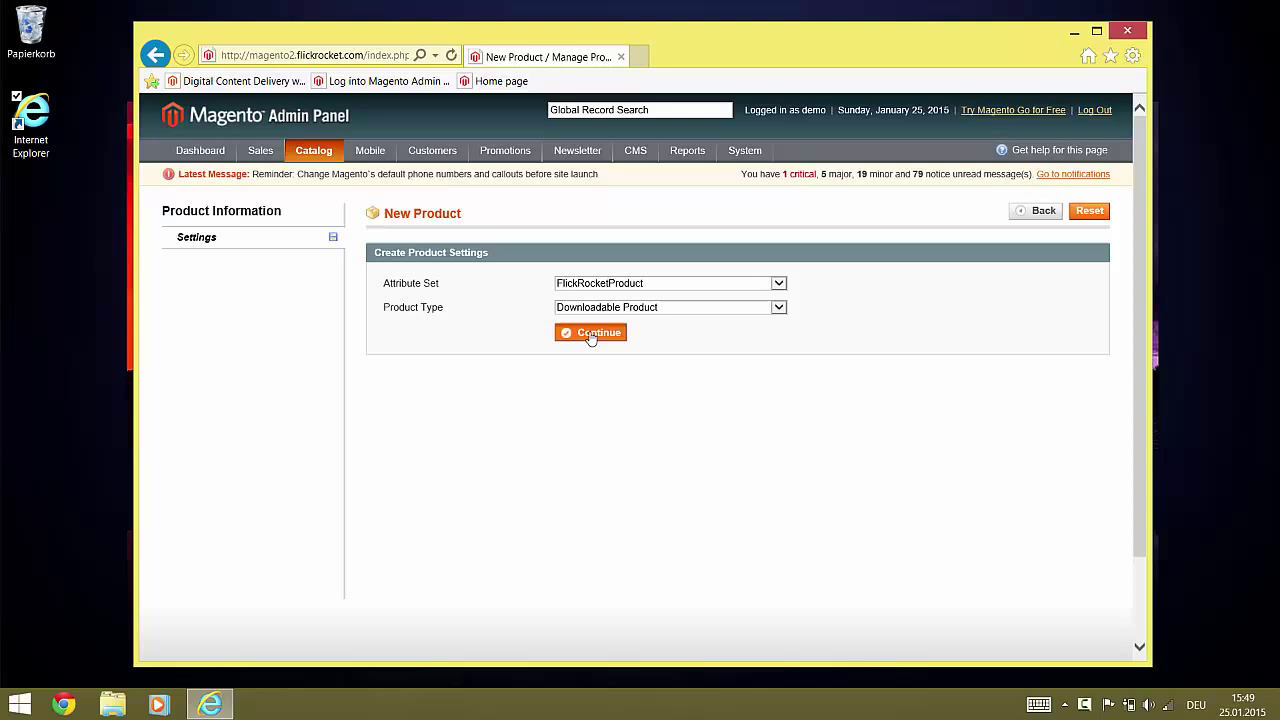
click(590, 332)
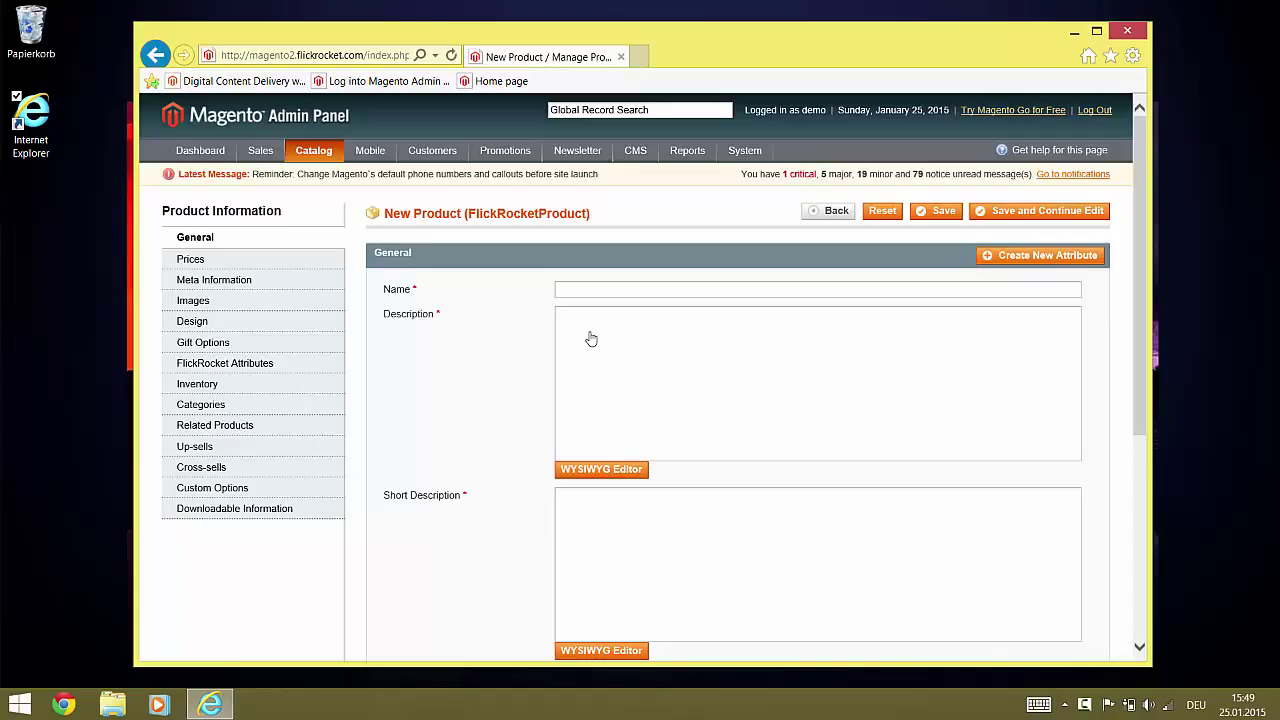
mouse_move(458, 376)
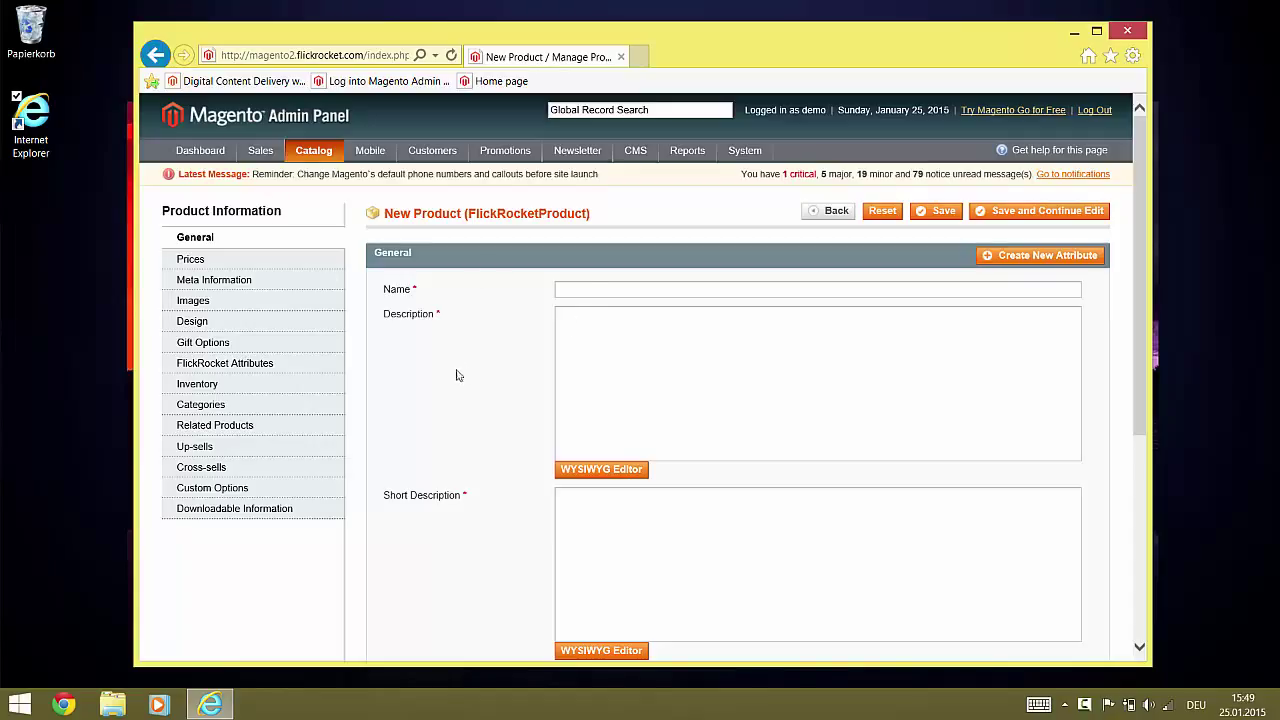
- Name the product 'Digital DRM product' with description 'Digital DRM produ...' and short description 'Short desc'
text(D)
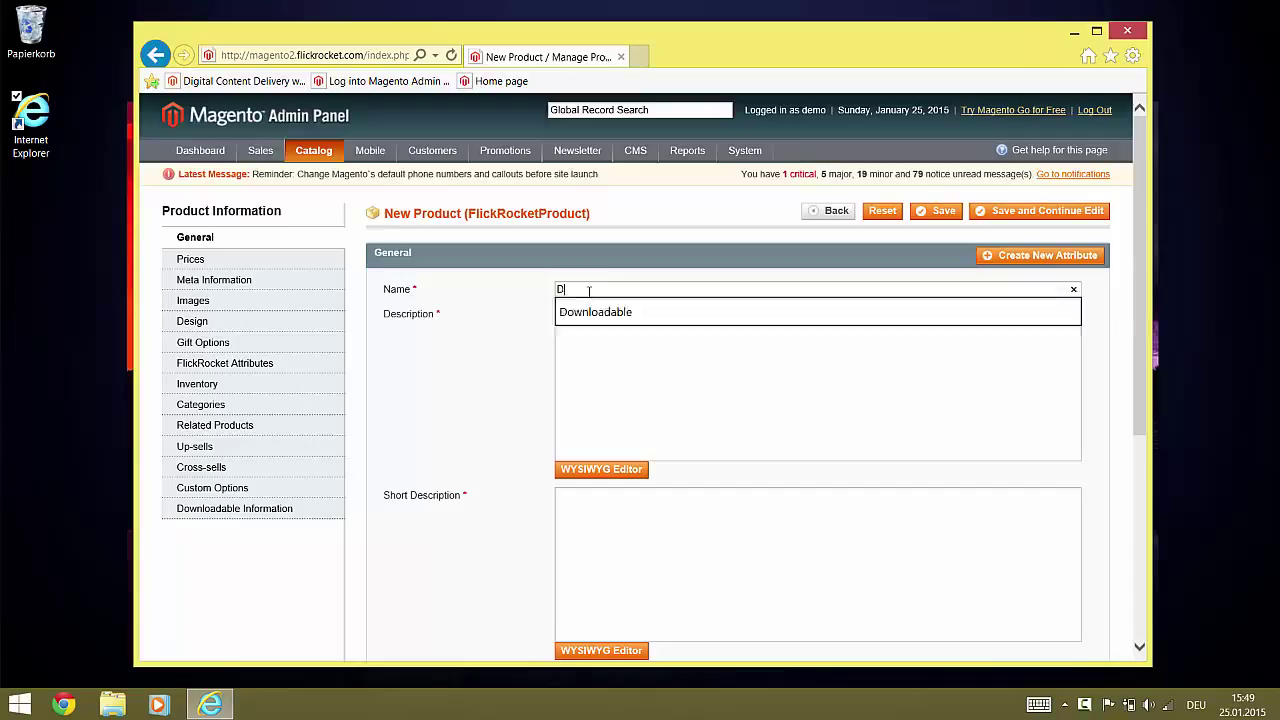
text(igital DRM p)
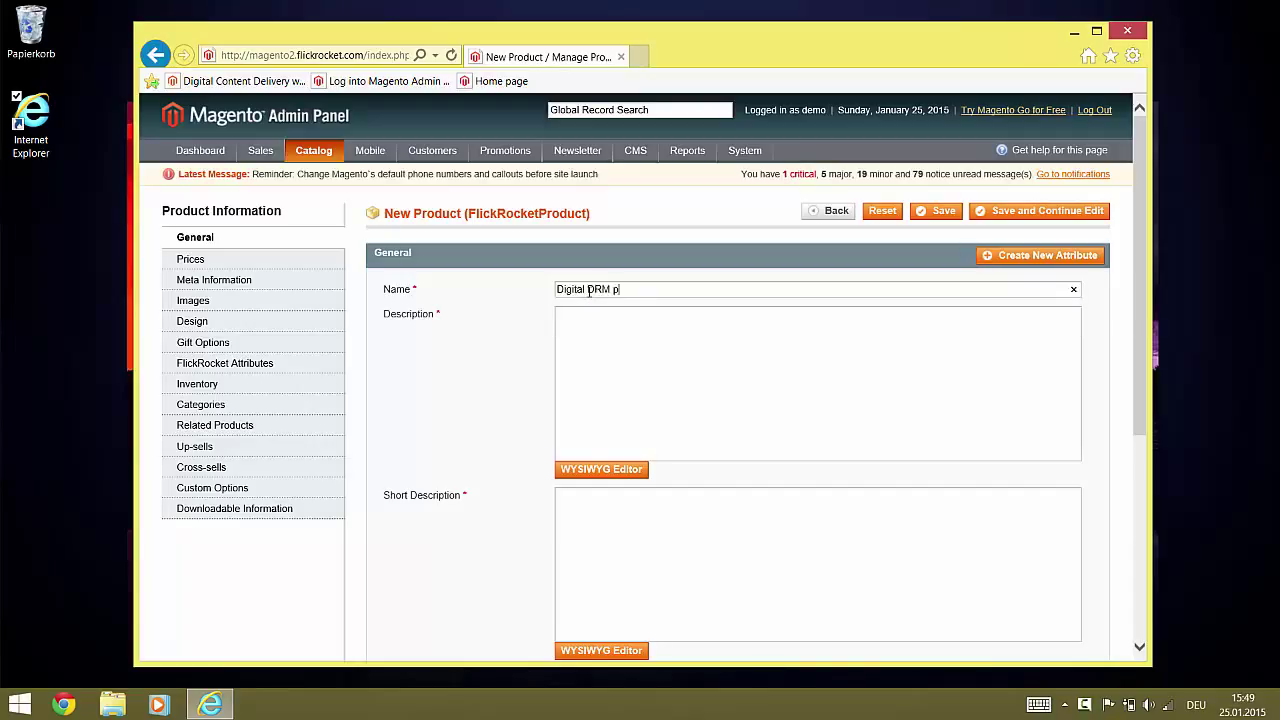
text(roduct)
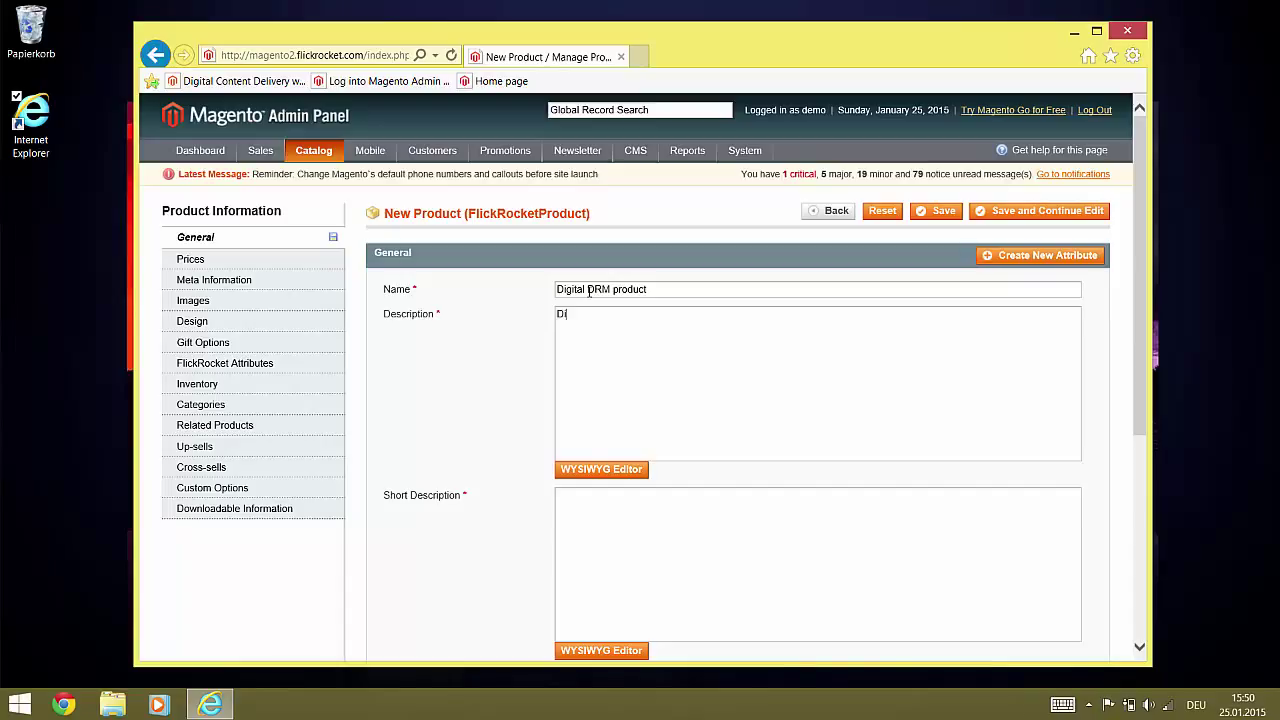
text(Digital DRM)
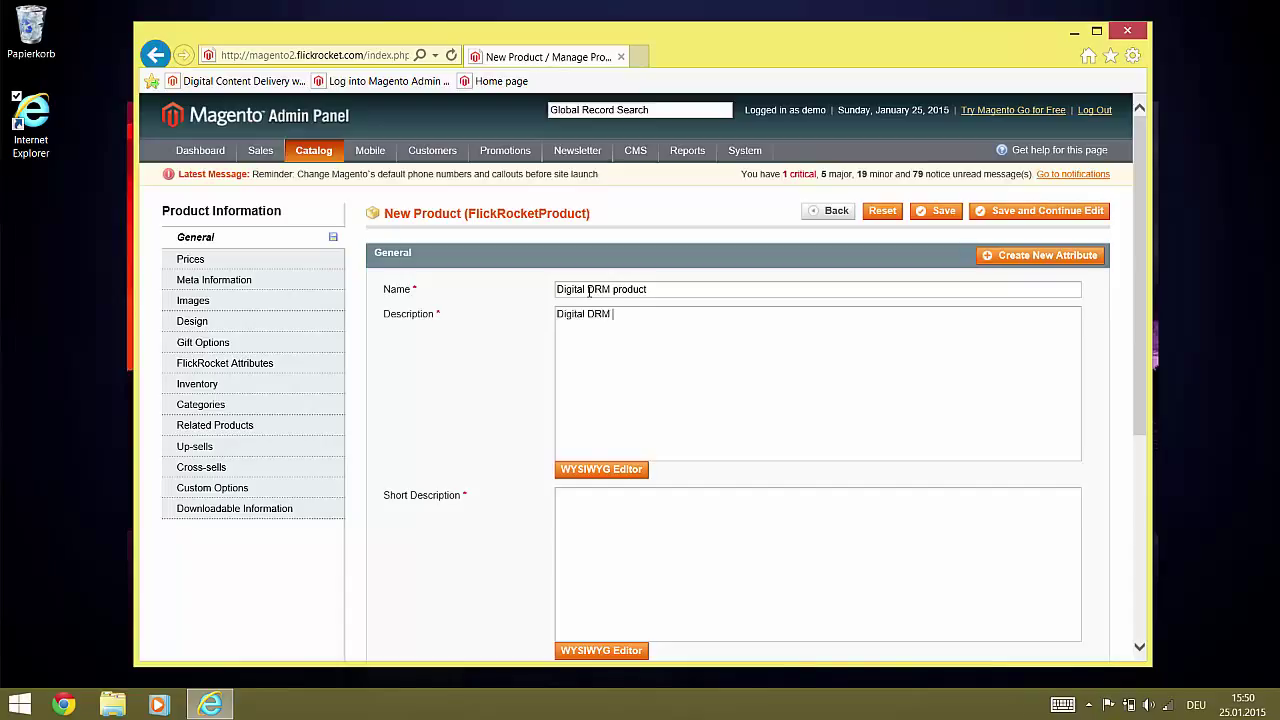
text(product description)
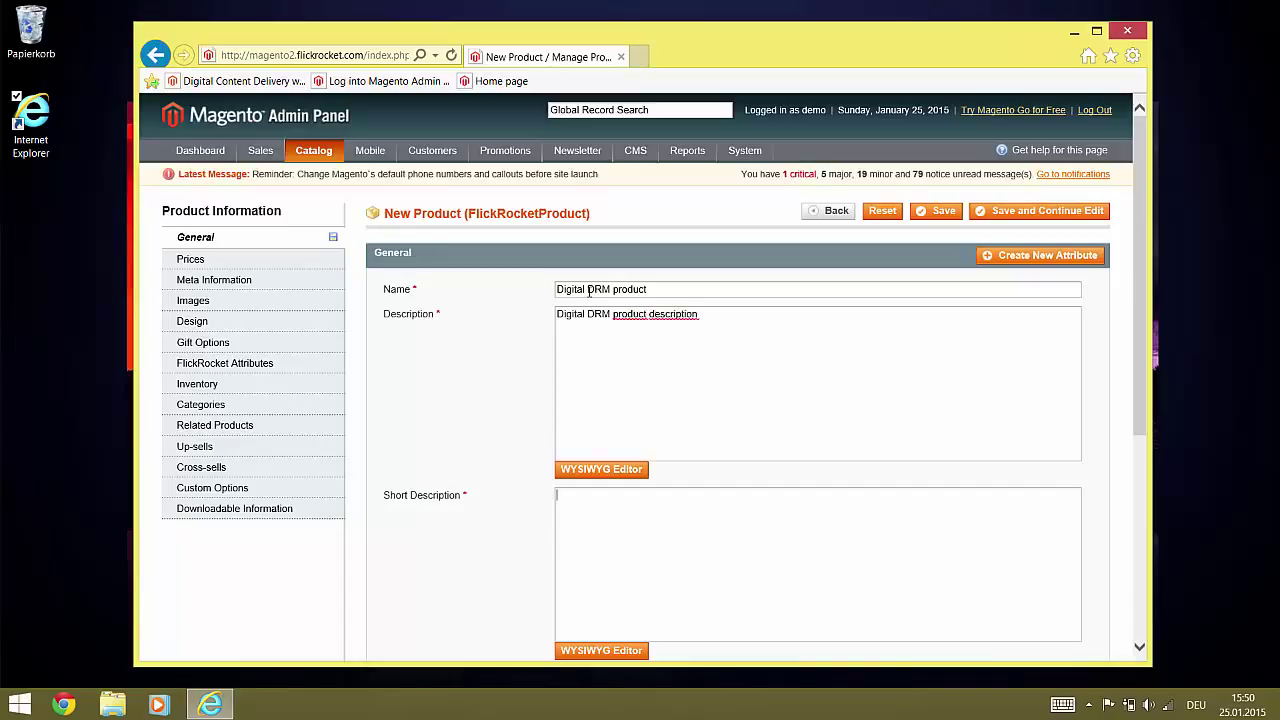
text(Short description)
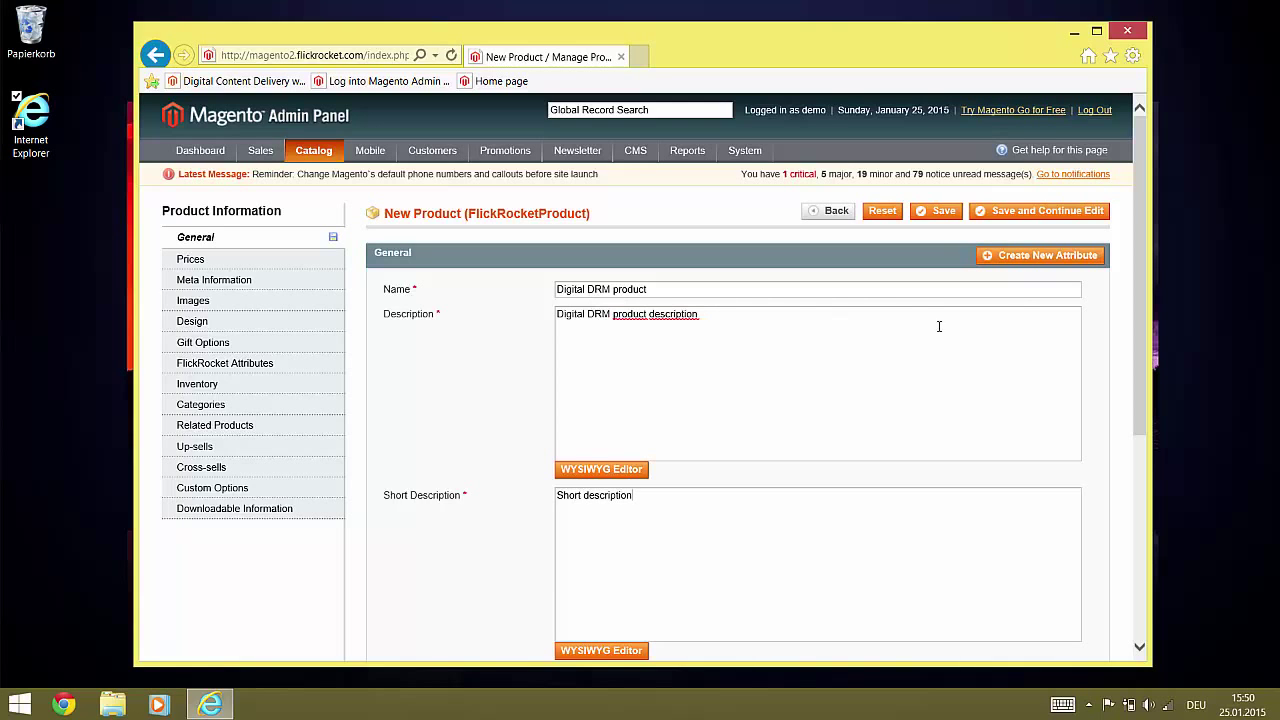
- Enter SKU 12... and choose the product's Status
scroll(down, 3)
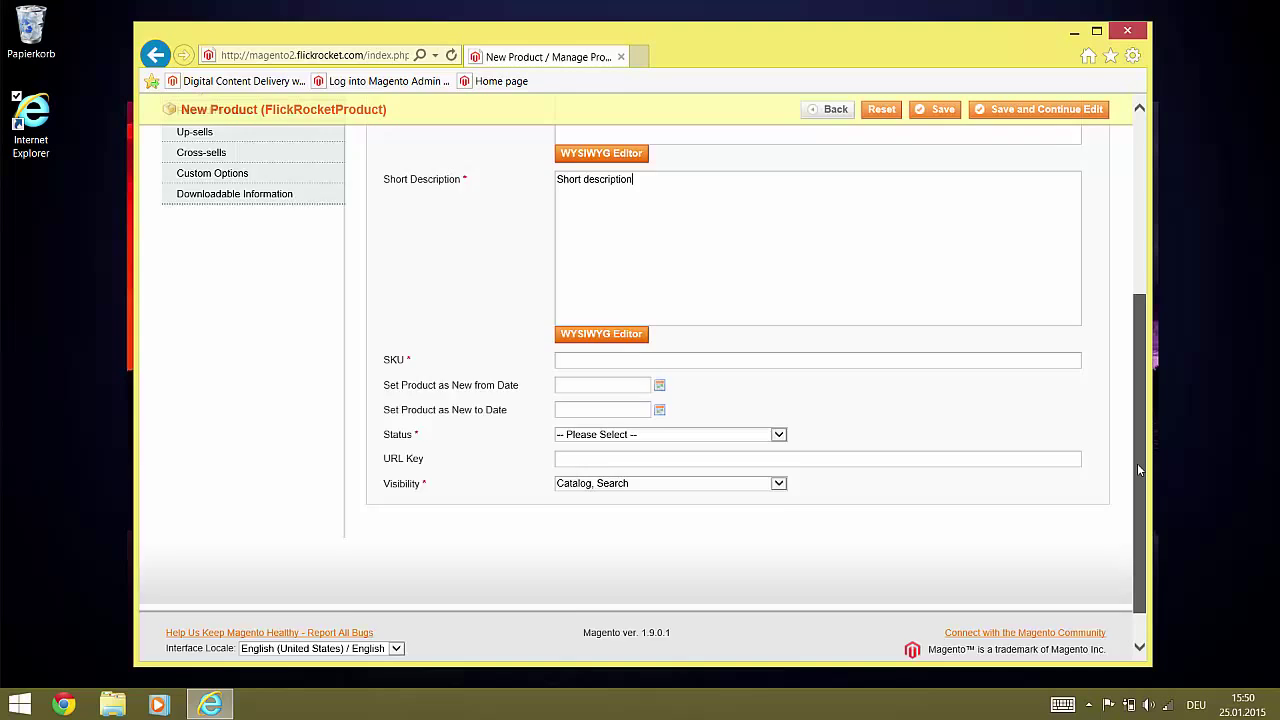
text(123456)
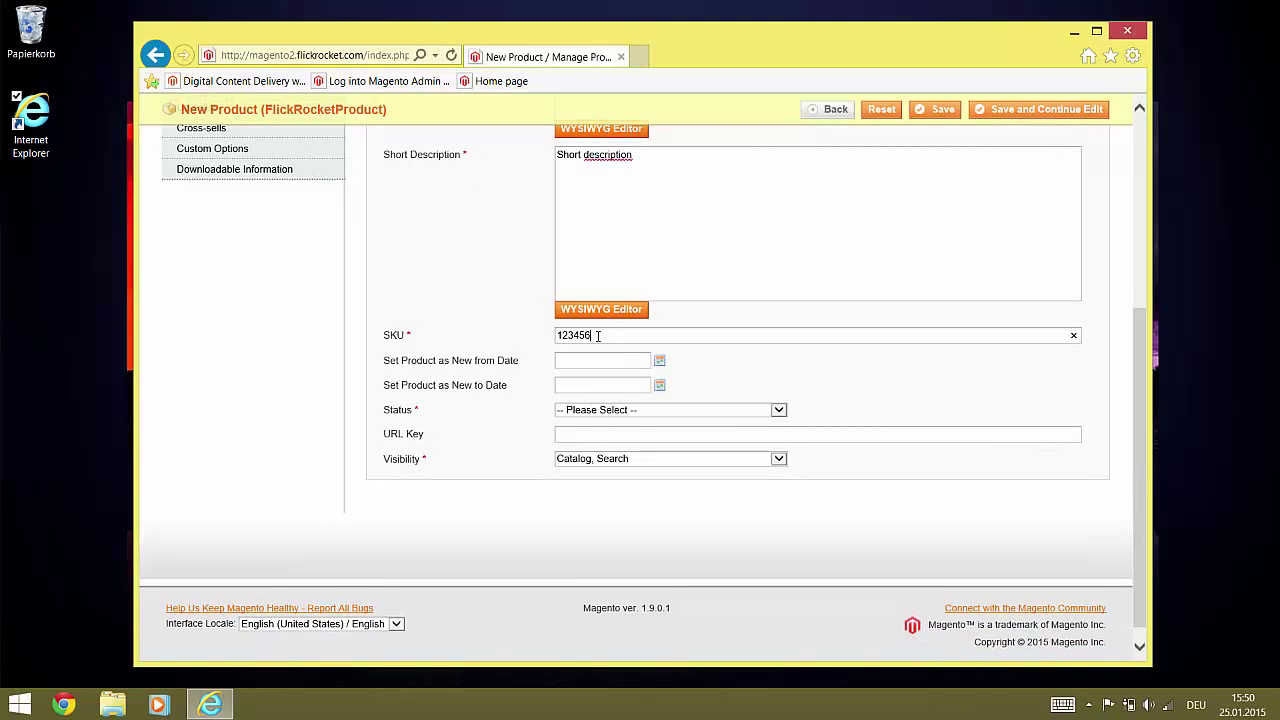
click(670, 408)
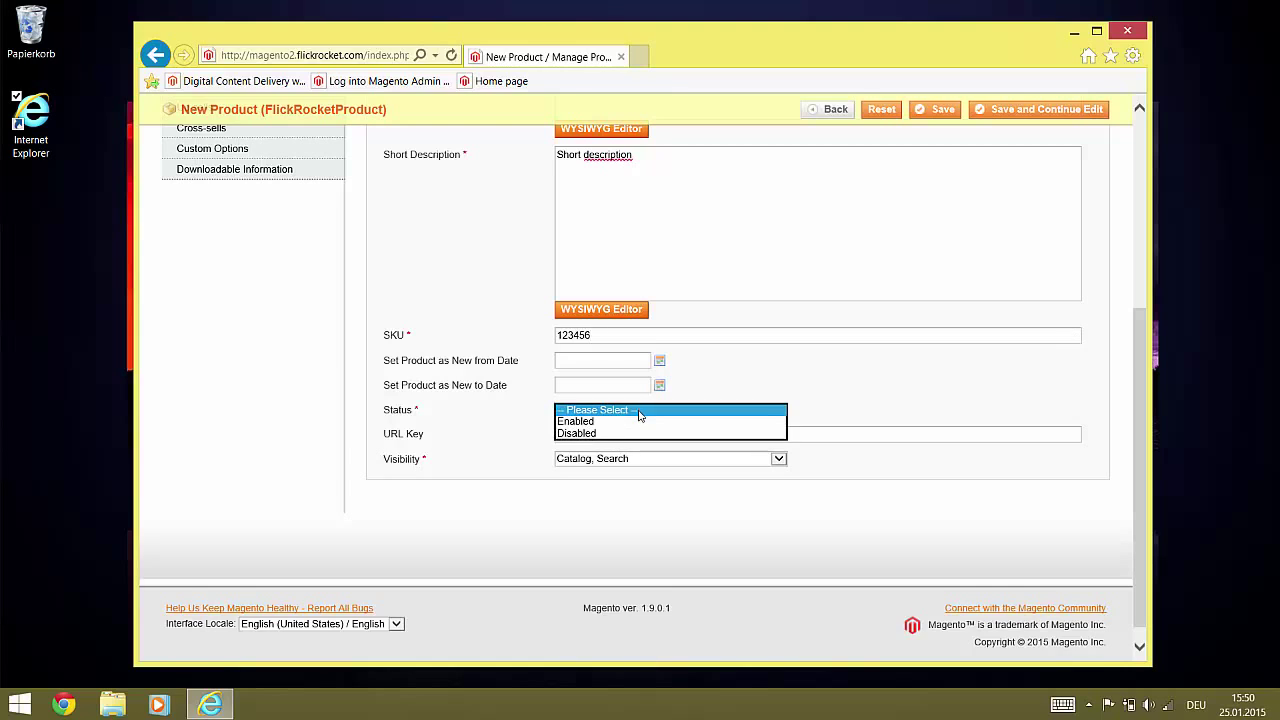
click(576, 420)
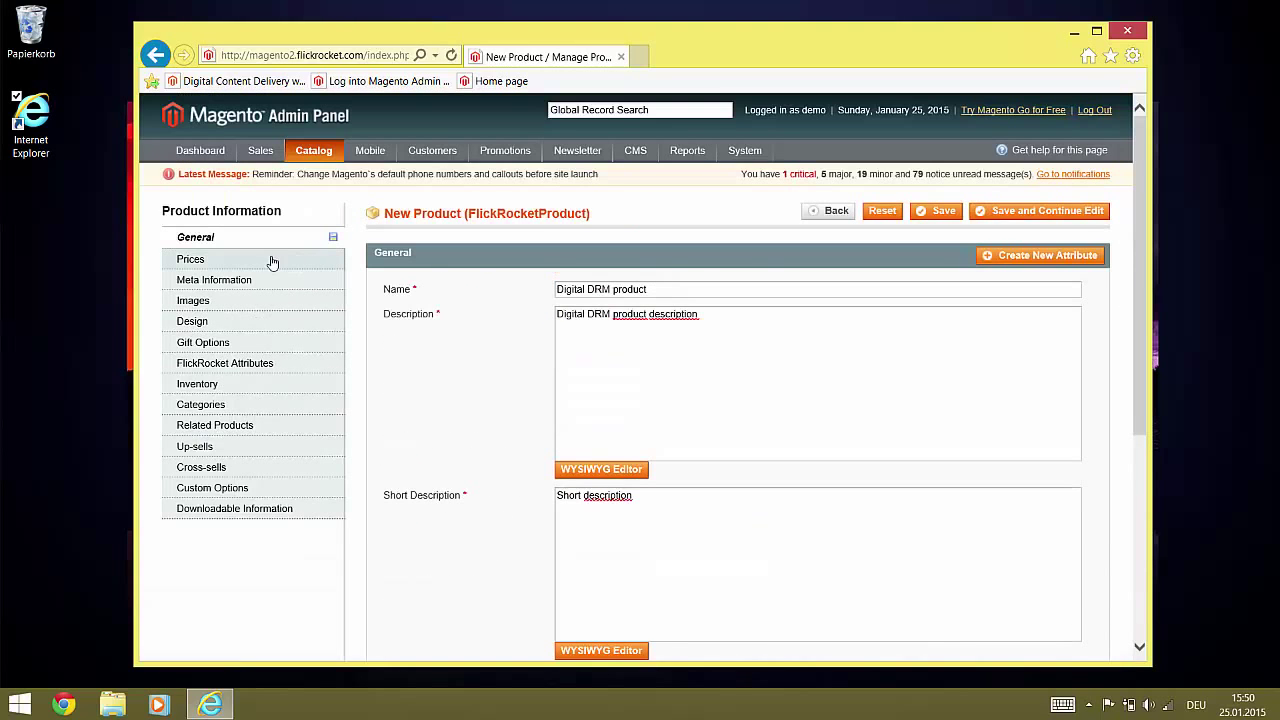
- Set the product's price to 0 with tax class None, then move to its Categories
click(192, 260)
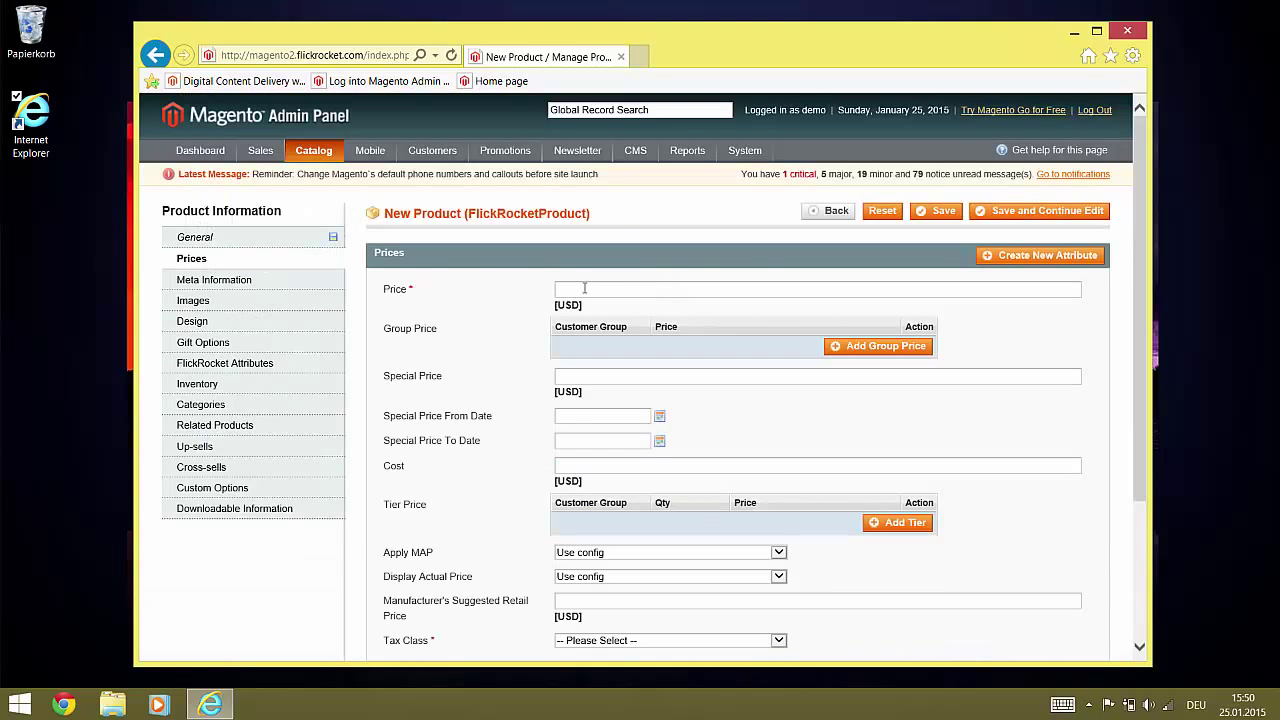
text(0)
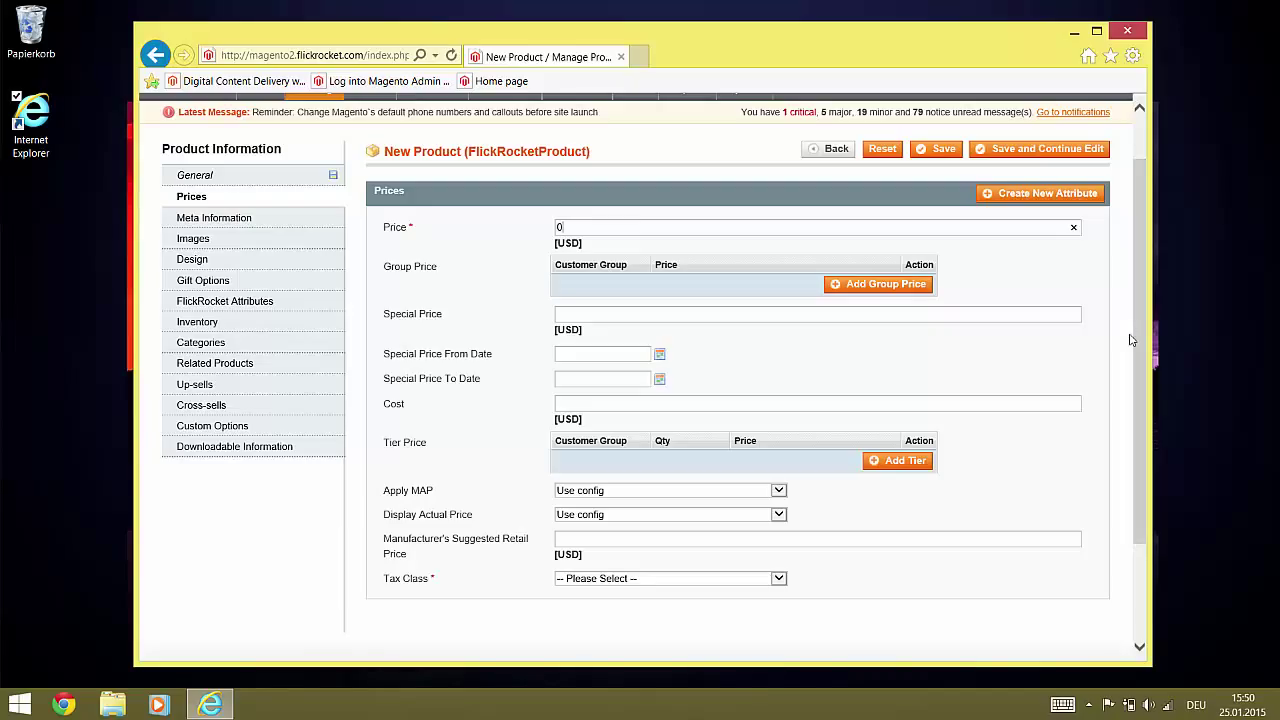
mouse_move(744, 332)
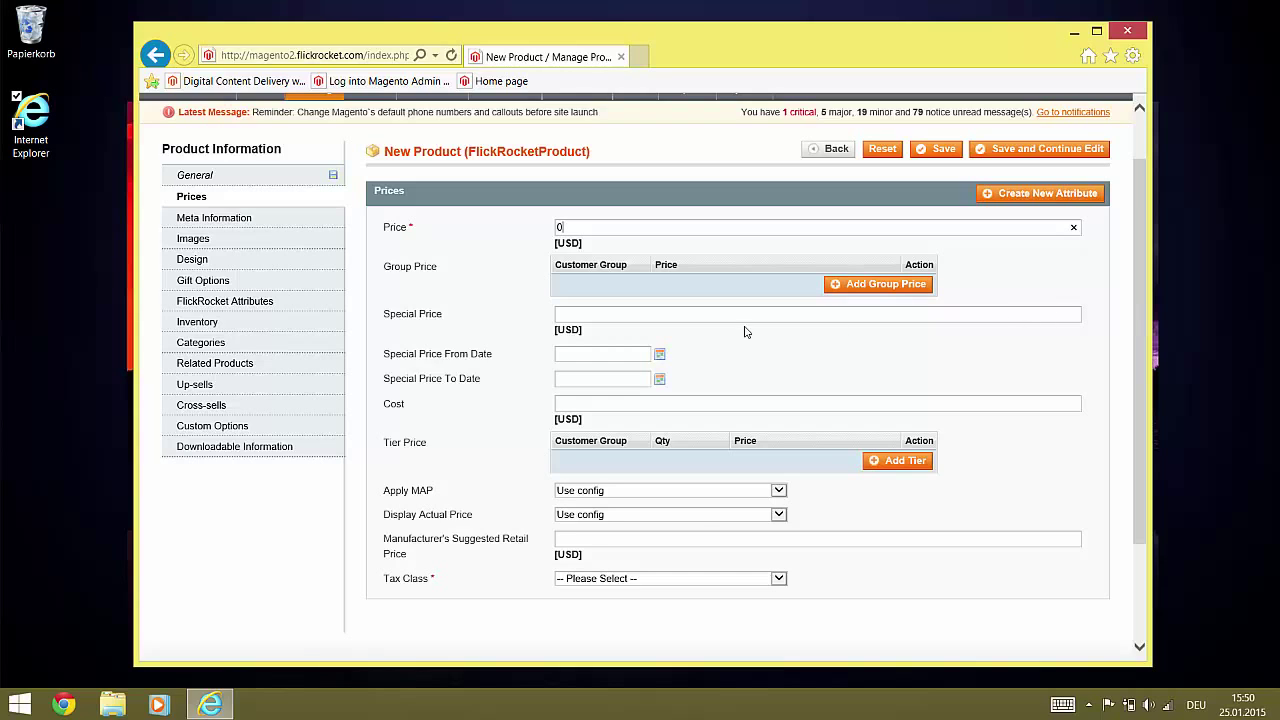
click(670, 578)
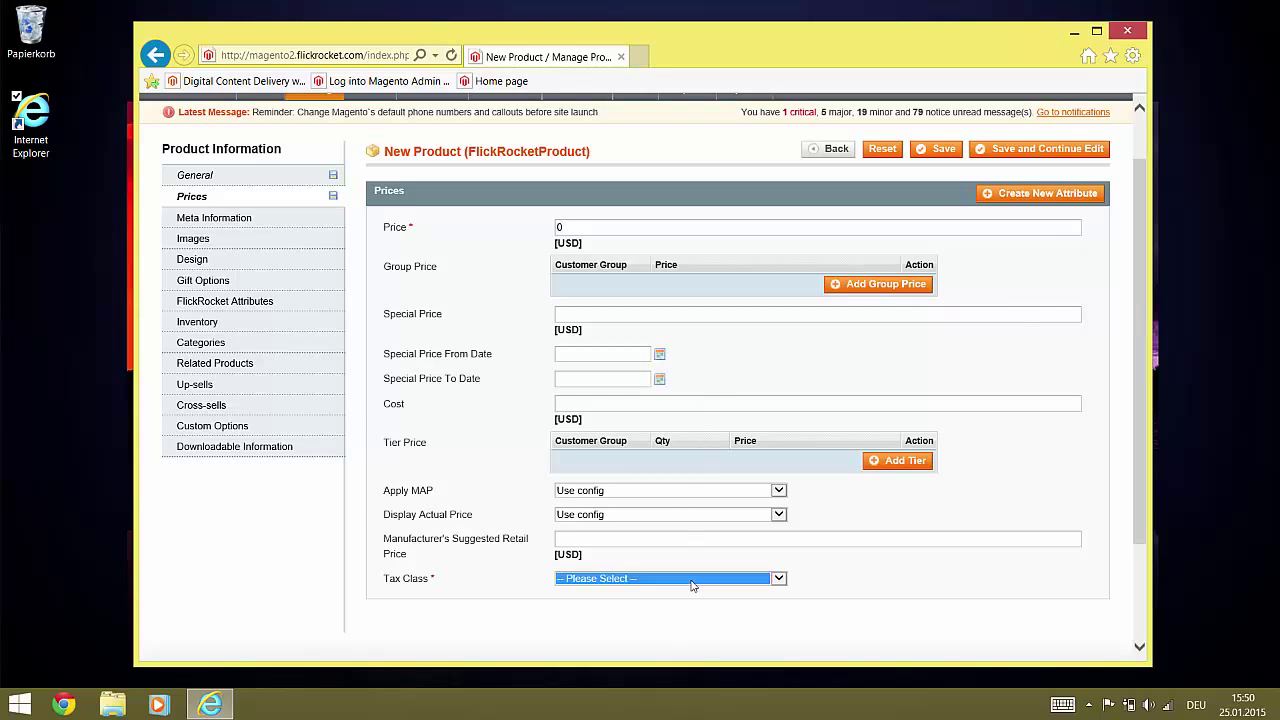
click(670, 578)
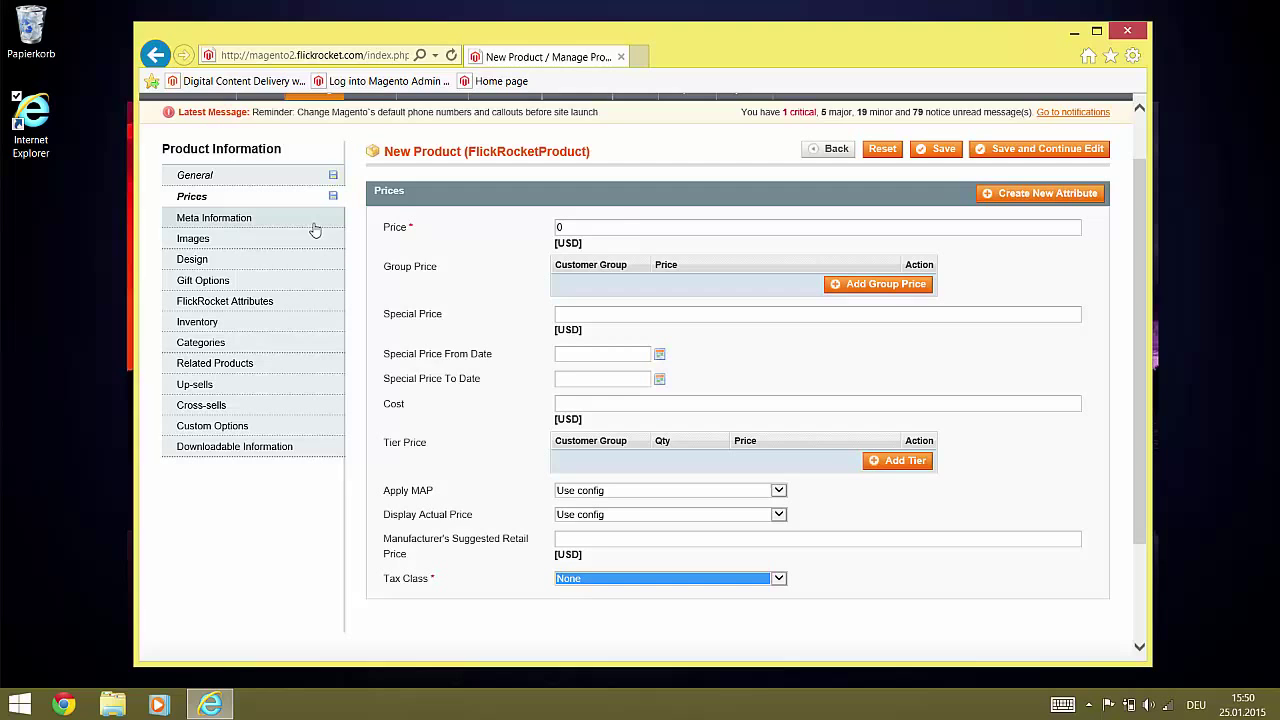
mouse_move(252, 314)
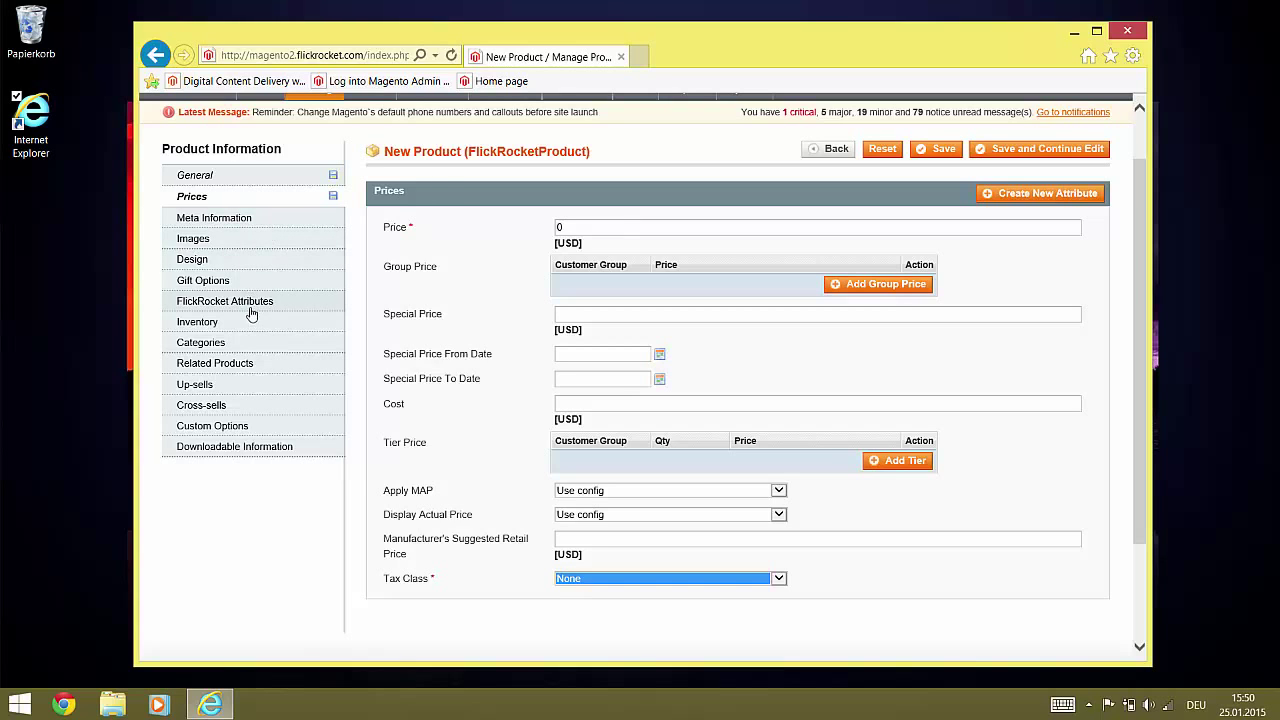
click(200, 342)
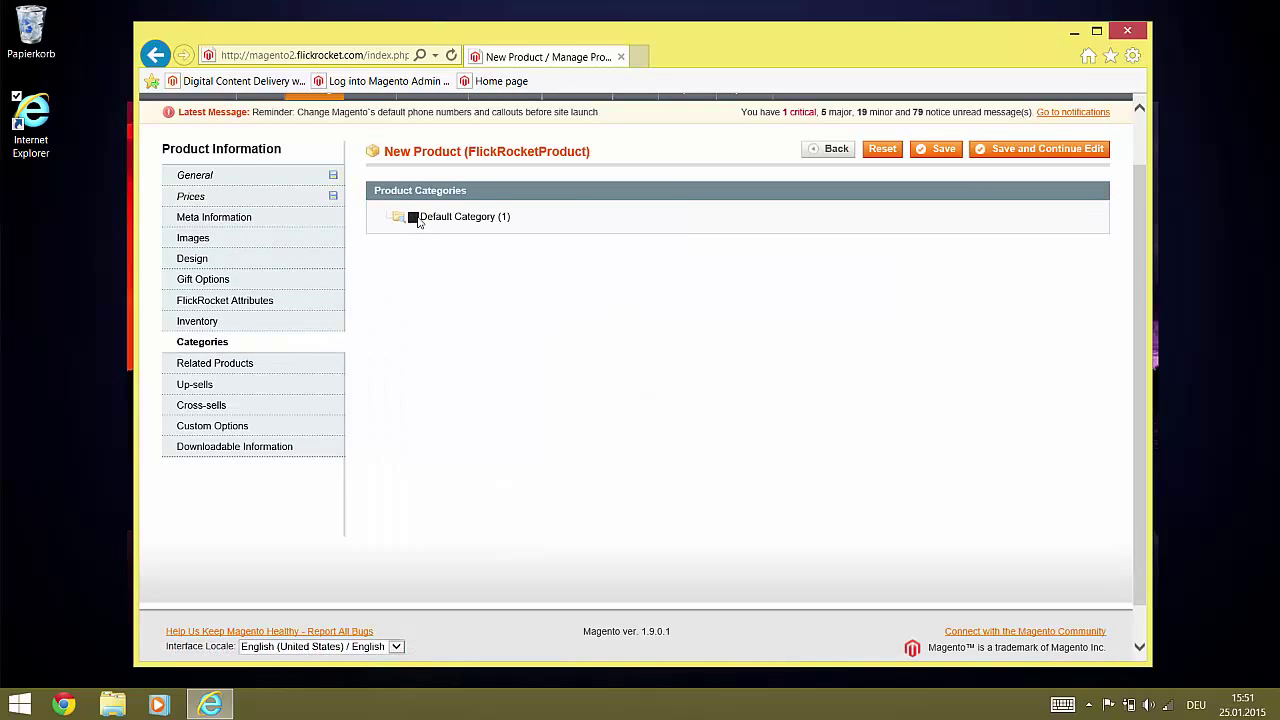
- Assign the product to Default Category and show its Related Products list
click(412, 216)
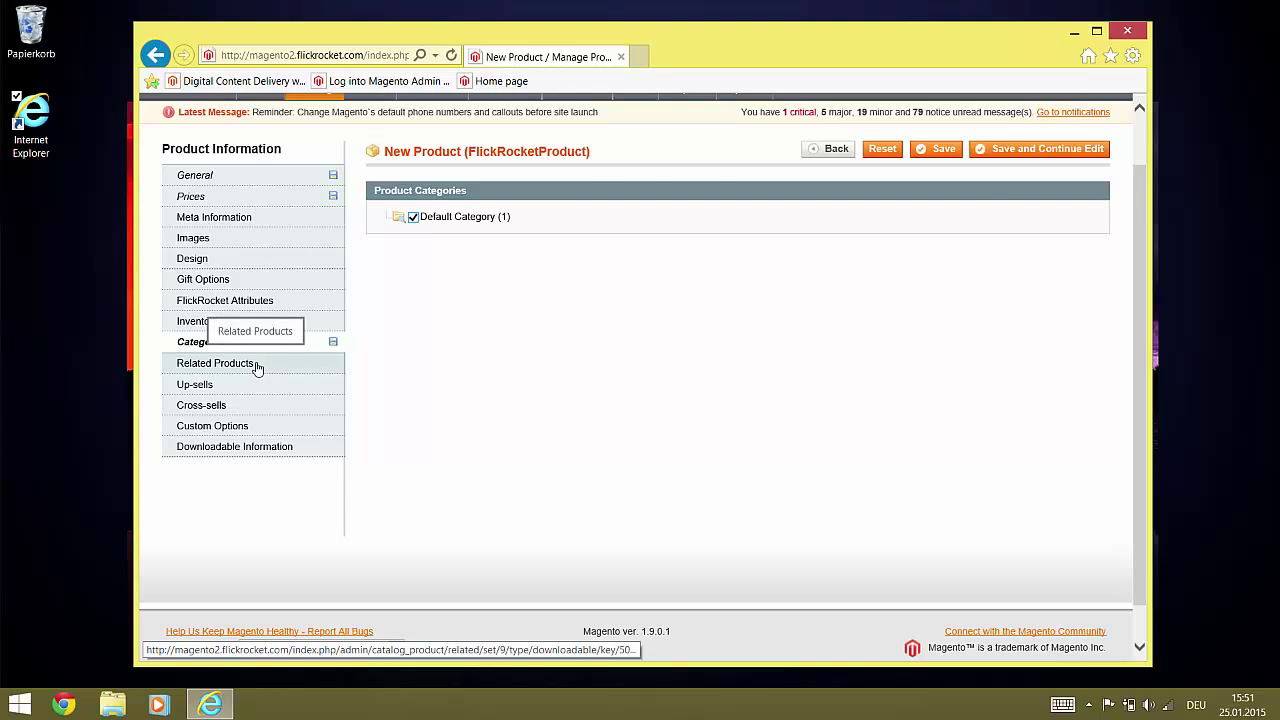
click(216, 362)
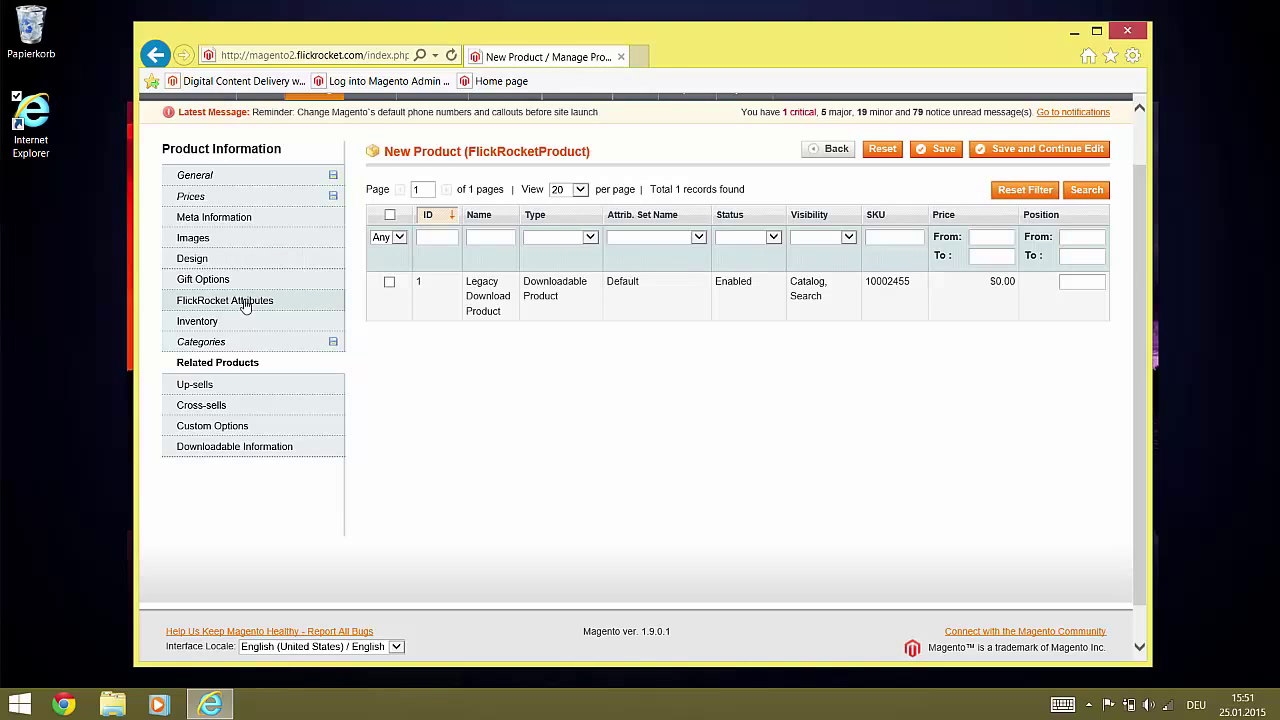
- Set FlickRocket attributes: Big Buck Bunny, Rental (24 hours) licence, SD Quality
click(224, 300)
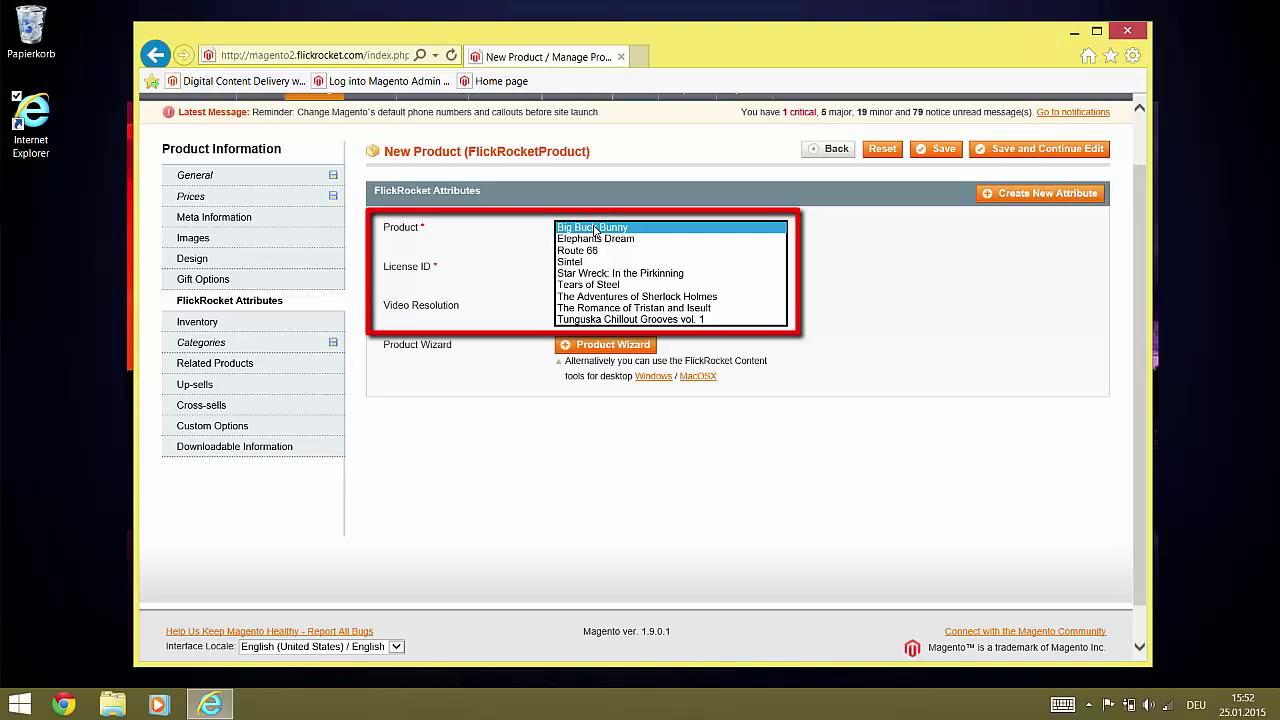
click(592, 228)
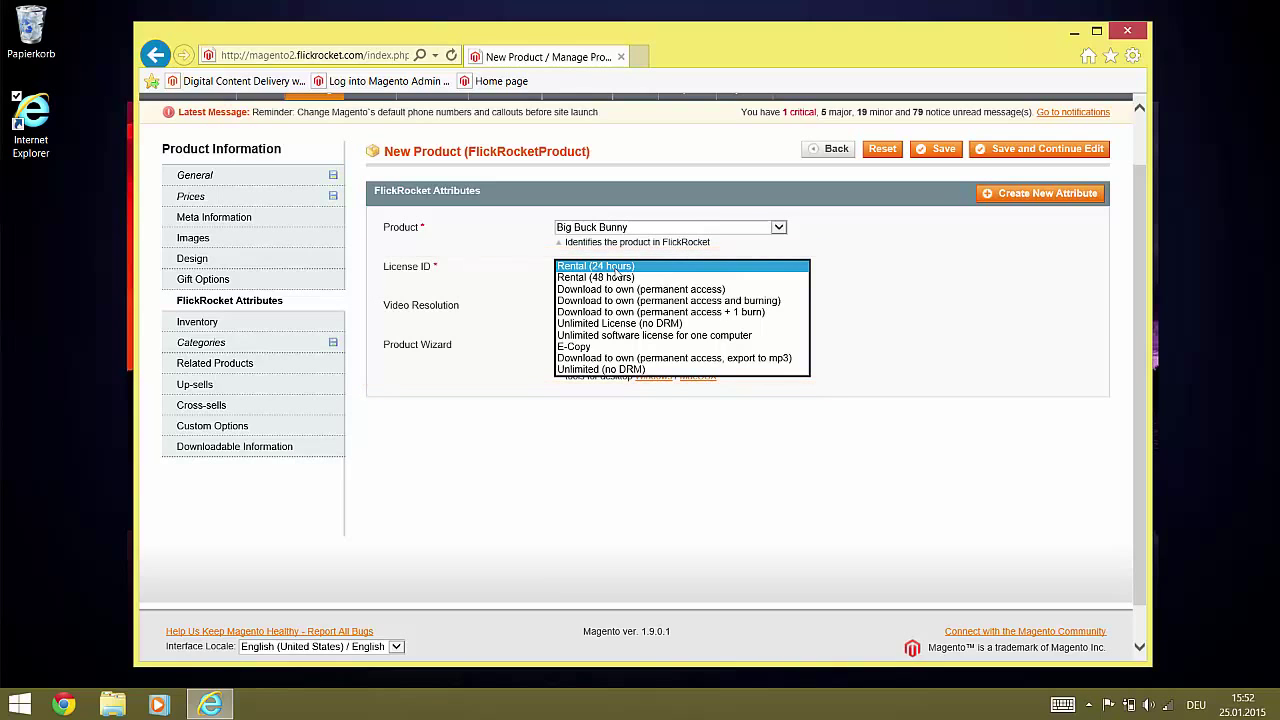
click(596, 264)
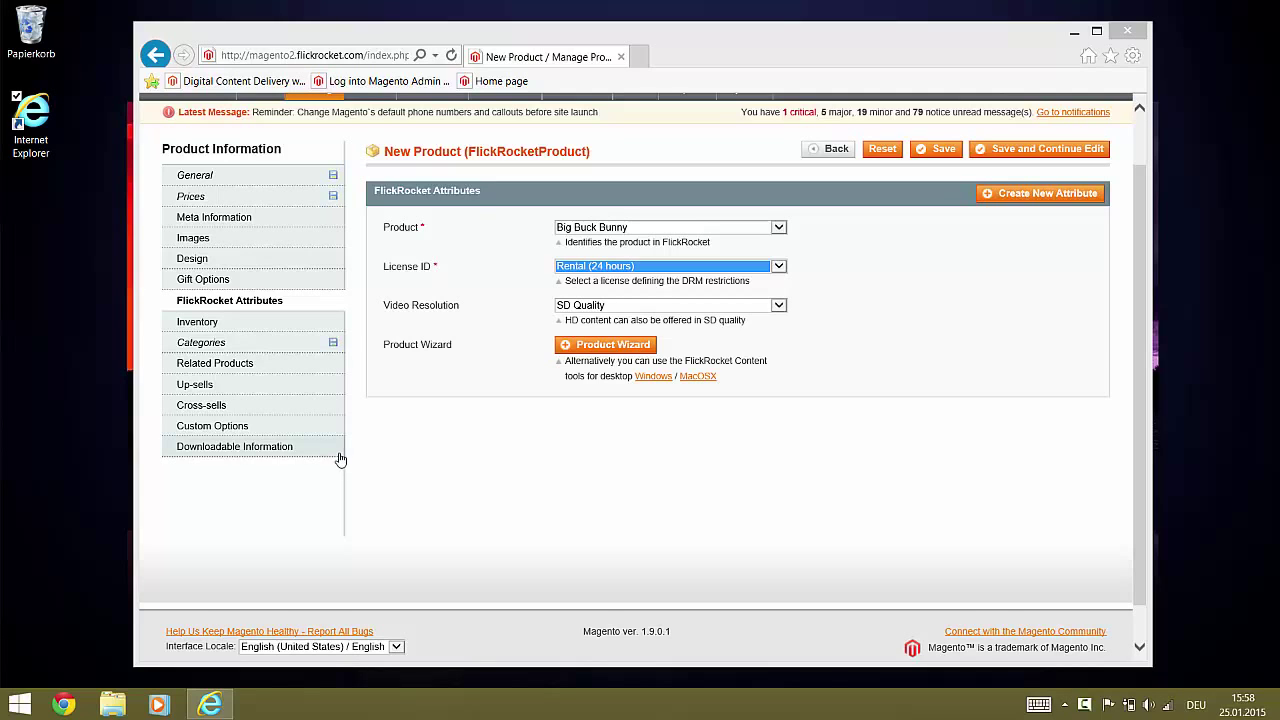
- Add a download link titled 'download', unlimited downloads, with # as its file URL
click(240, 446)
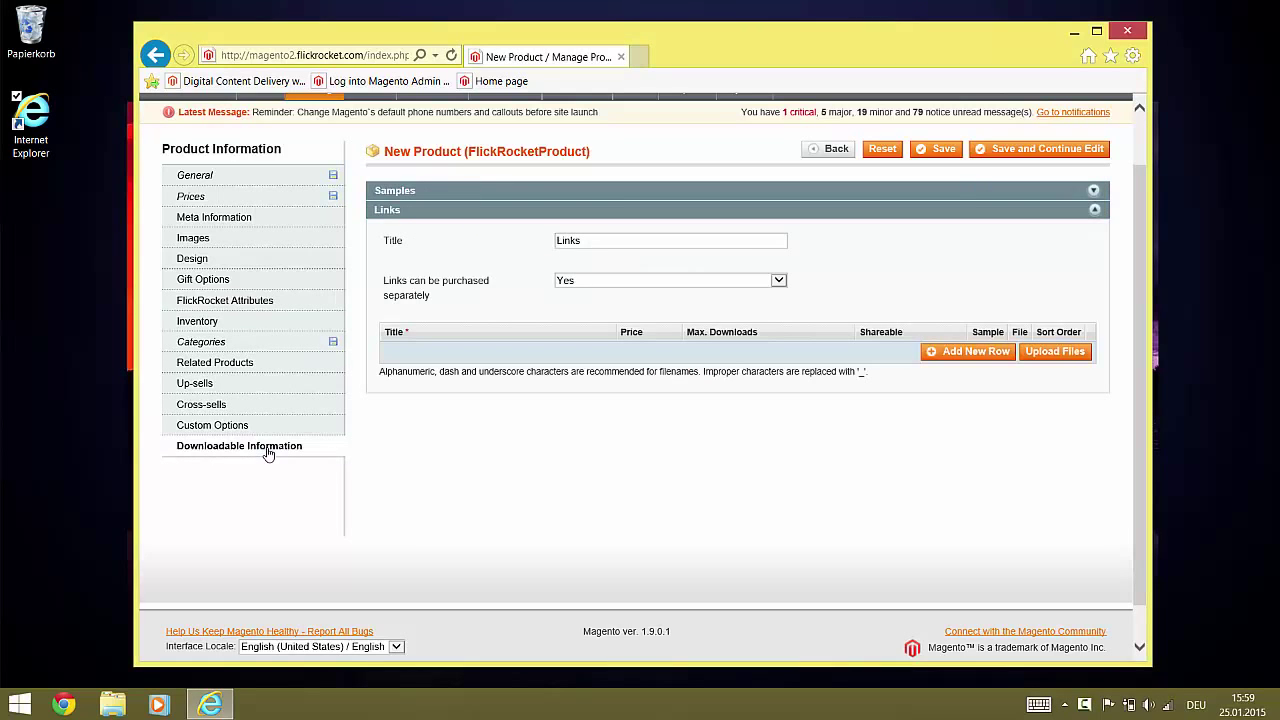
mouse_move(504, 456)
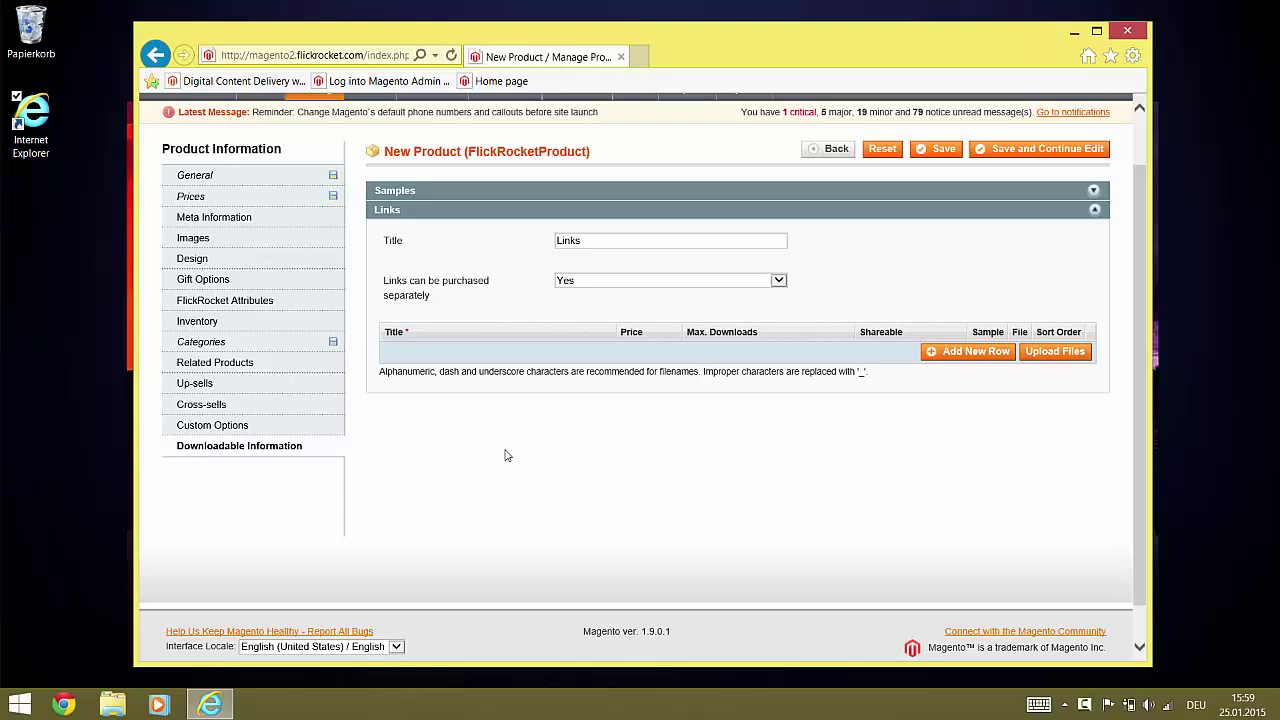
mouse_move(968, 352)
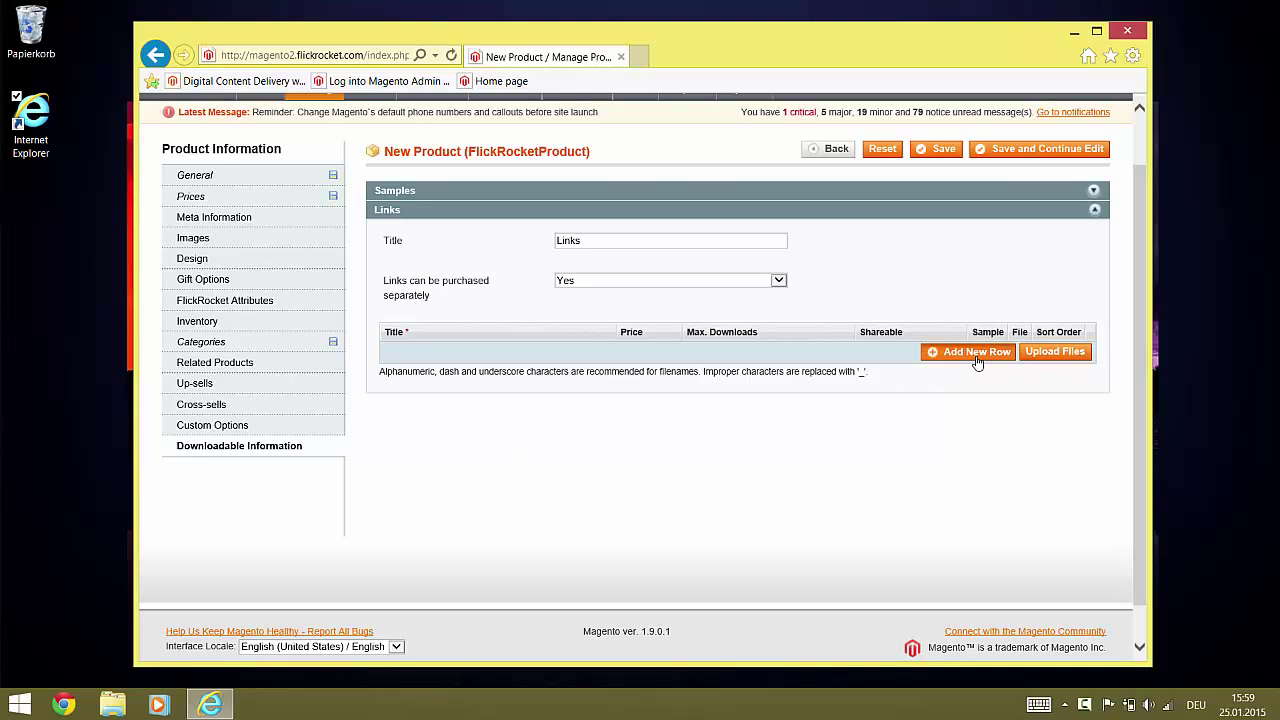
click(968, 352)
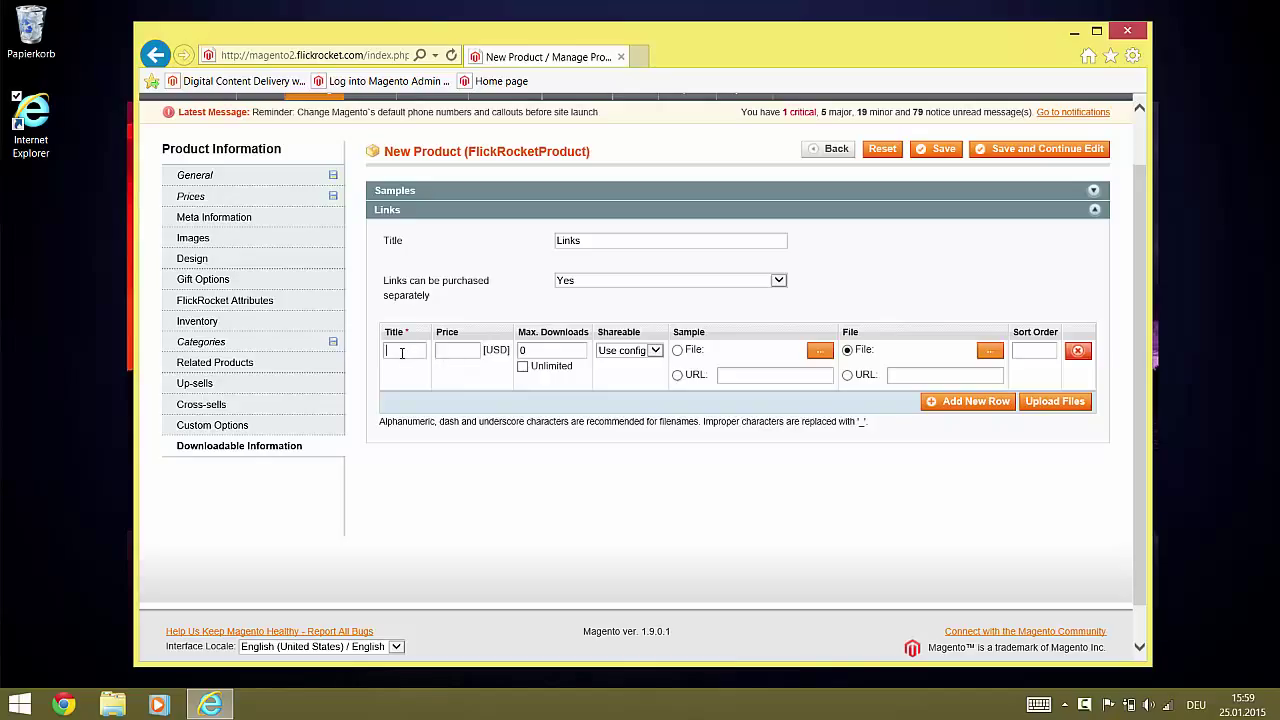
text(d)
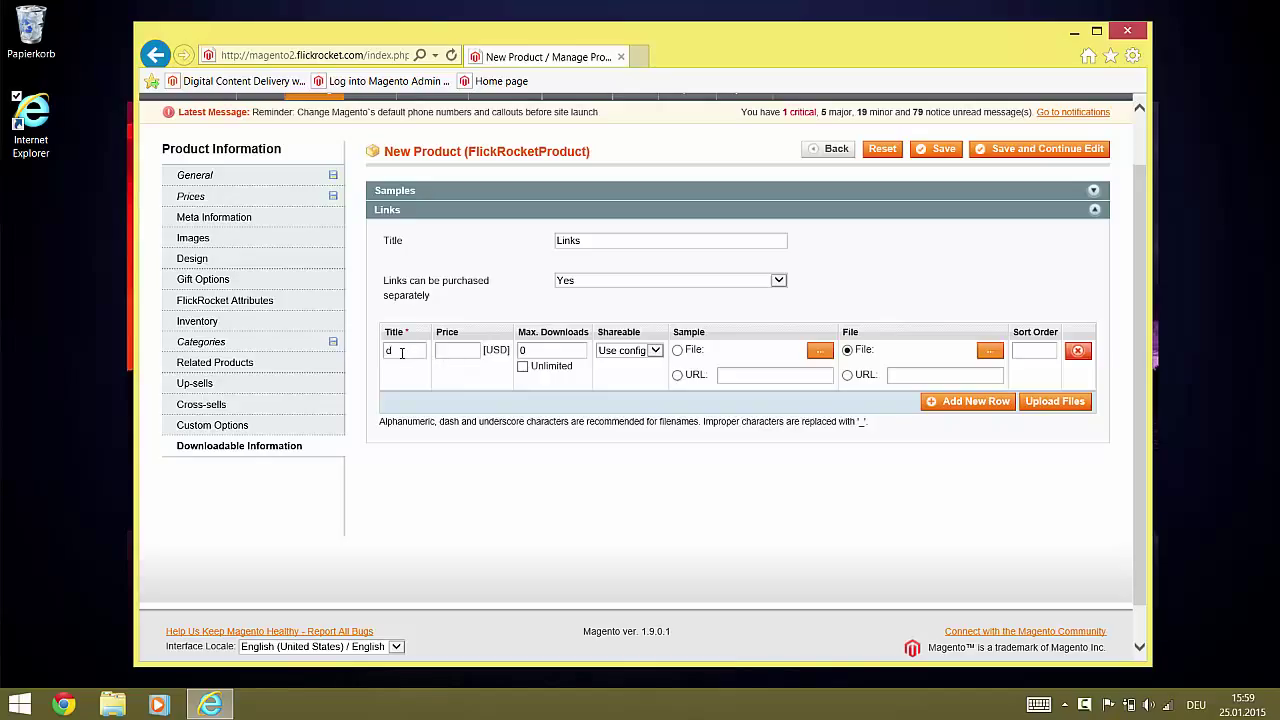
text(ownload)
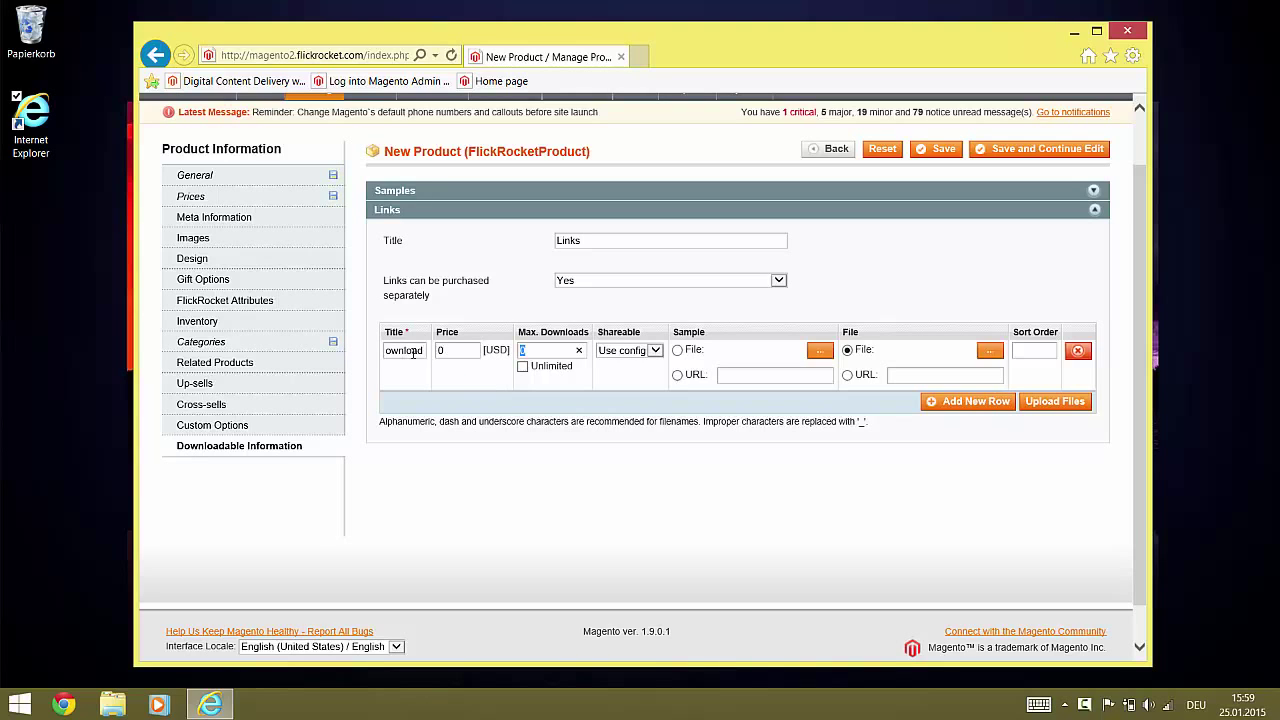
click(524, 366)
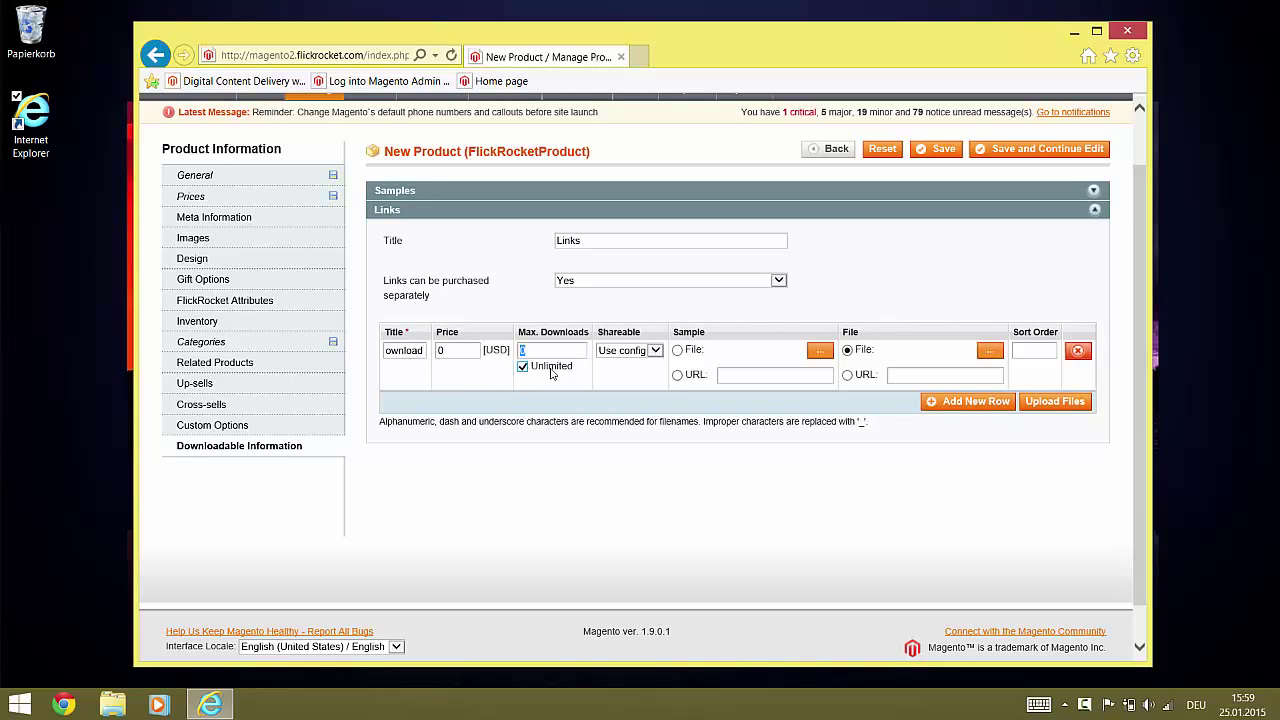
click(676, 348)
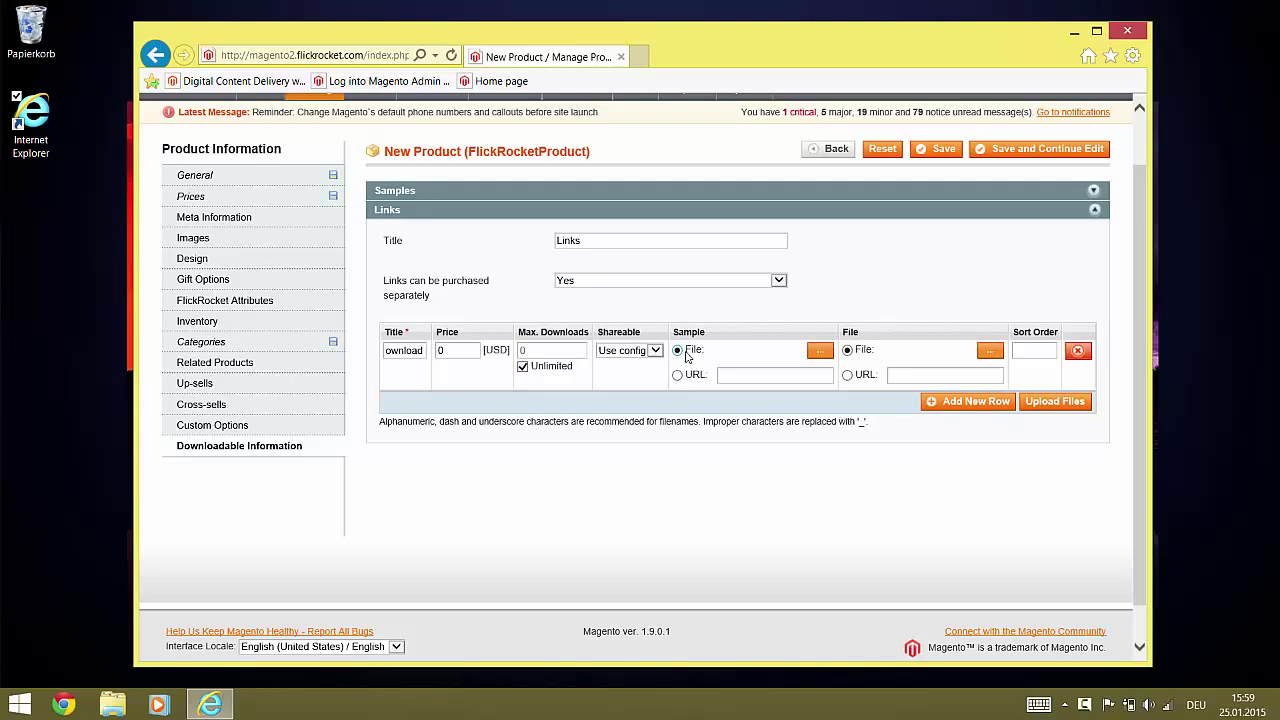
click(848, 376)
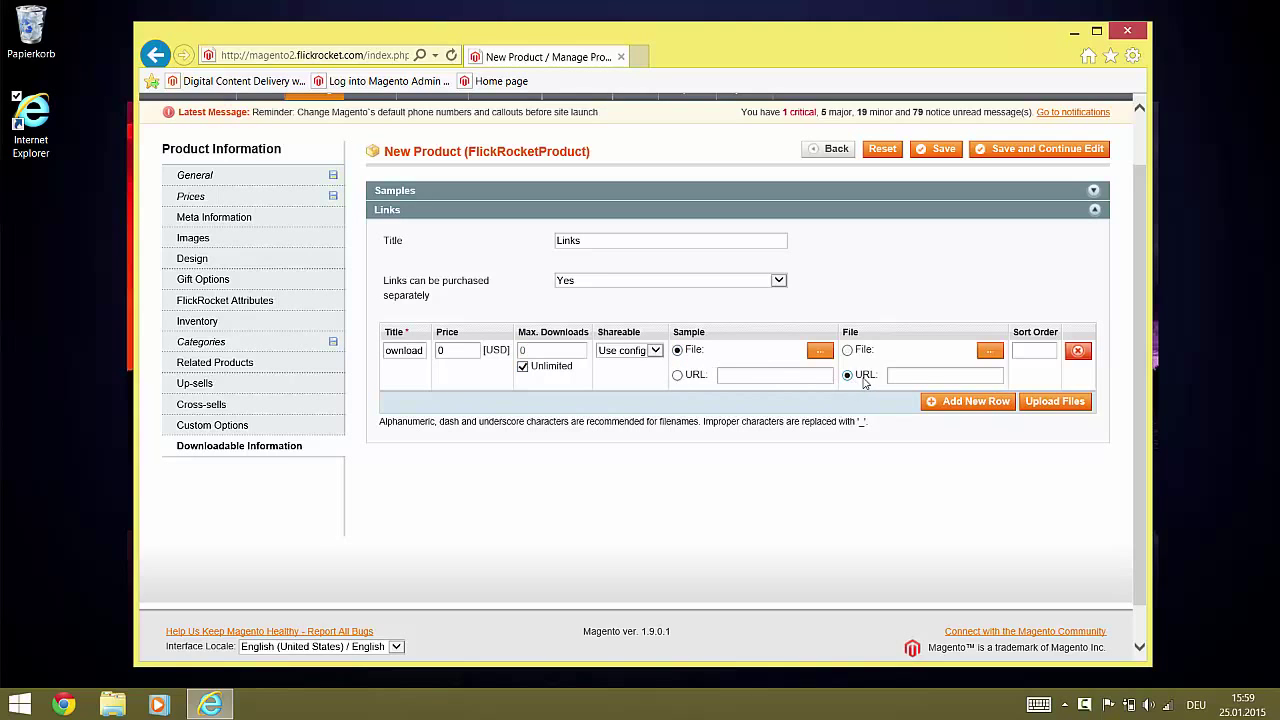
text(#)
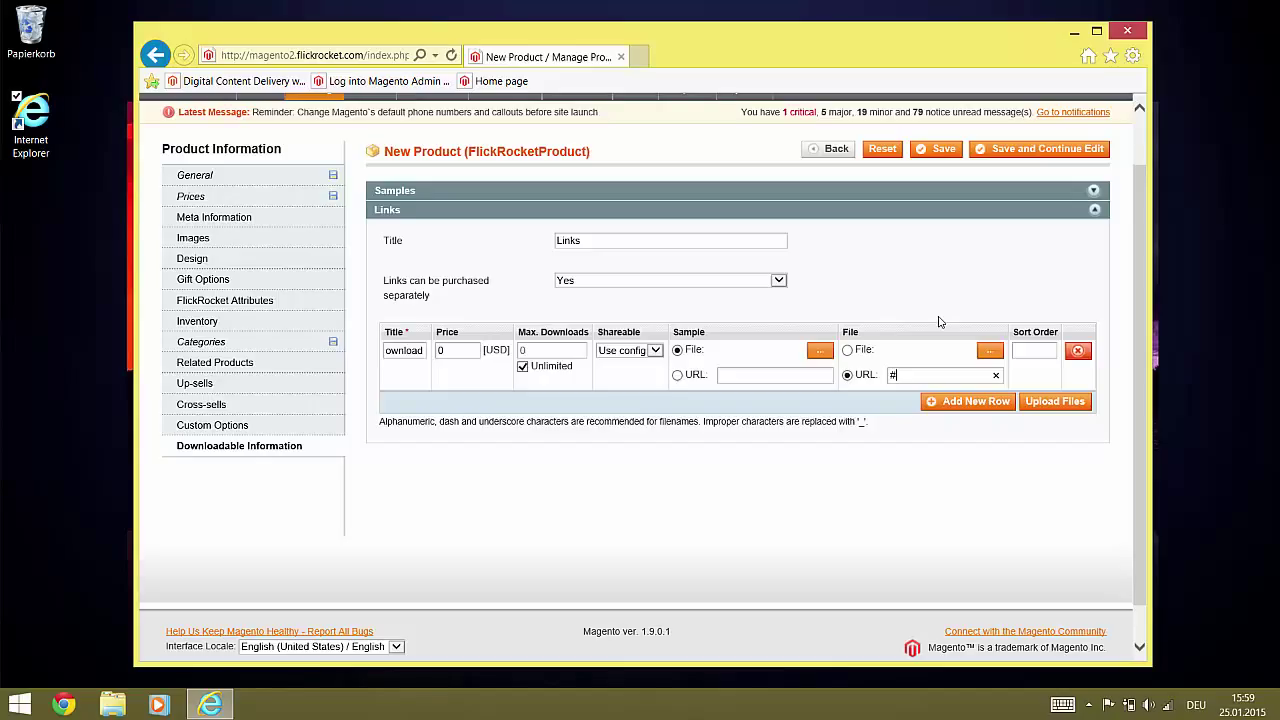
mouse_move(910, 172)
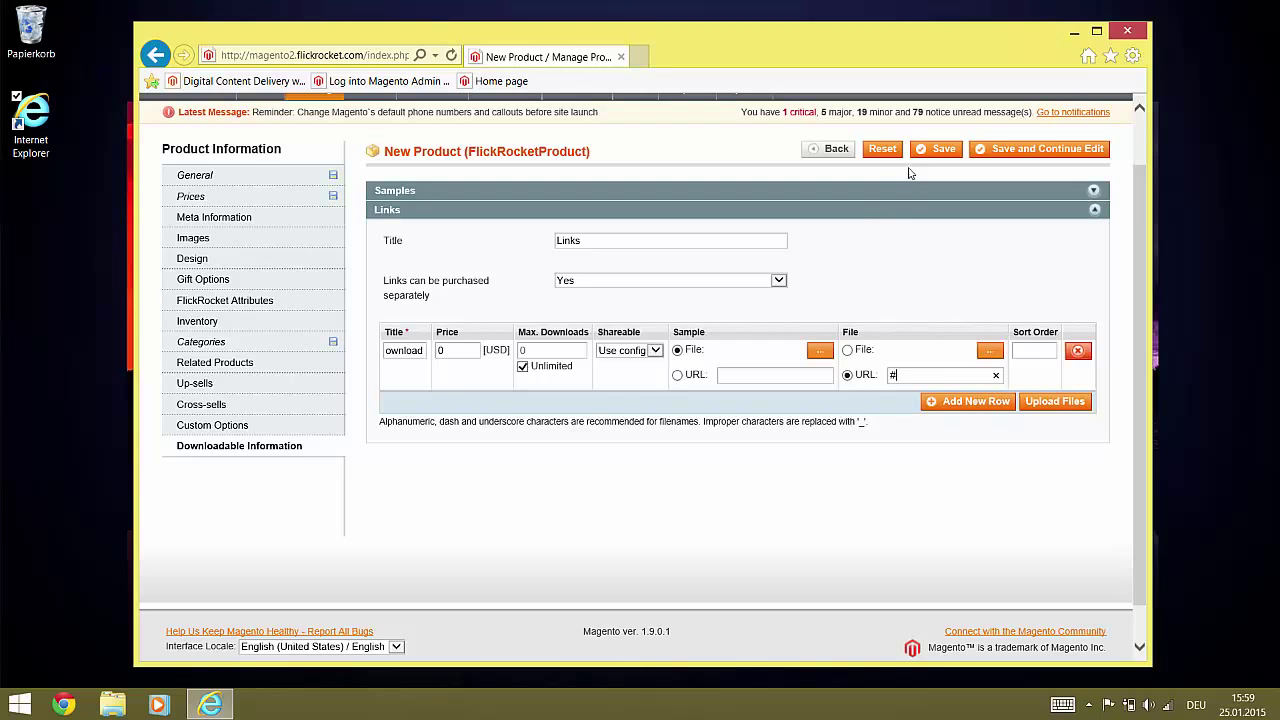
- Save the Digital DRM product into the product list and switch to the store's home page
click(936, 148)
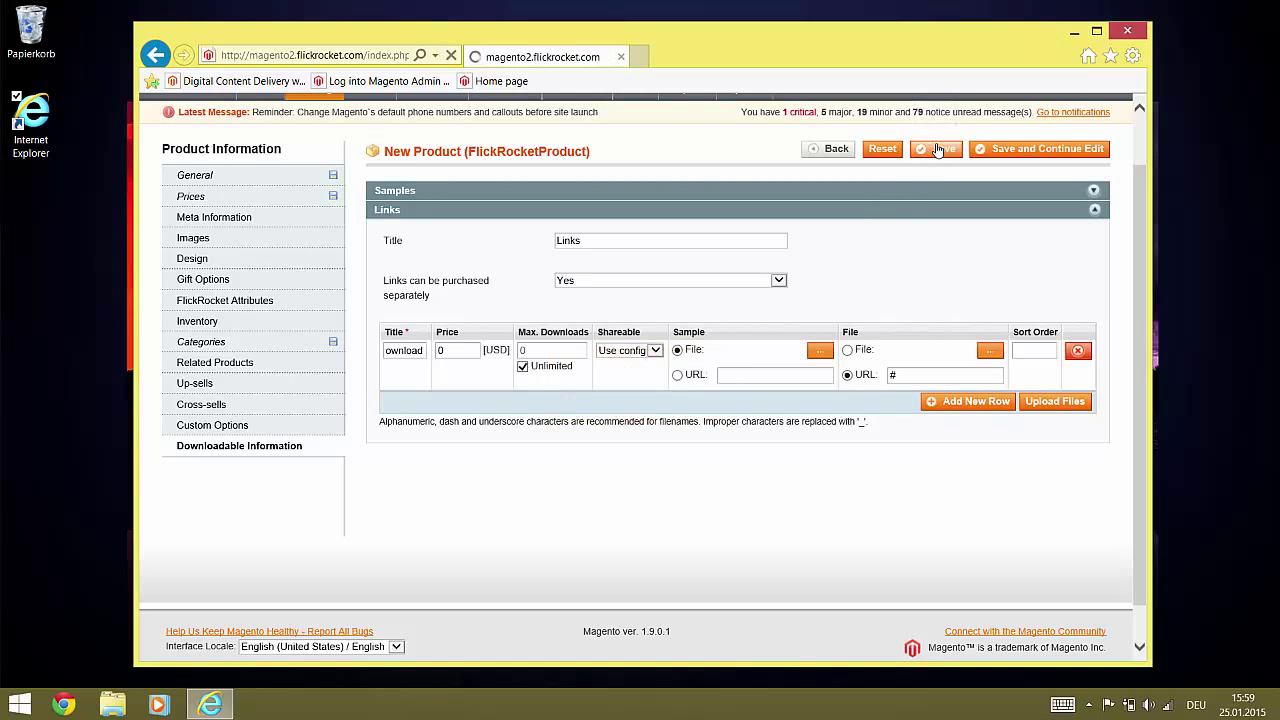
click(936, 148)
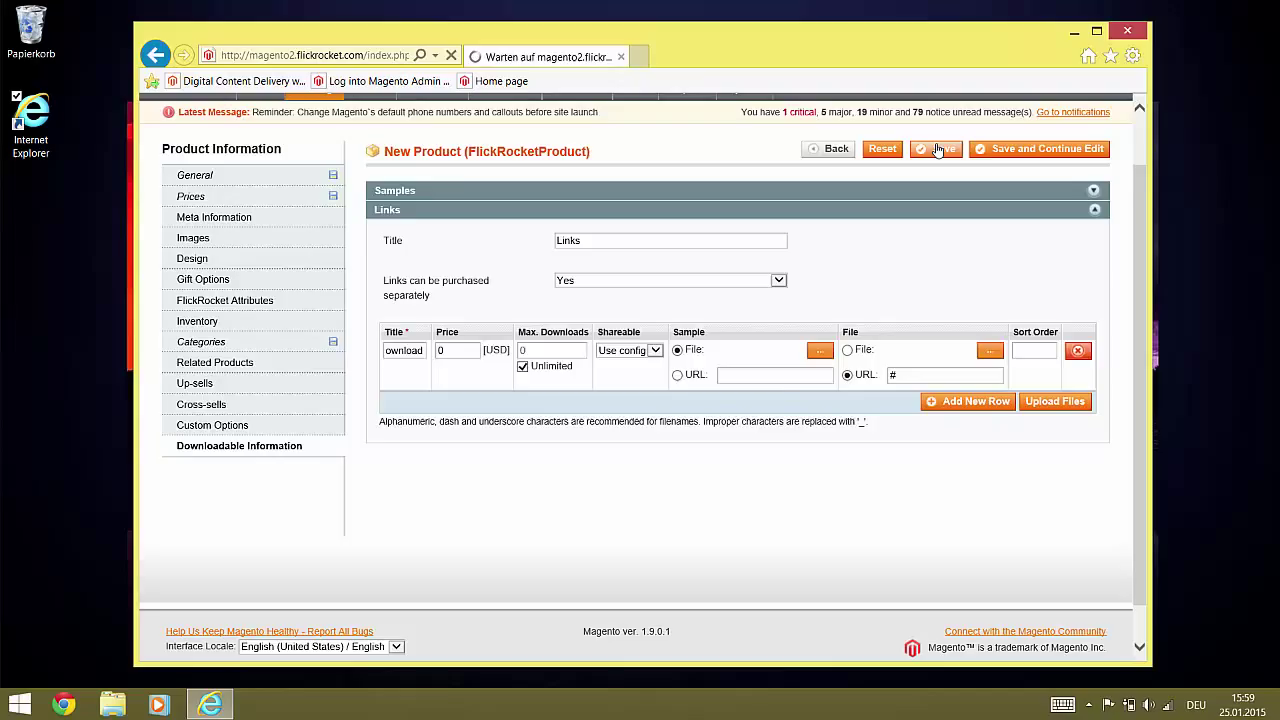
click(936, 148)
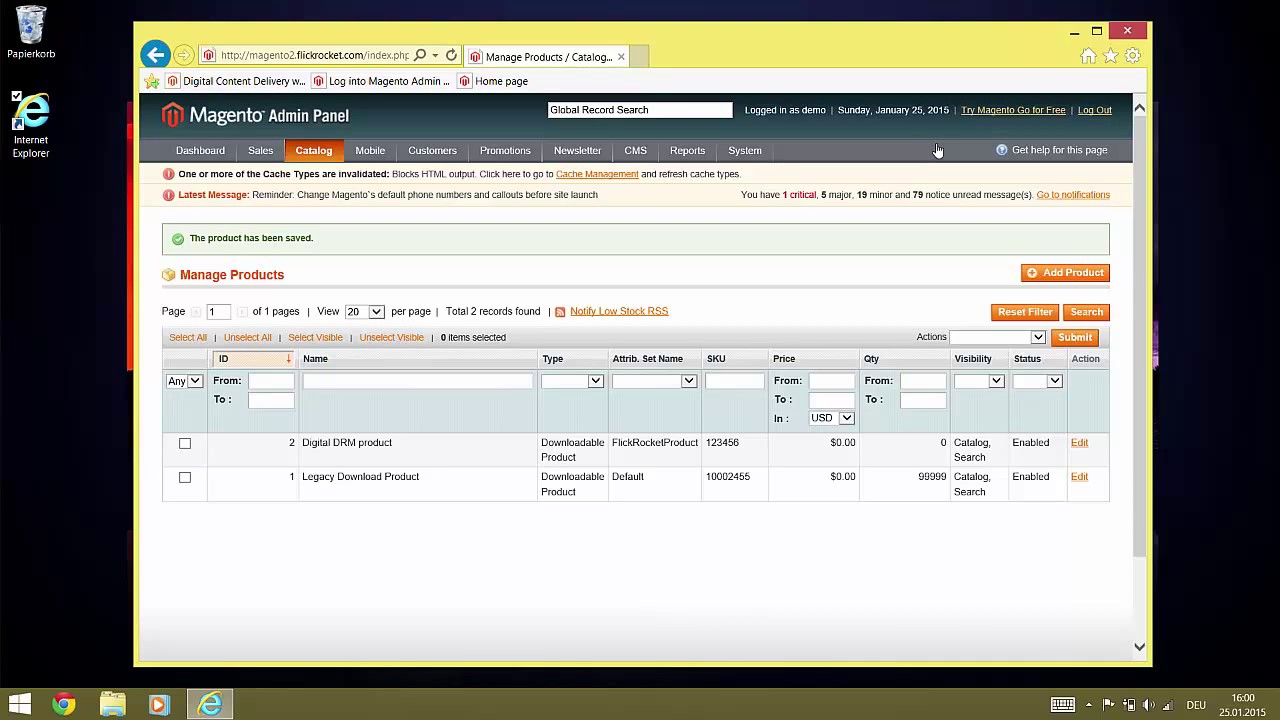
mouse_move(500, 80)
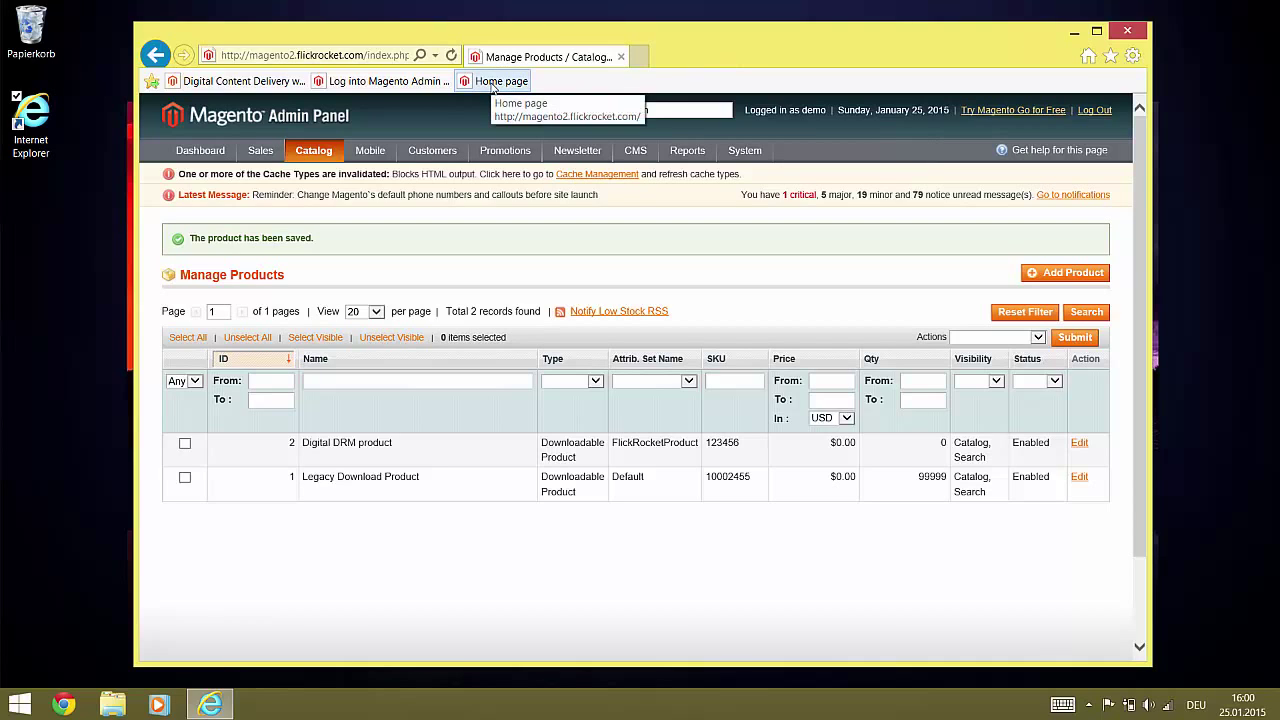
click(500, 80)
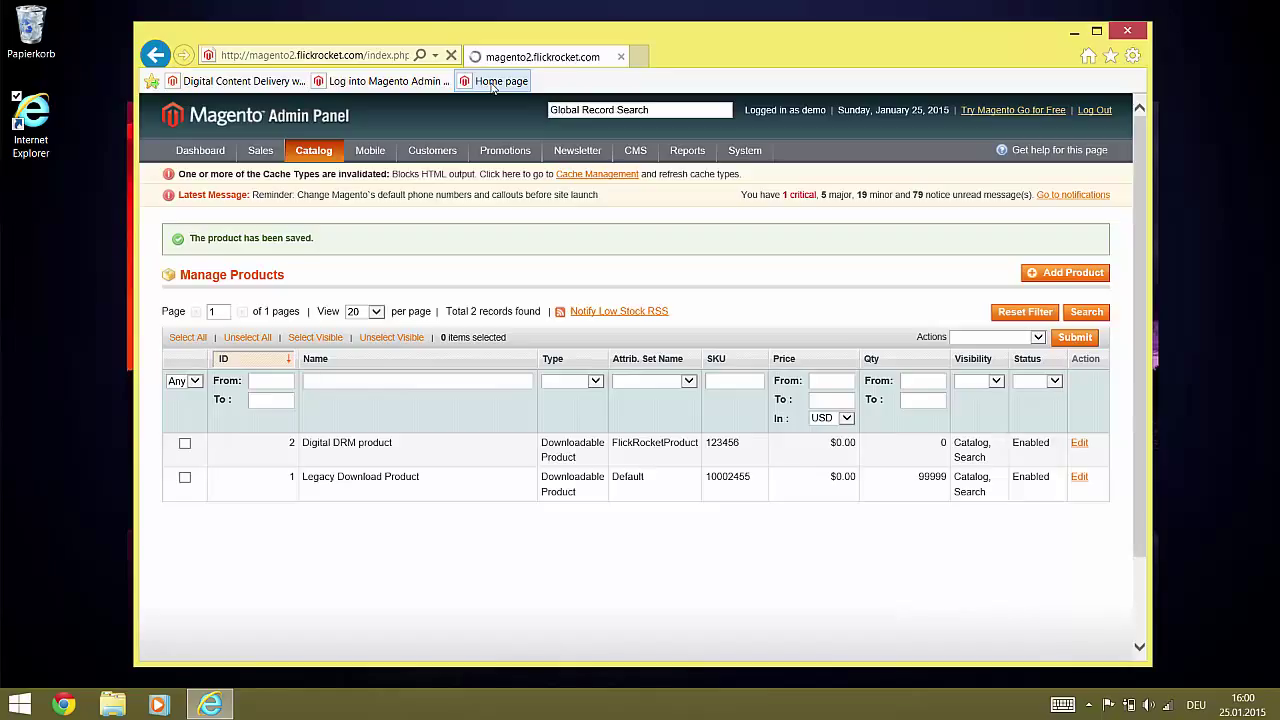
- Search the storefront for DRM and open the Digital DRM product's page
click(500, 80)
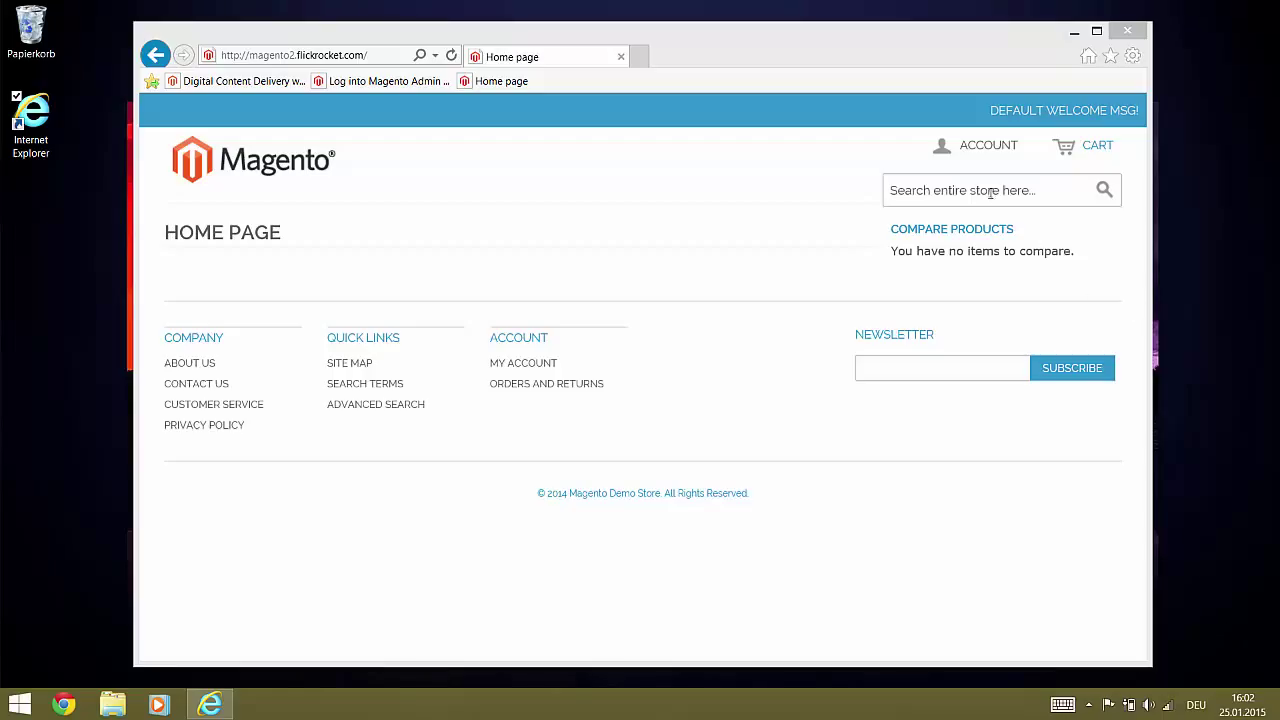
text(DRM)
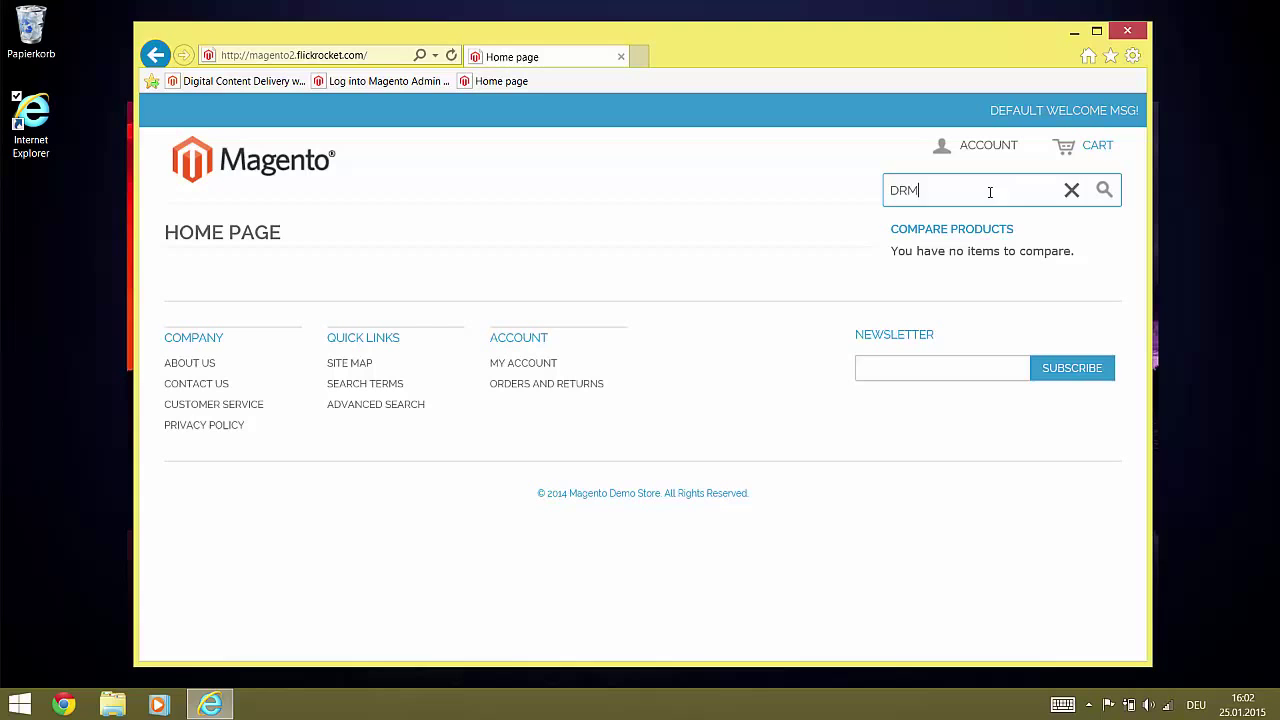
click(1104, 190)
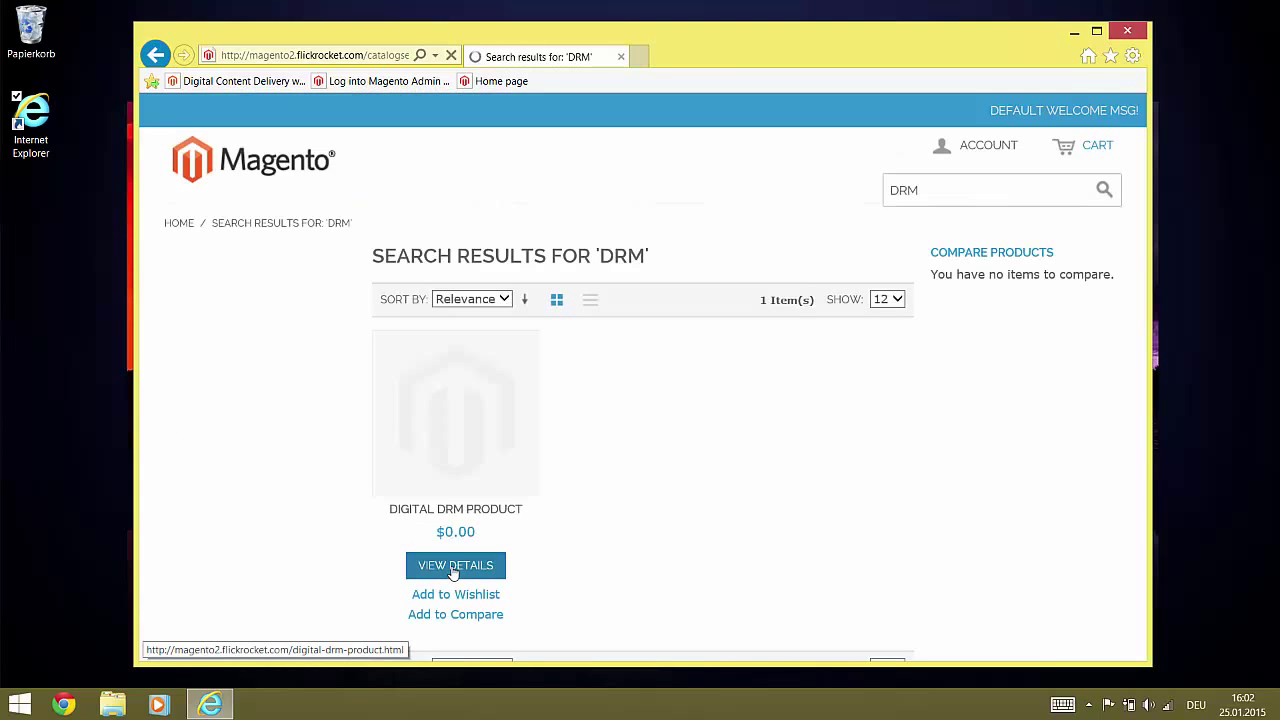
click(456, 564)
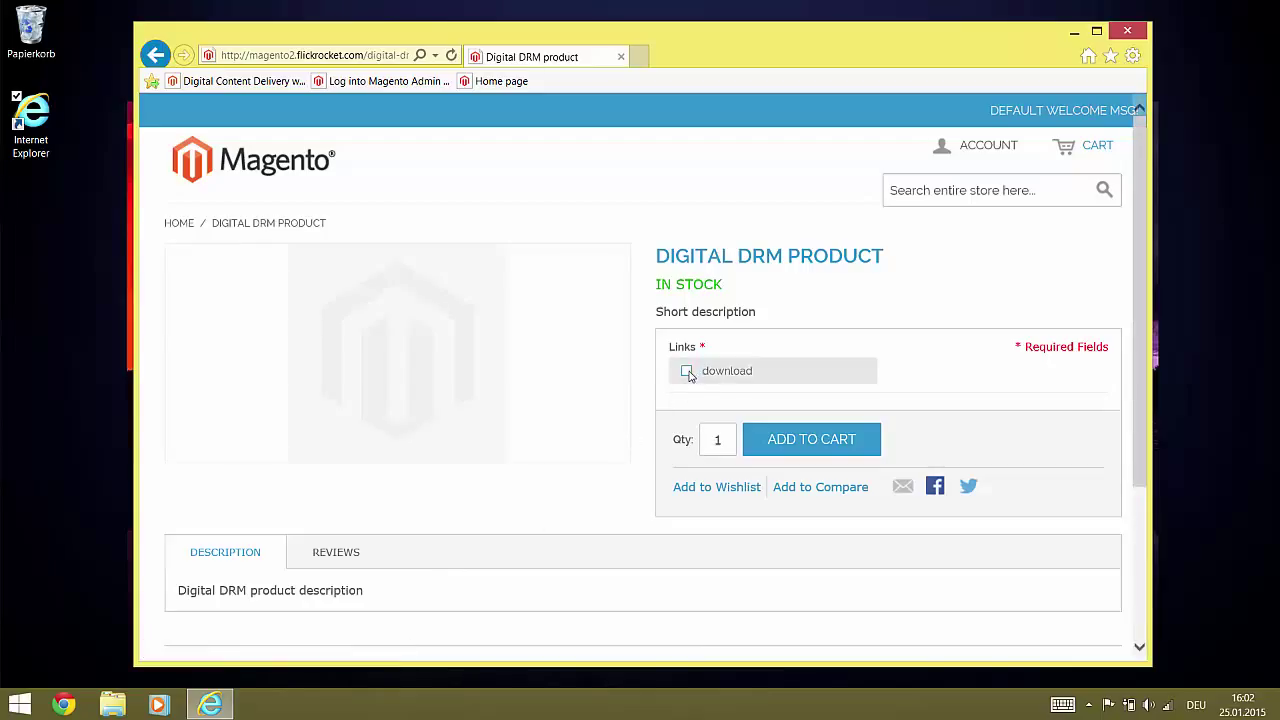
- Add the product with its download link to the cart and proceed to checkout
click(688, 370)
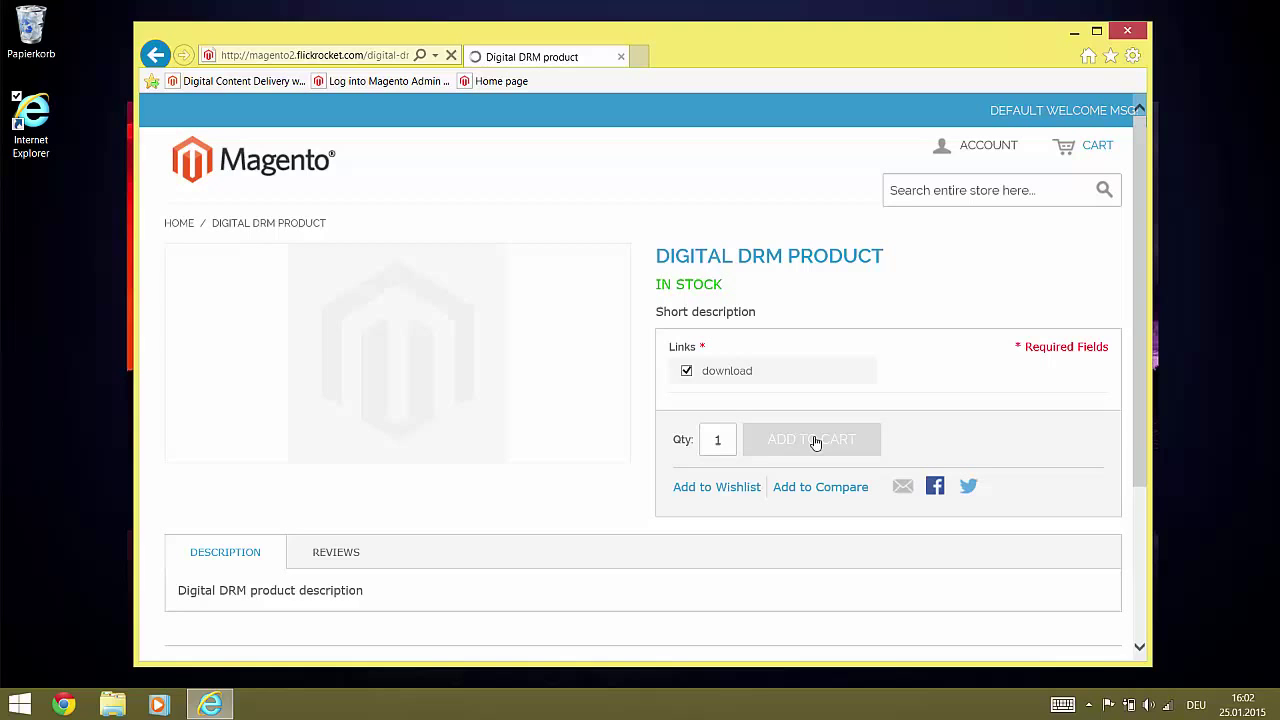
click(812, 440)
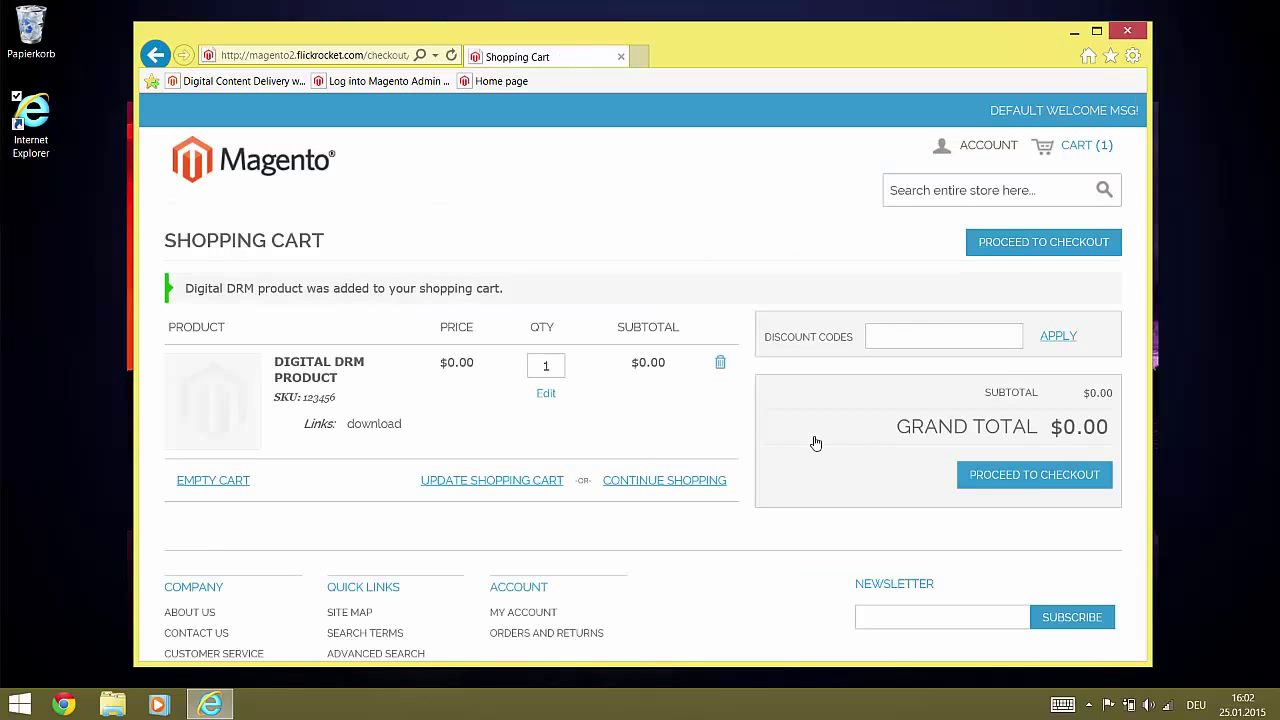
mouse_move(992, 468)
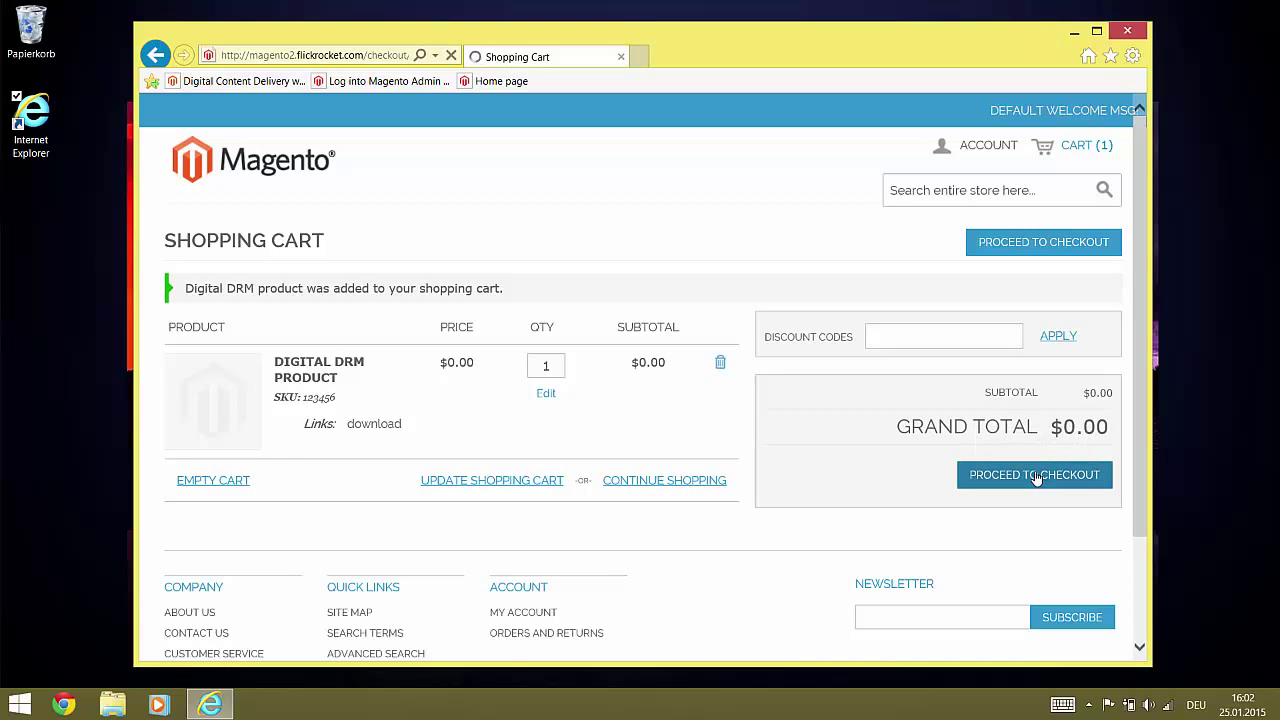
click(1034, 476)
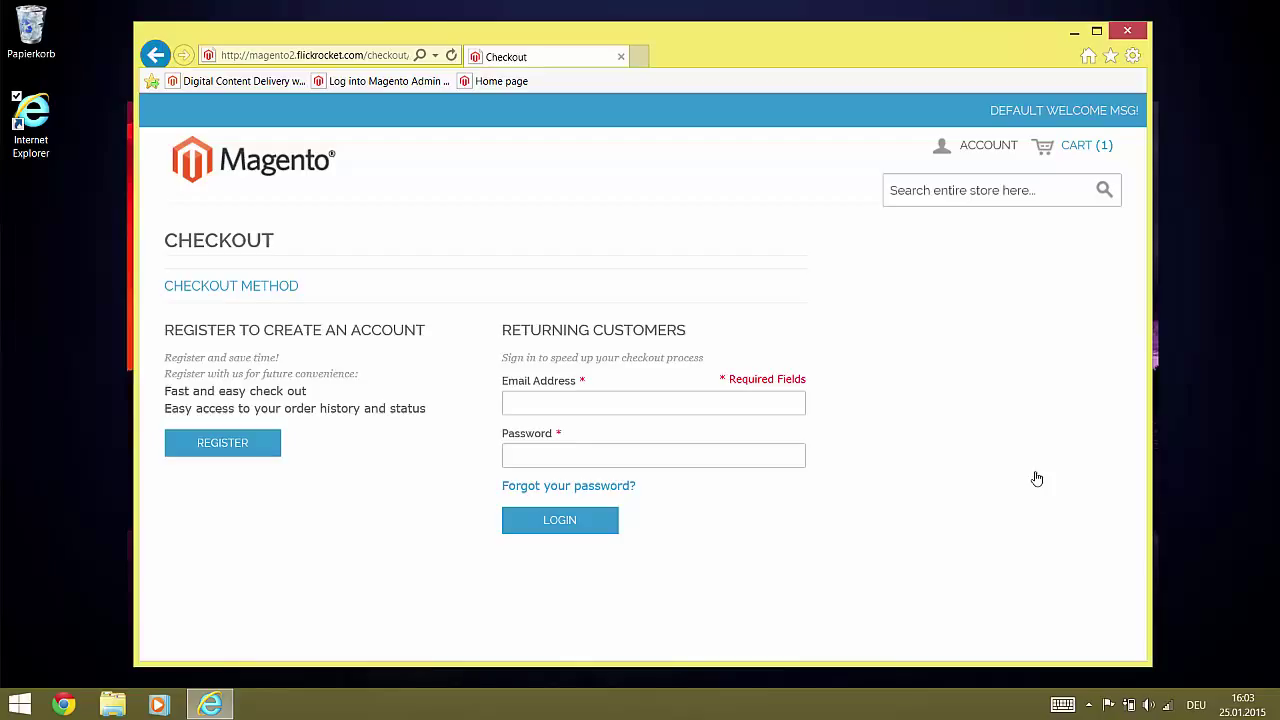
mouse_move(836, 462)
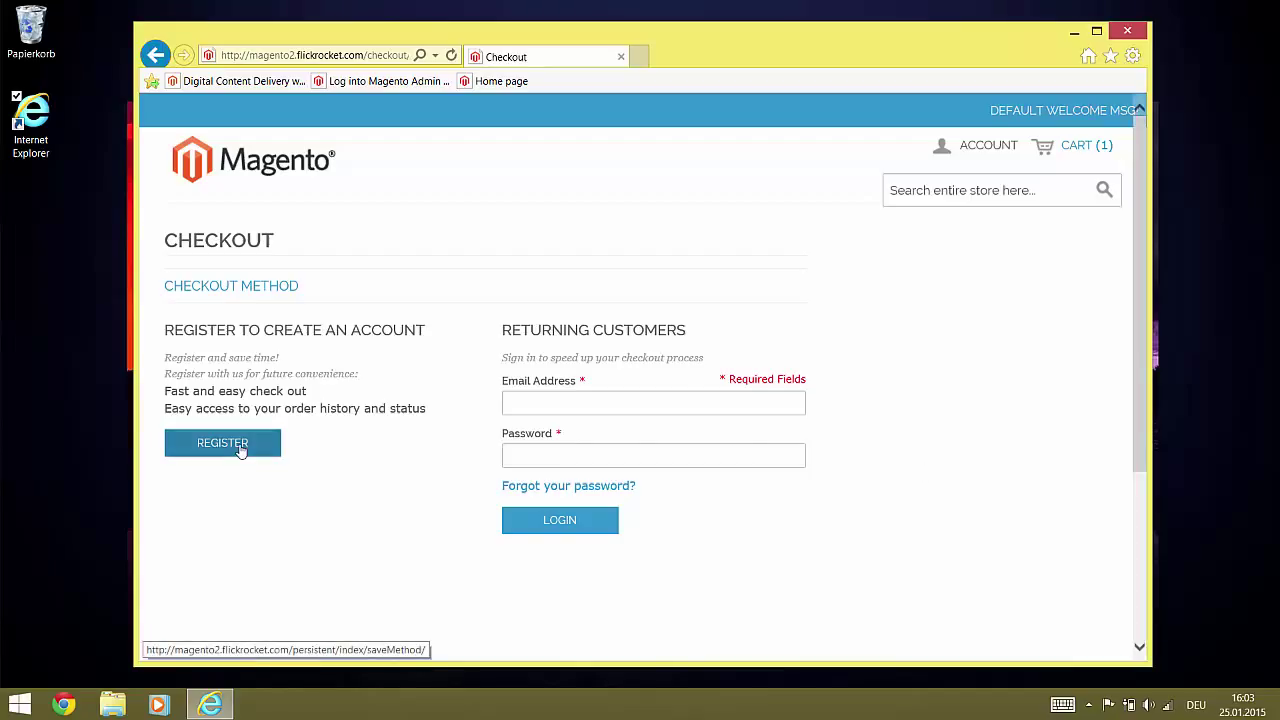
- Register at checkout as First Last with address Sample Street 123
click(222, 444)
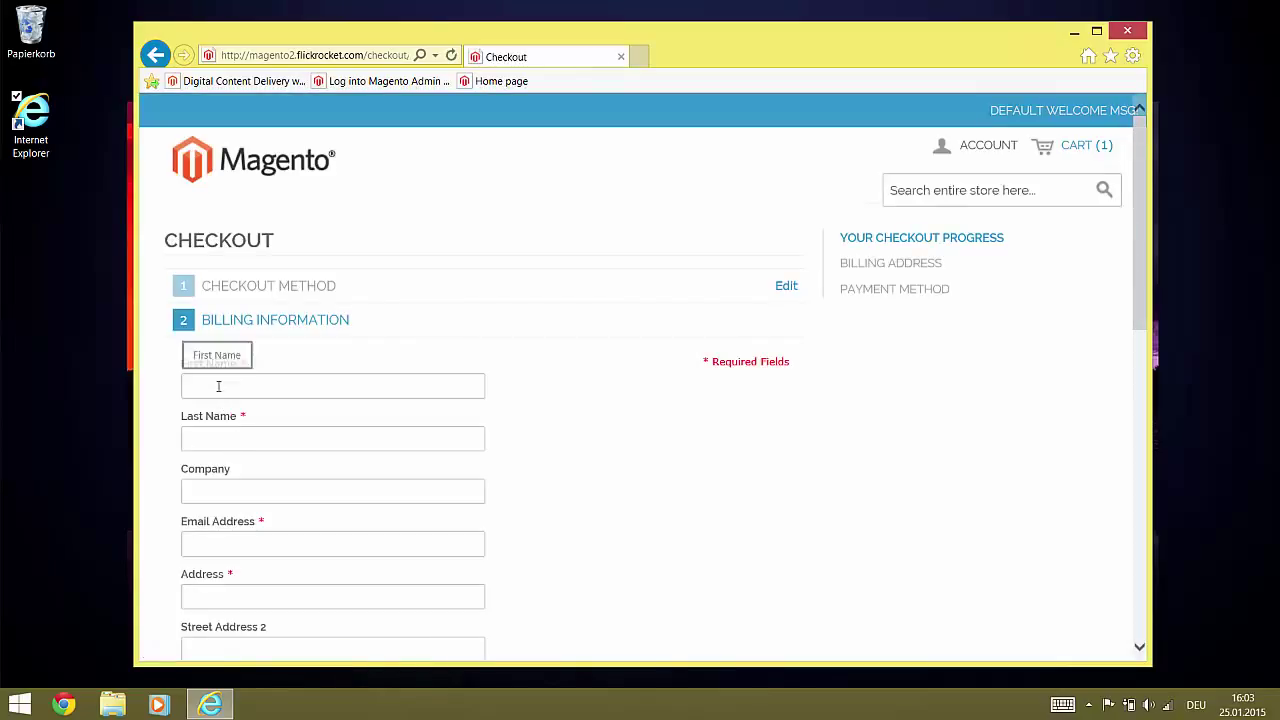
text(First)
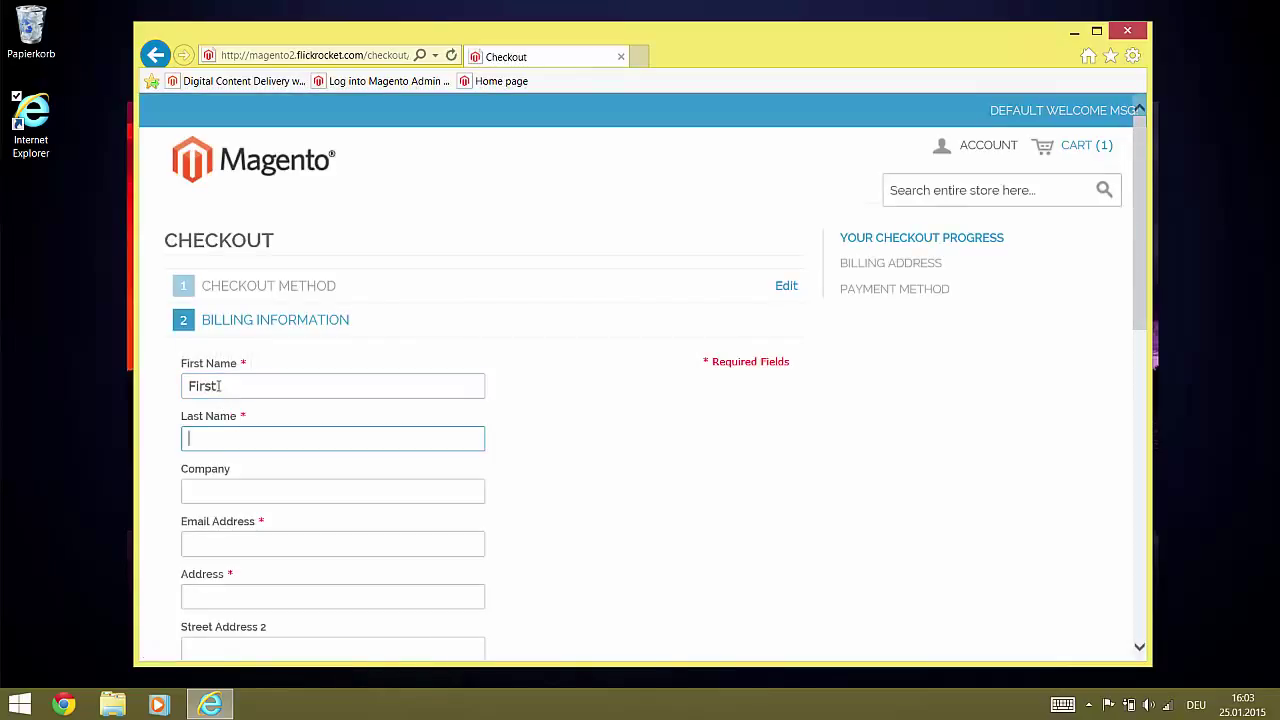
text(Last)
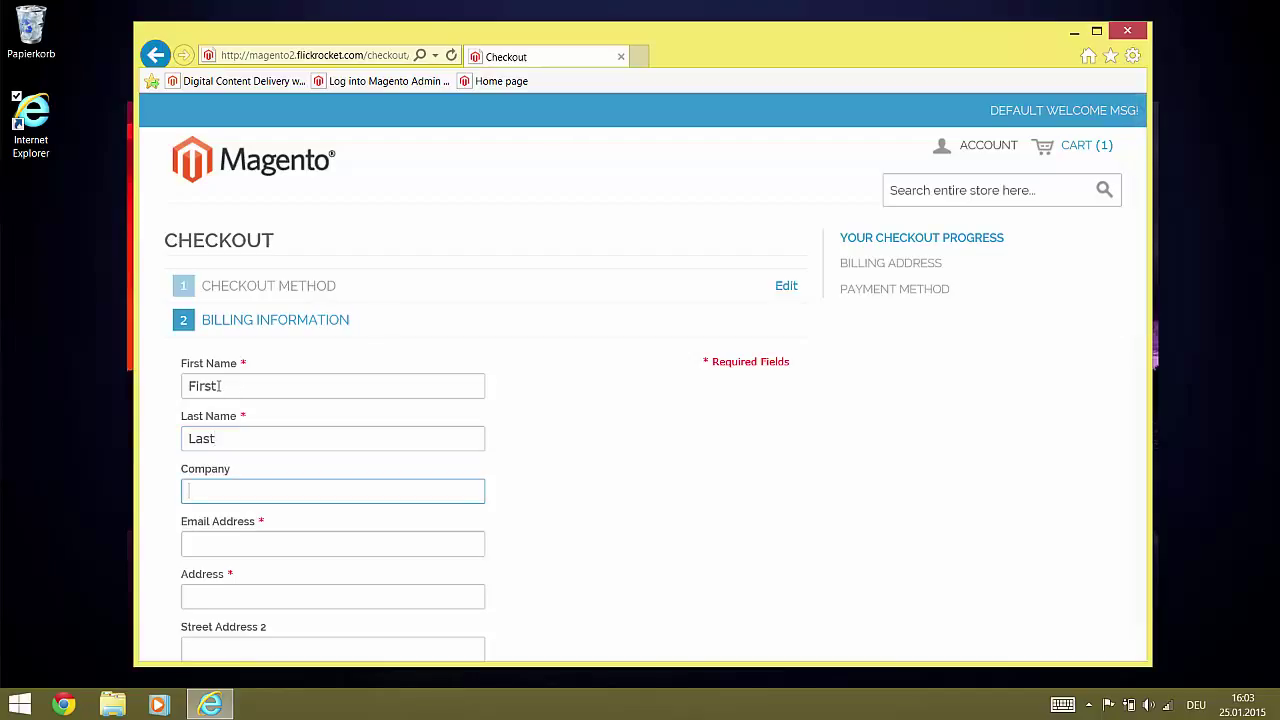
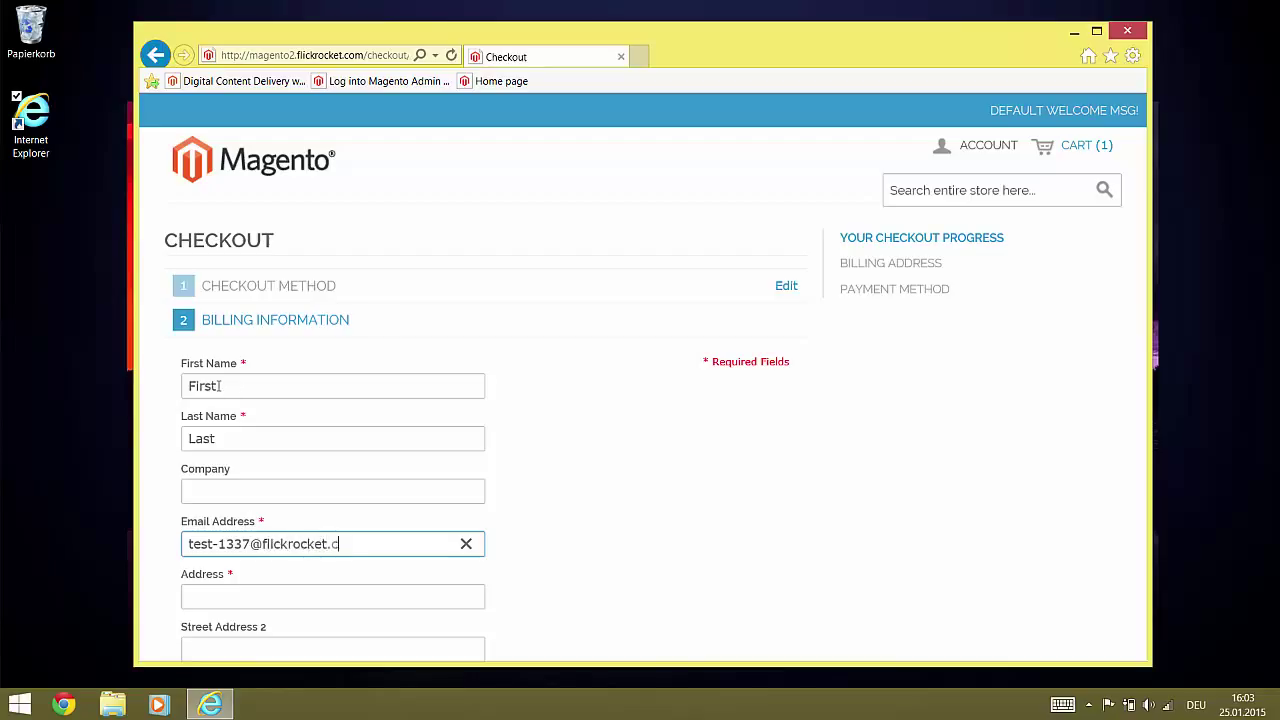
text(Sample)
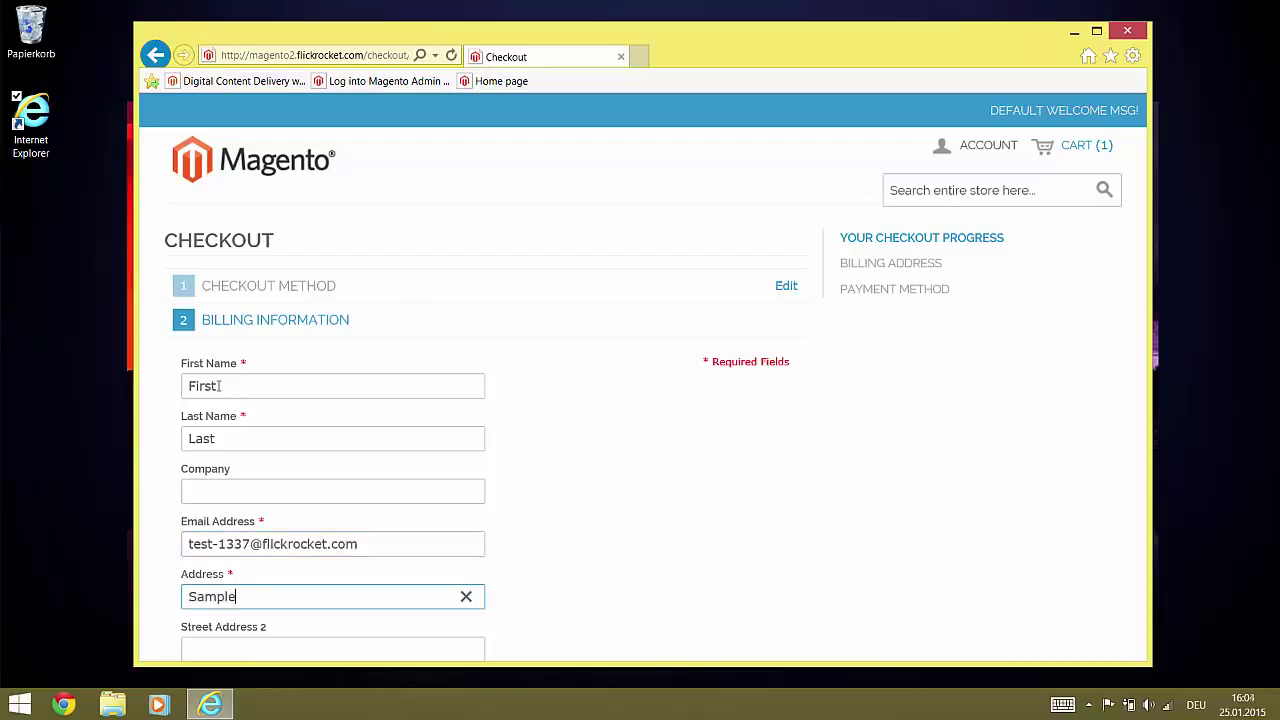
text(Street)
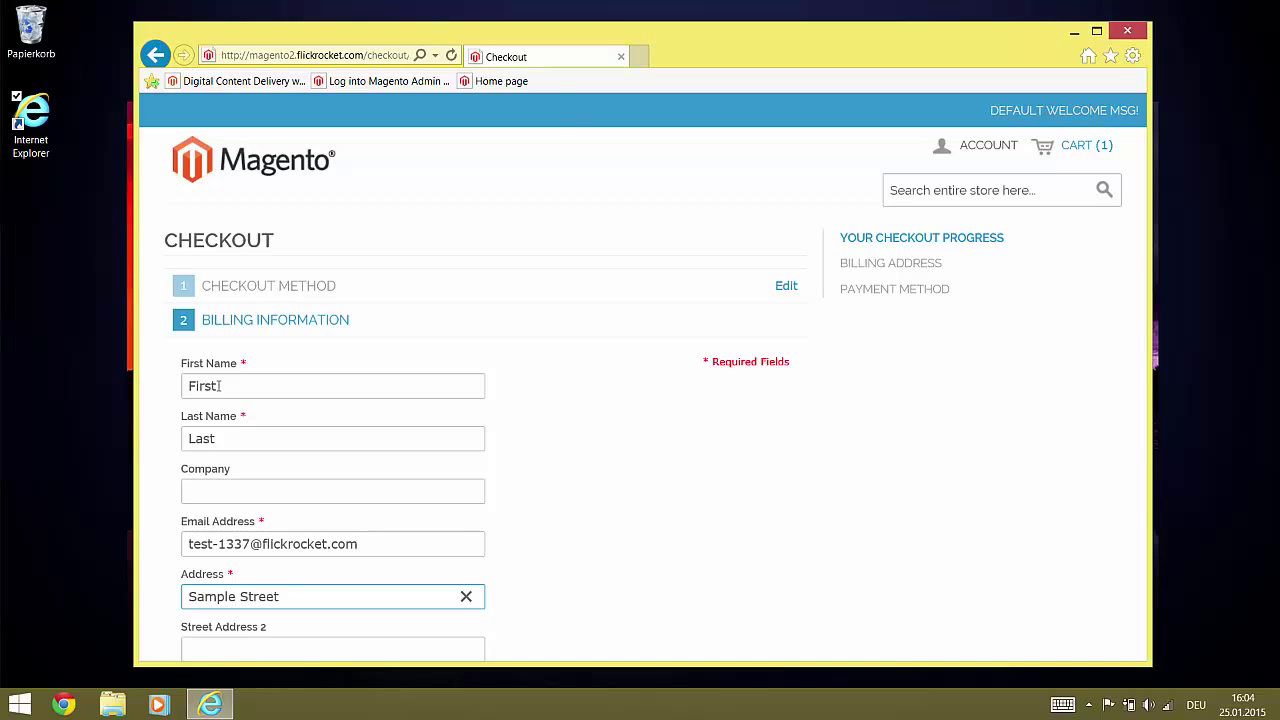
text(123)
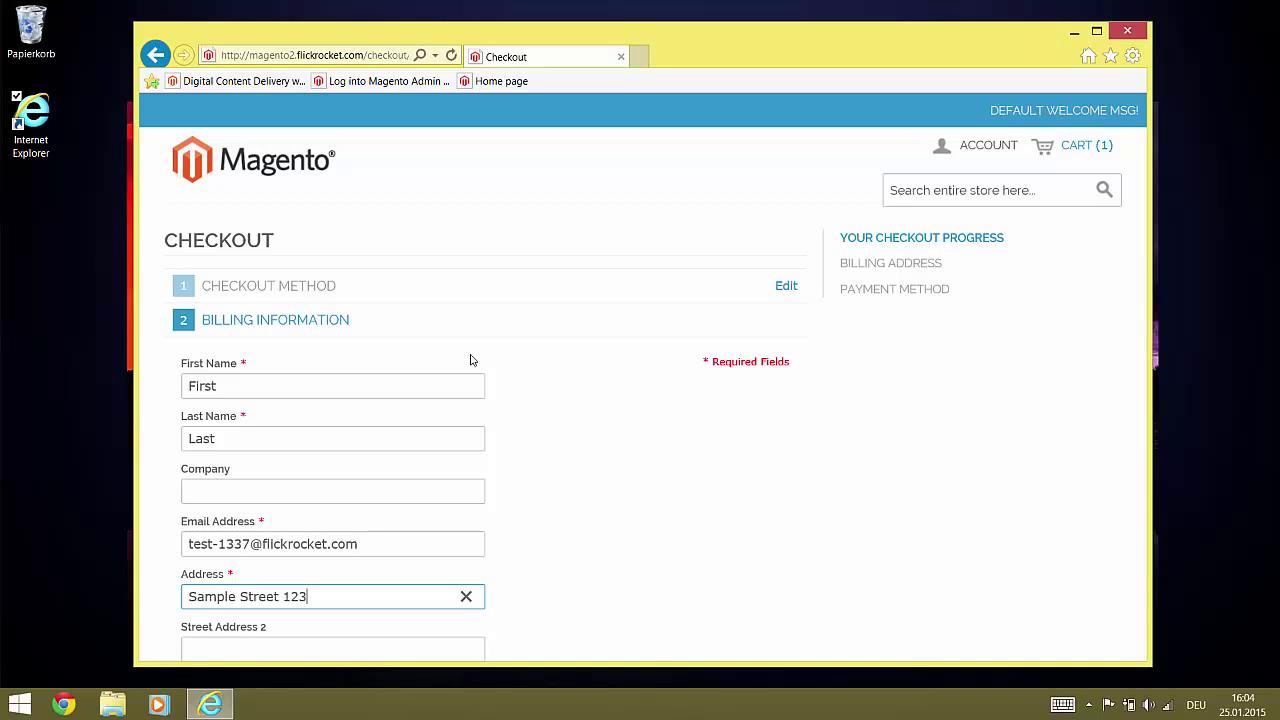
- Complete city Sample, zip 902.. and password, then submit the billing information
scroll(down, 3)
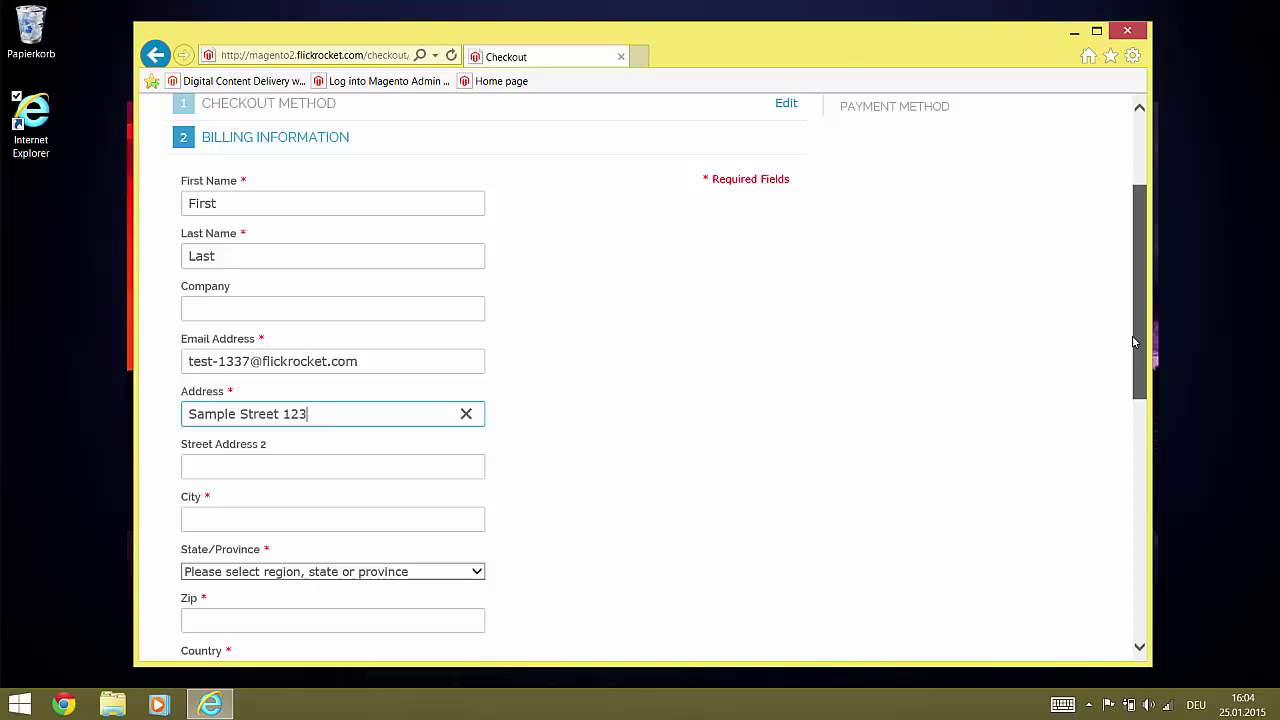
scroll(down, 3)
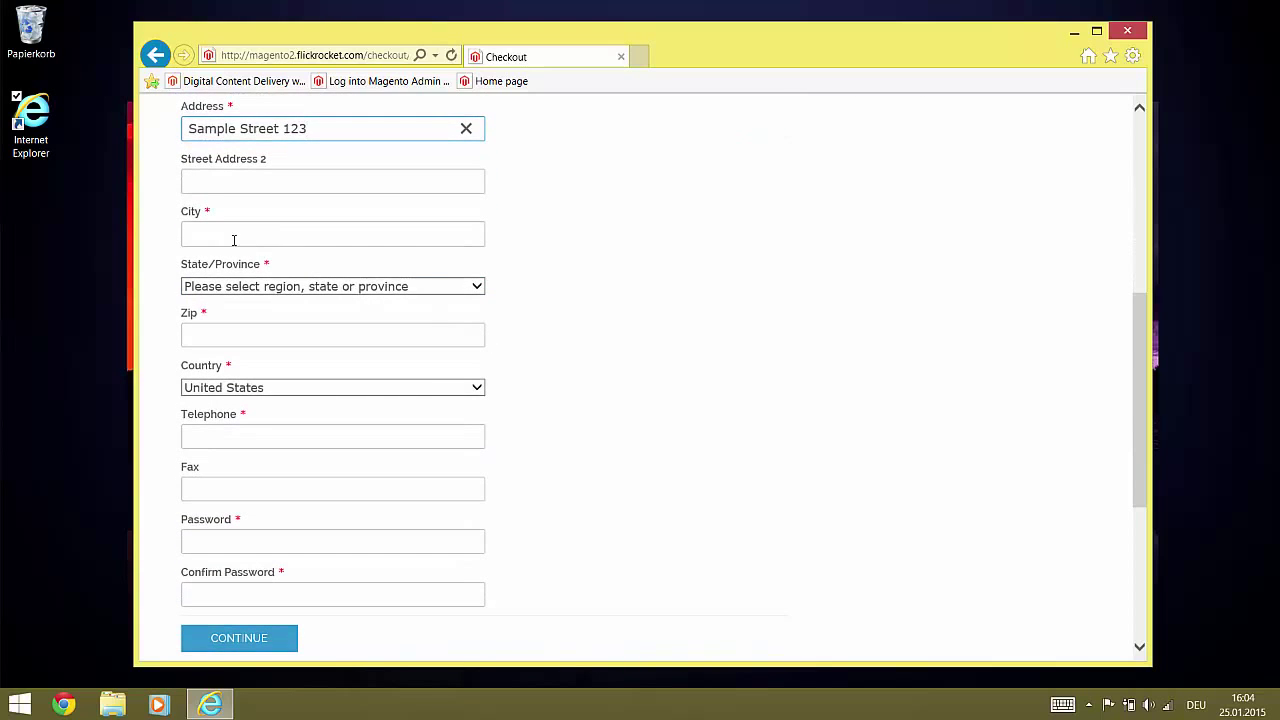
text(Sample)
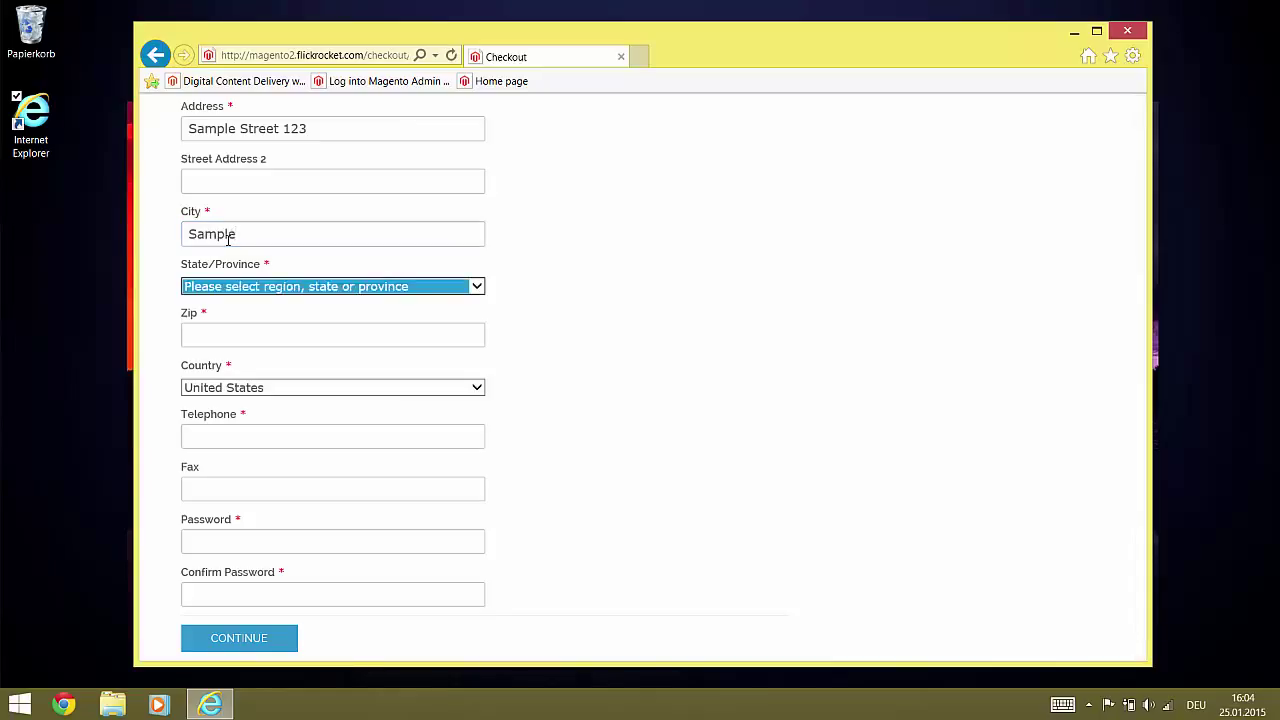
text(90210)
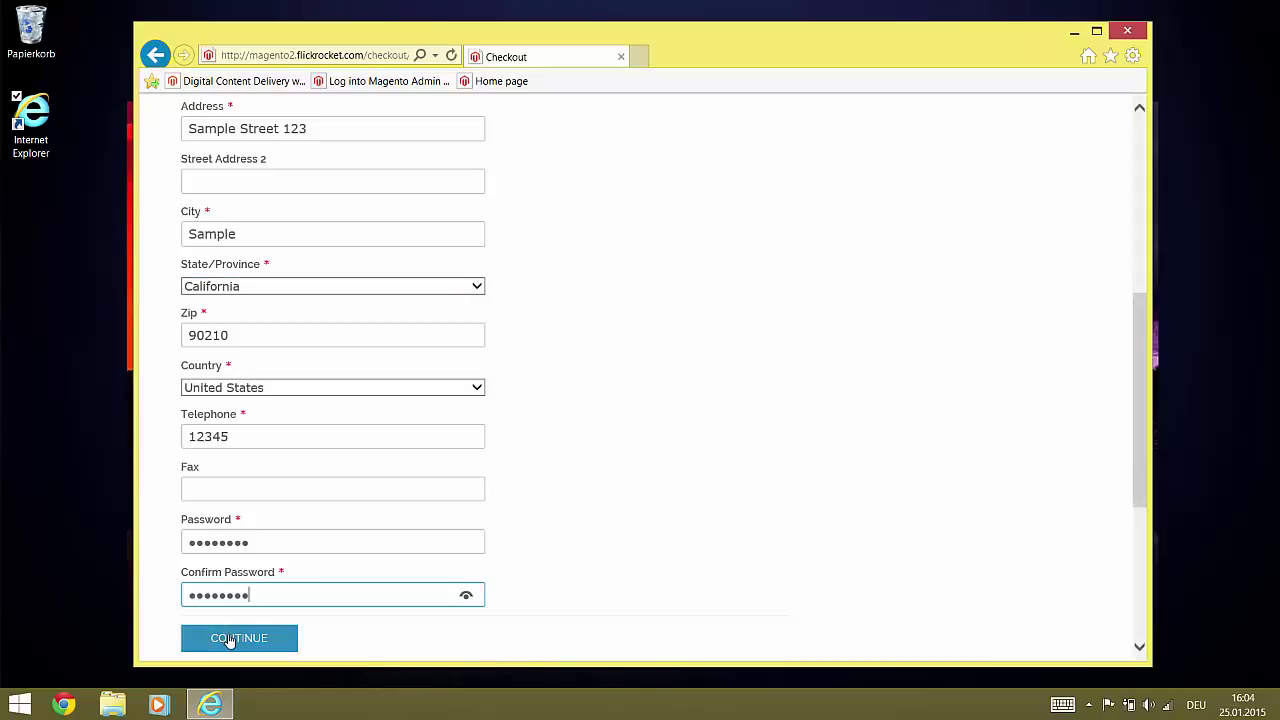
click(240, 638)
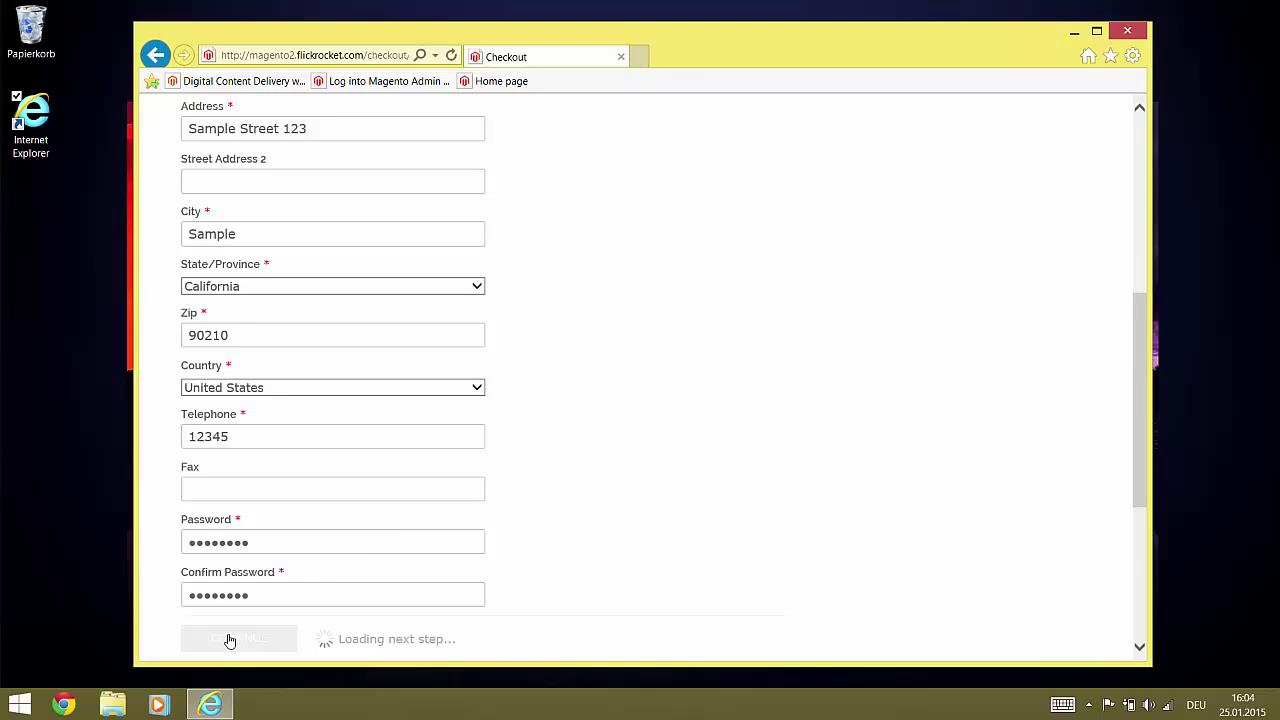
click(238, 638)
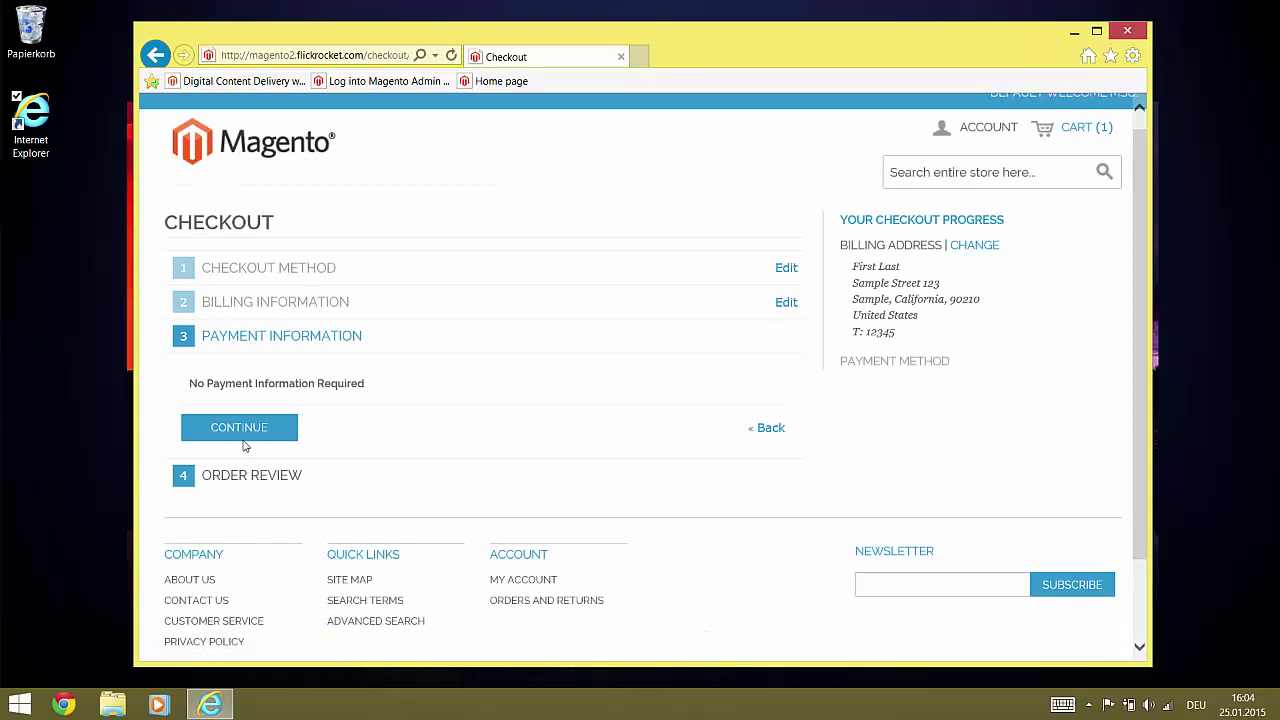
- Continue past Payment Information and place the order (number 100000006)
click(240, 428)
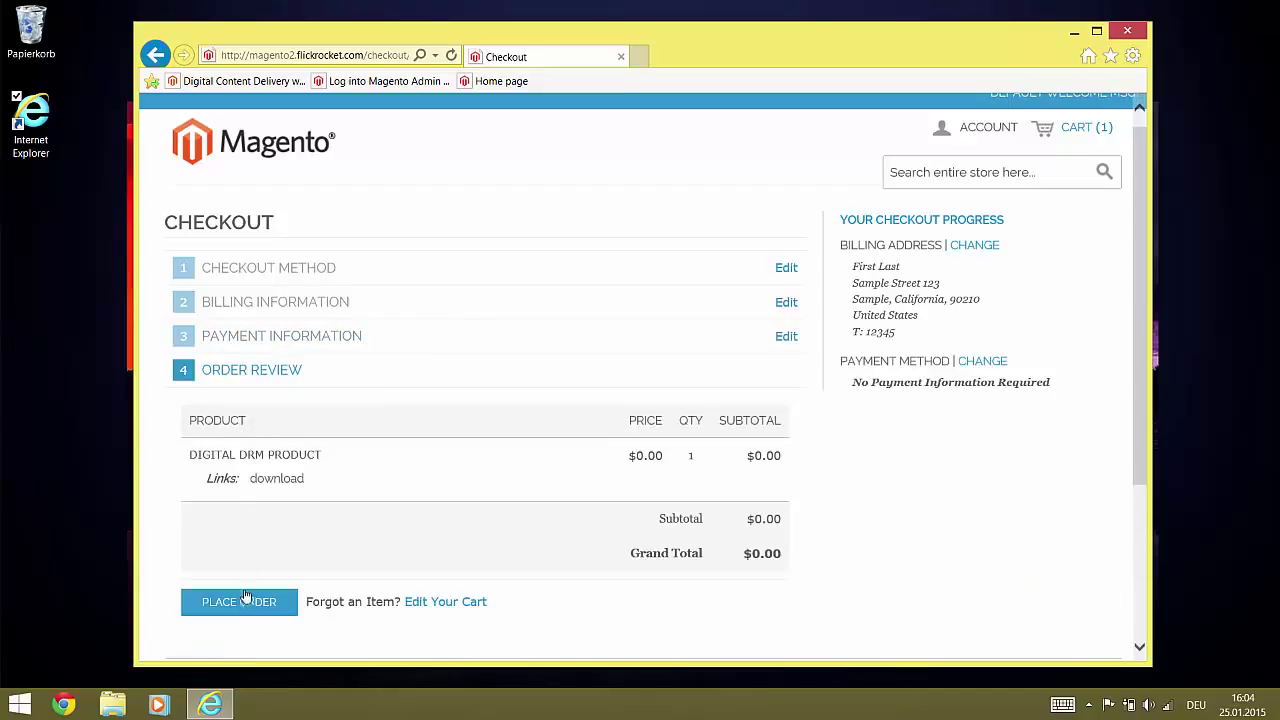
click(238, 600)
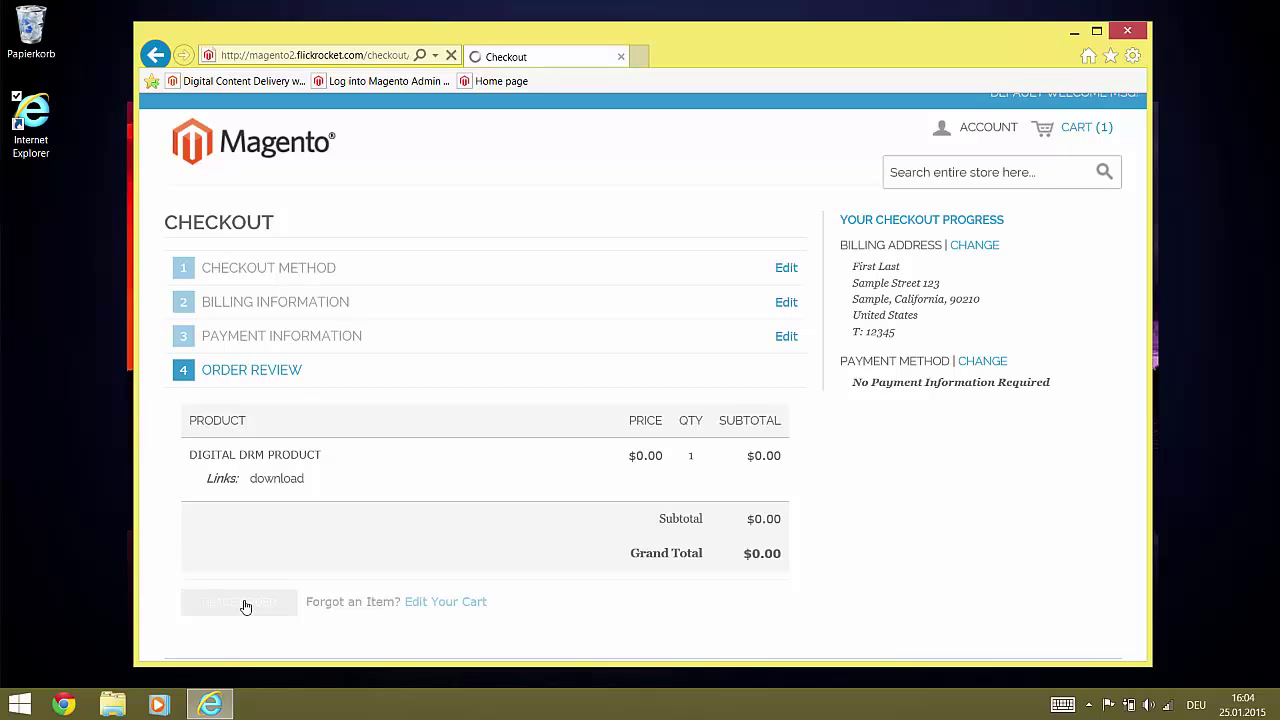
click(238, 600)
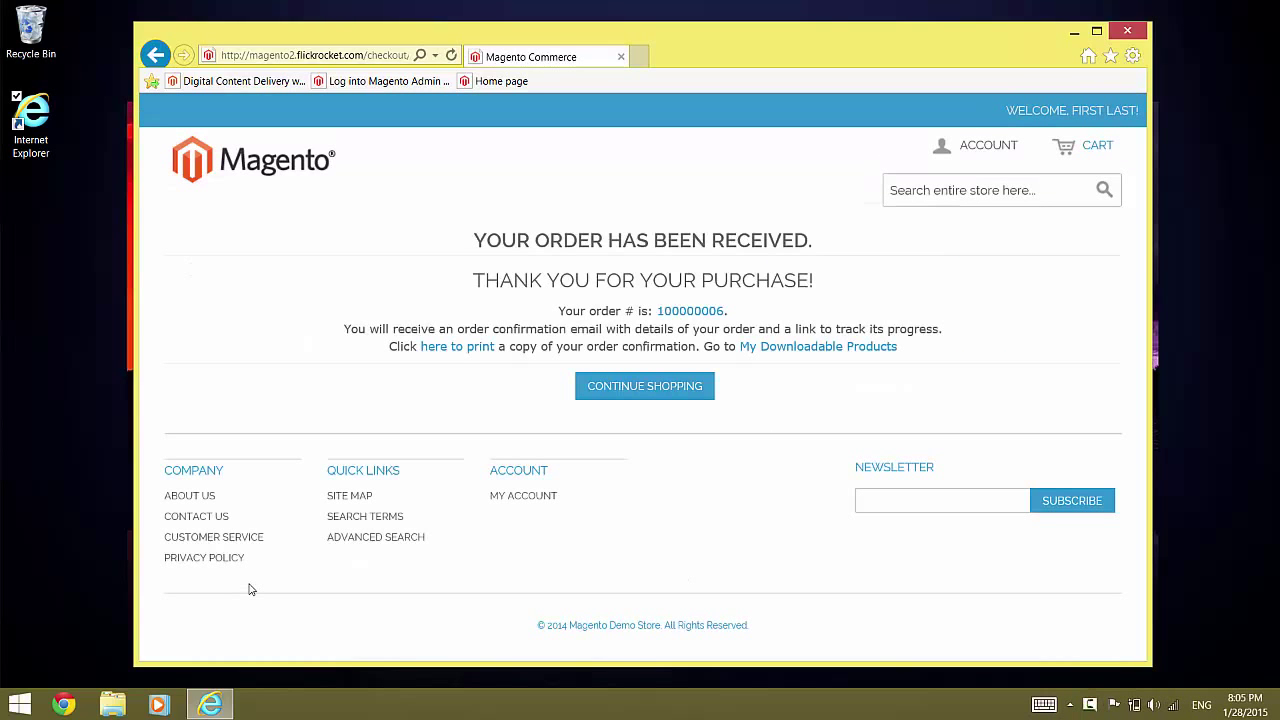
mouse_move(476, 548)
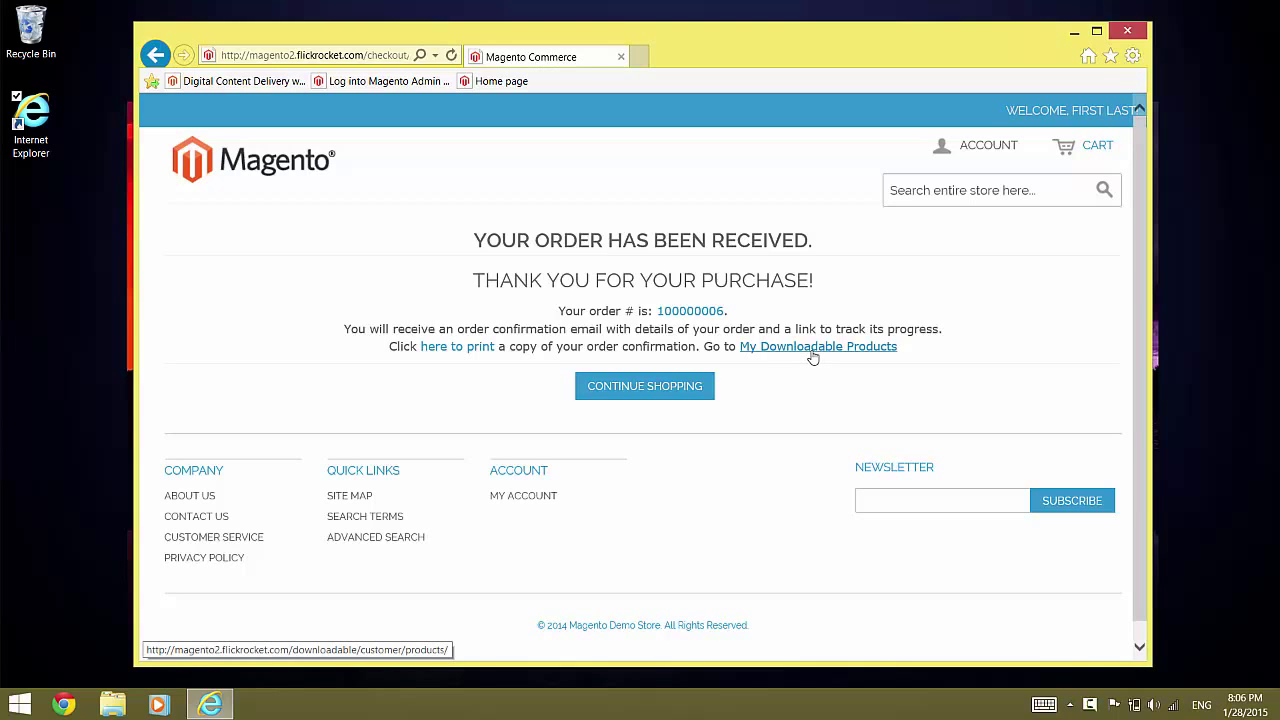
- From My Downloadable Products, download, run and install Flux Player for Windows
click(818, 346)
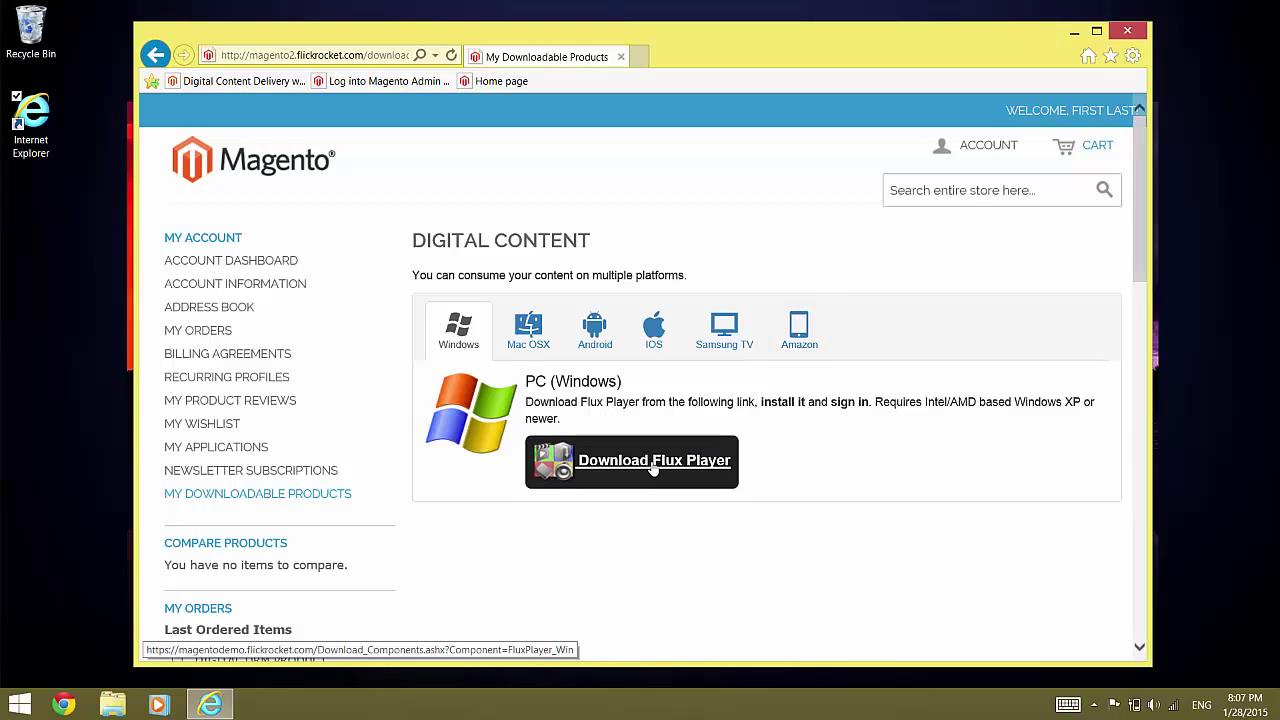
click(654, 460)
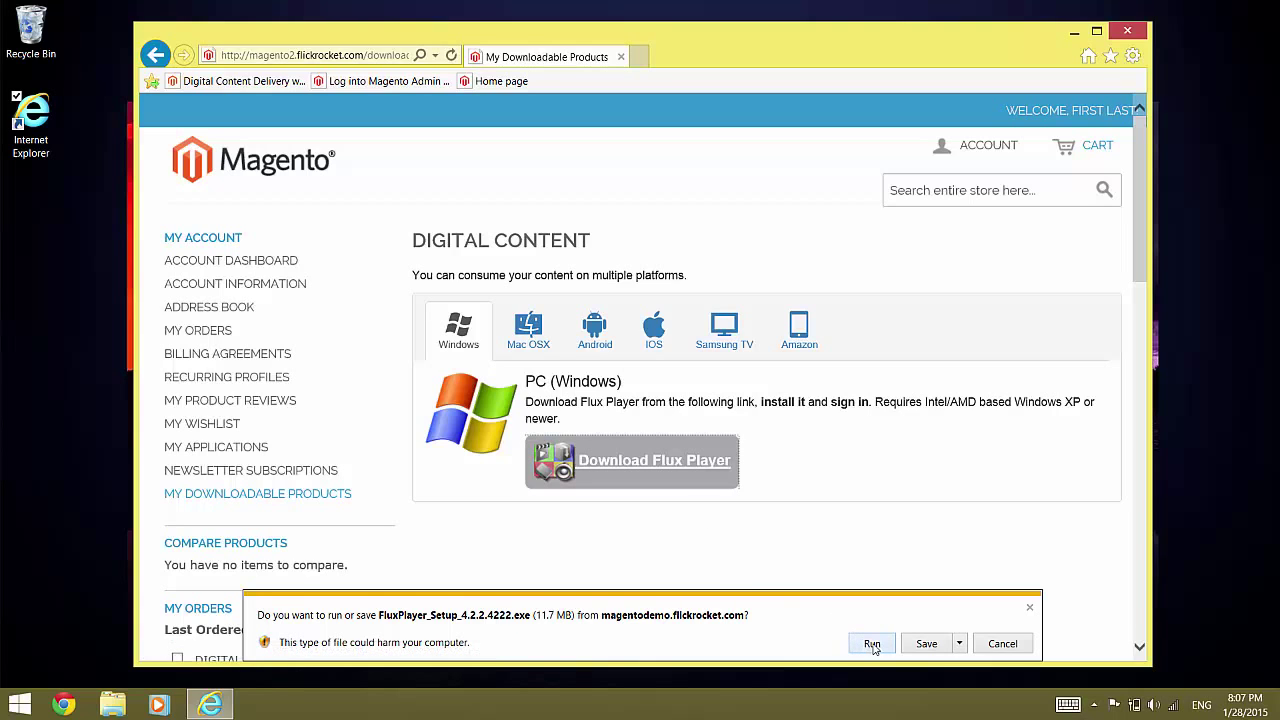
click(870, 644)
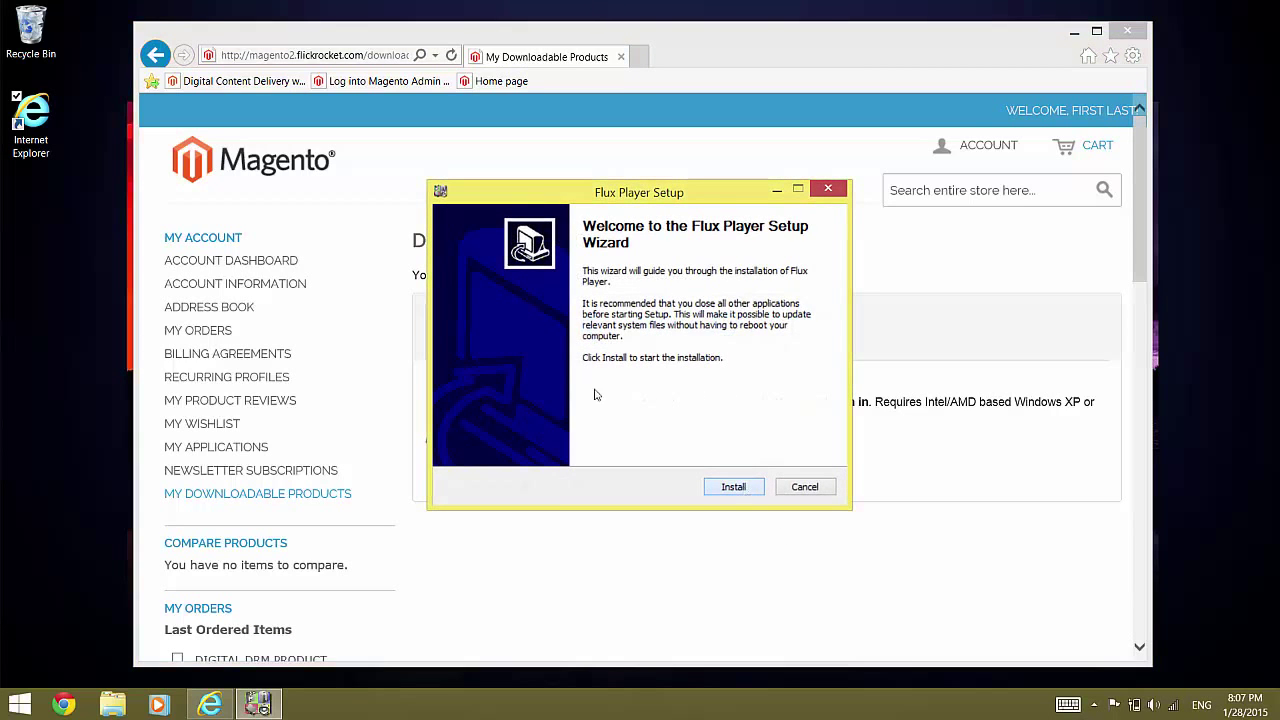
click(732, 488)
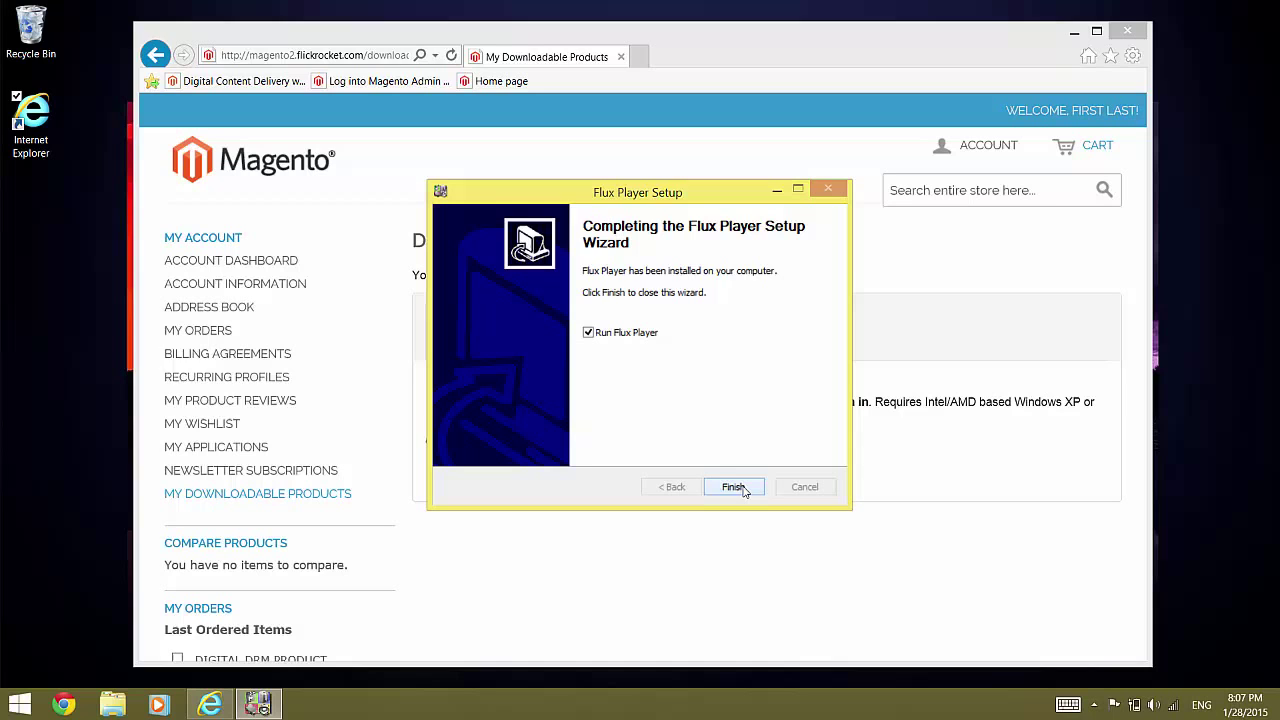
- Launch Flux Player and switch its environment to Sandbox via Help > About
click(732, 488)
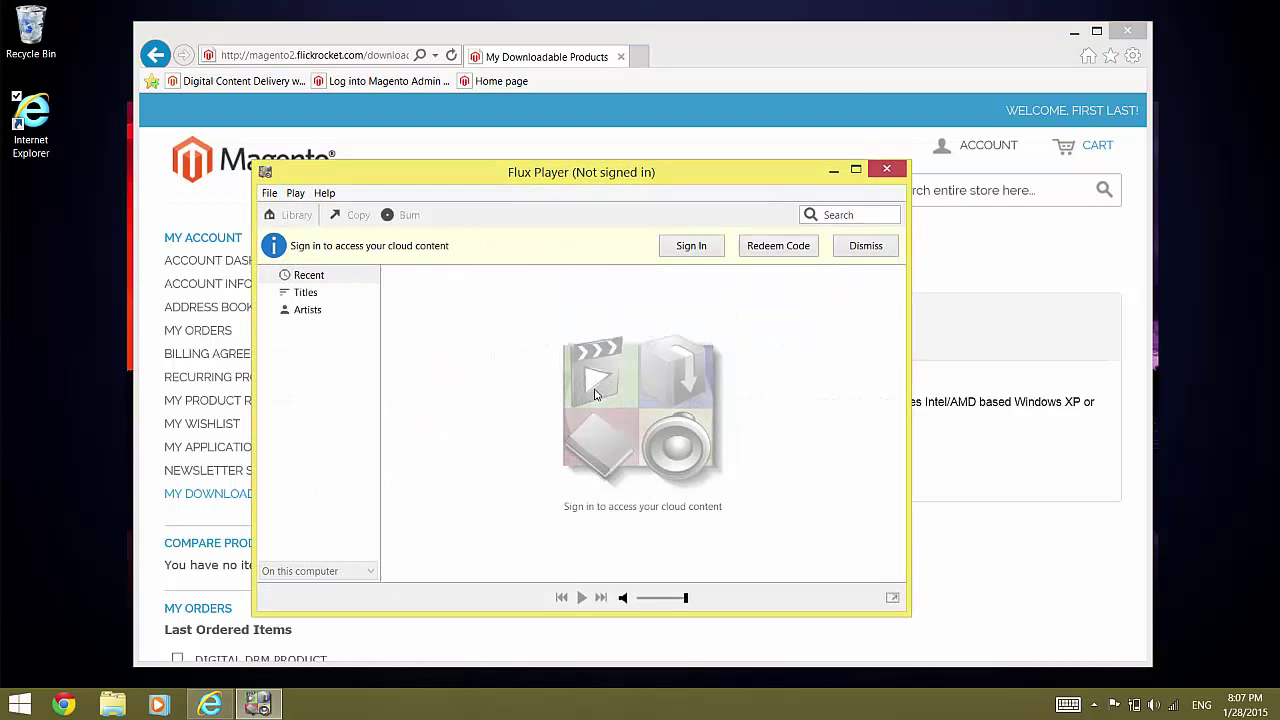
mouse_move(716, 456)
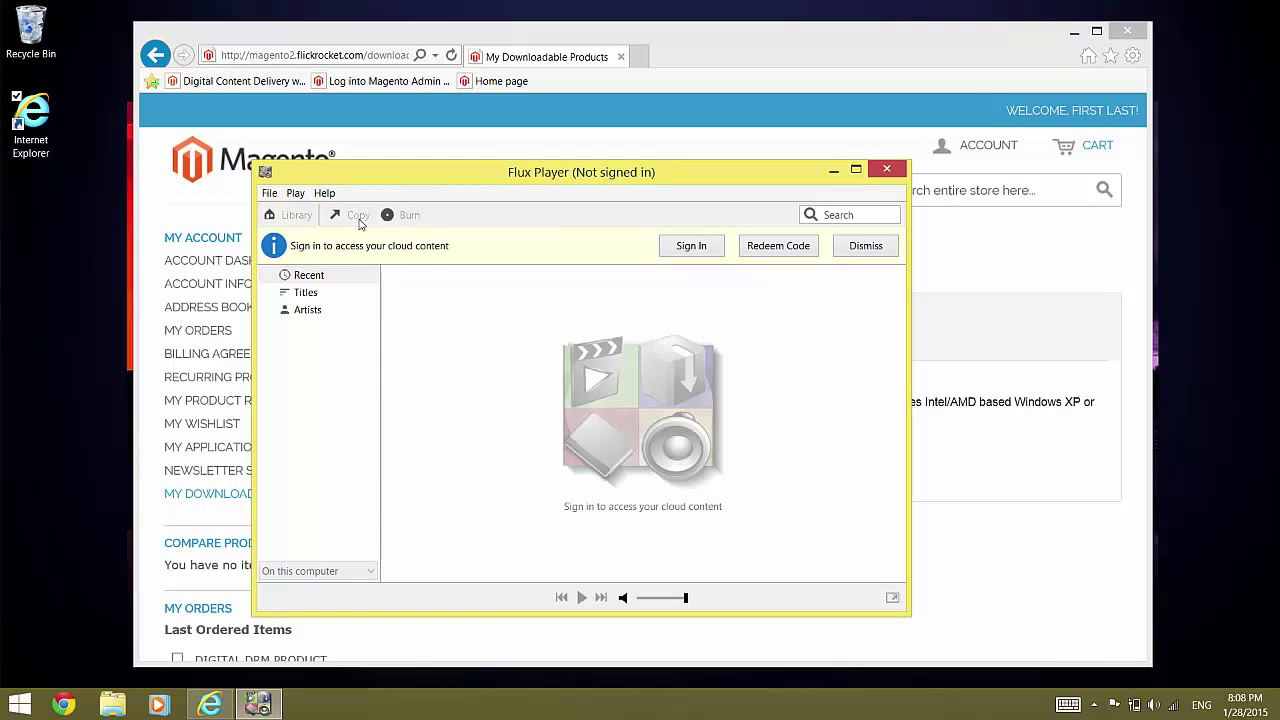
click(324, 192)
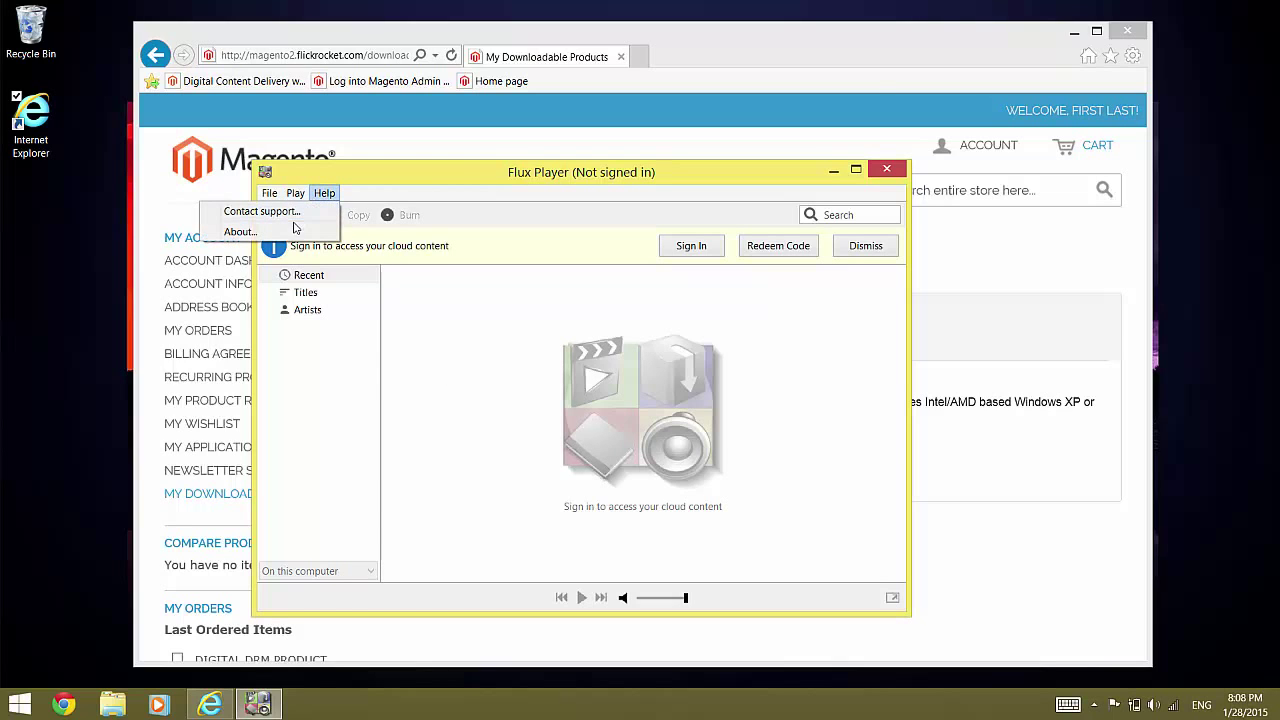
click(240, 232)
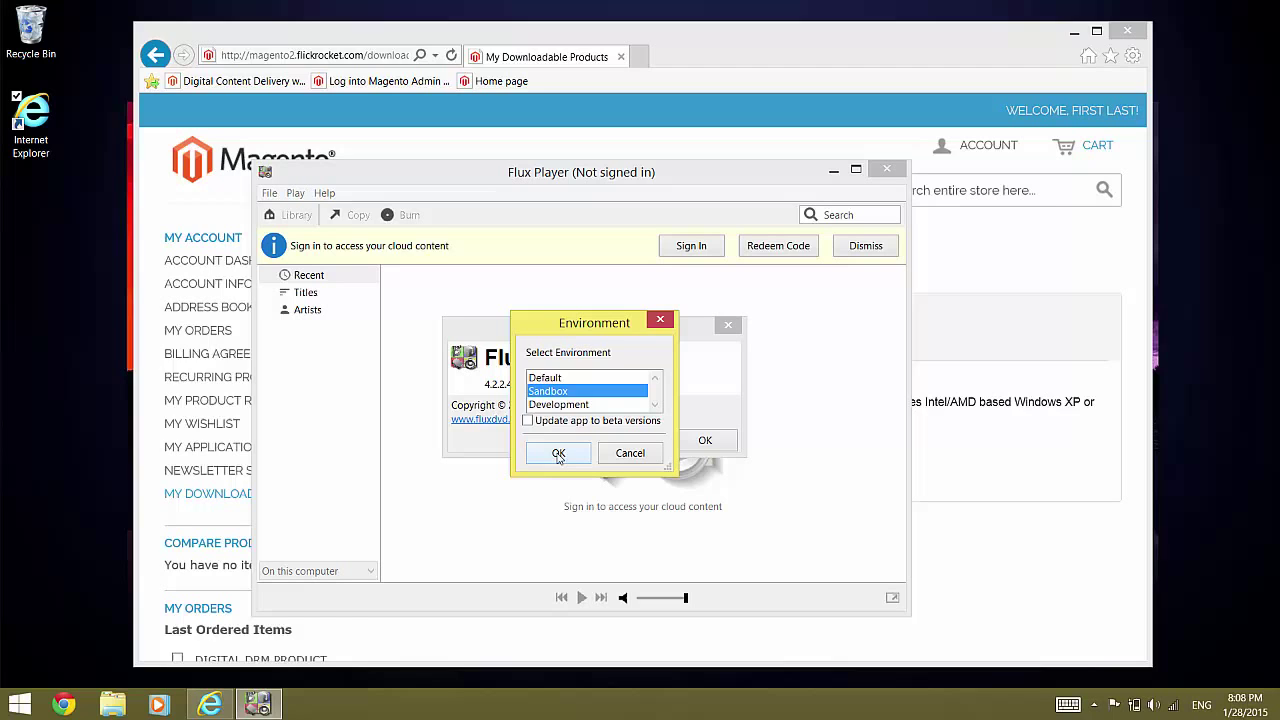
click(558, 452)
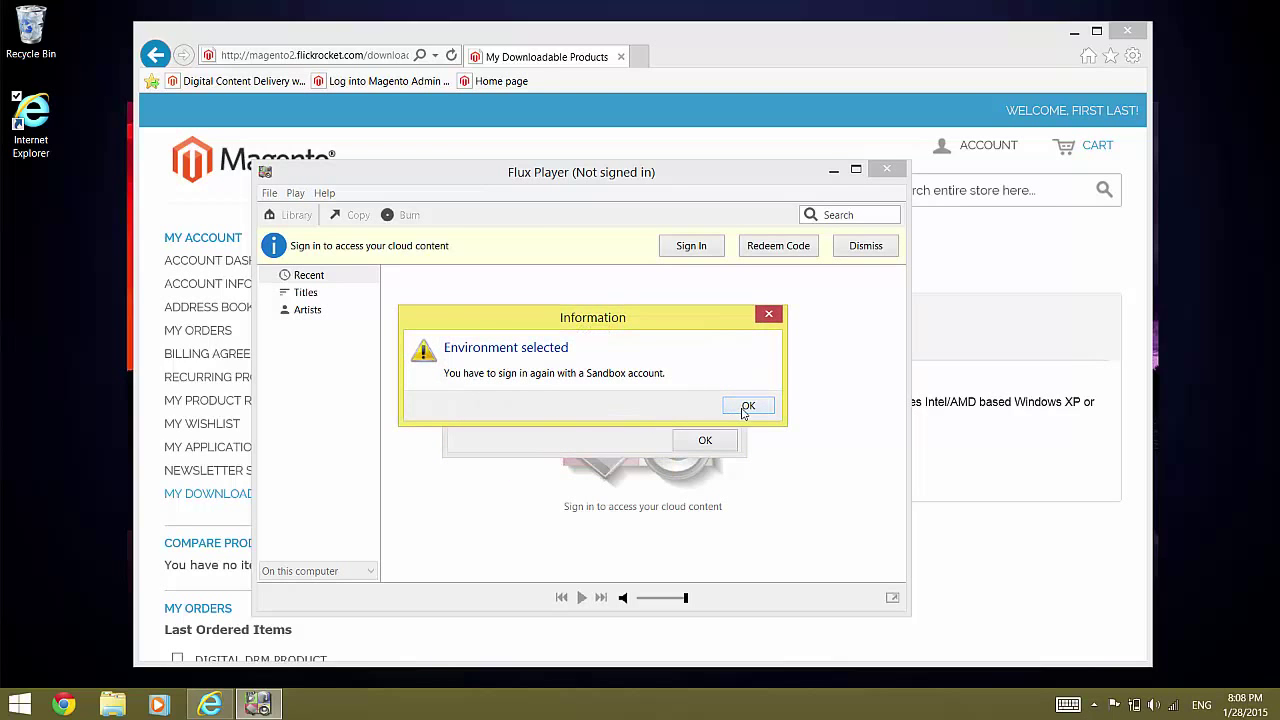
click(748, 404)
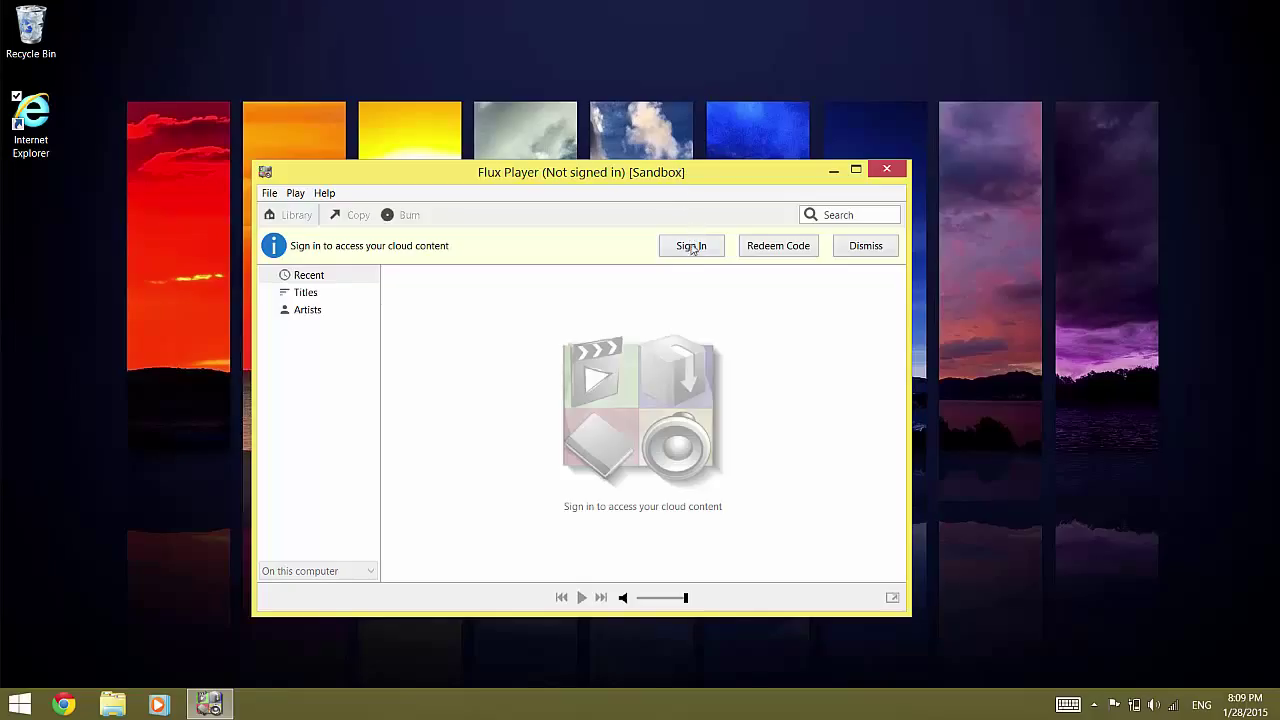
- Sign in to Flux Player with the test-133 flickrocket sandbox email and its password
click(692, 244)
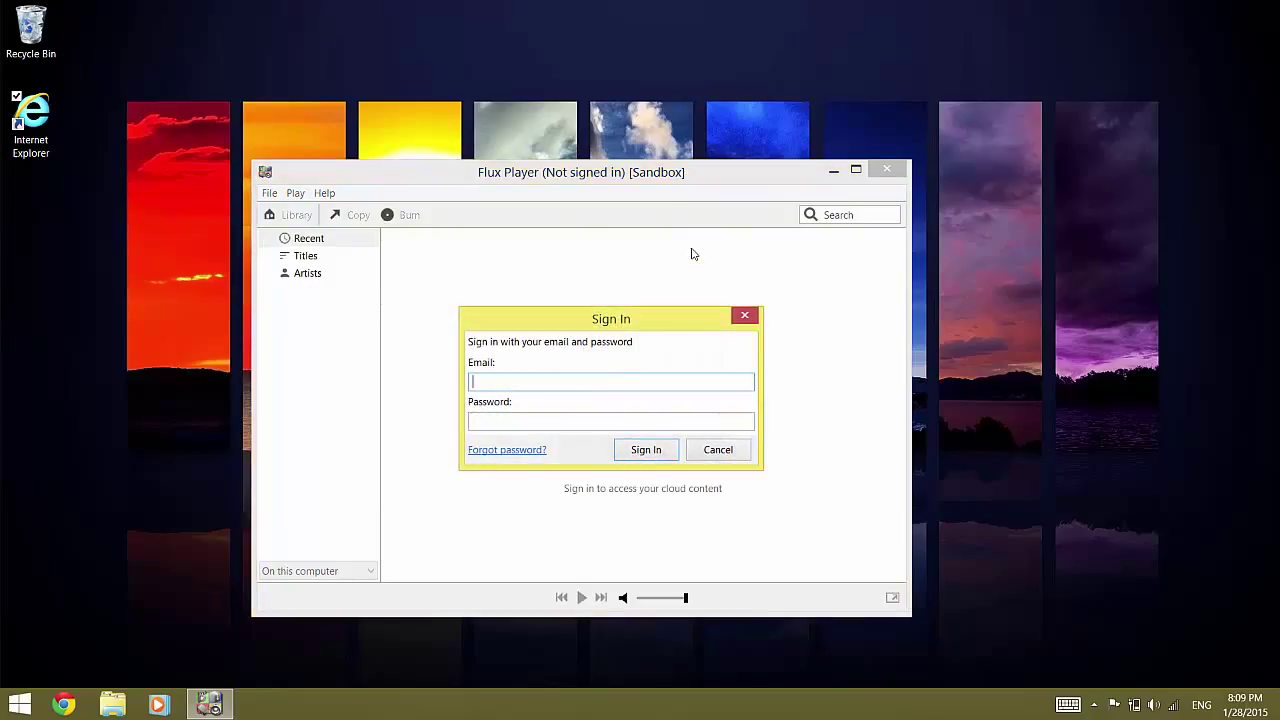
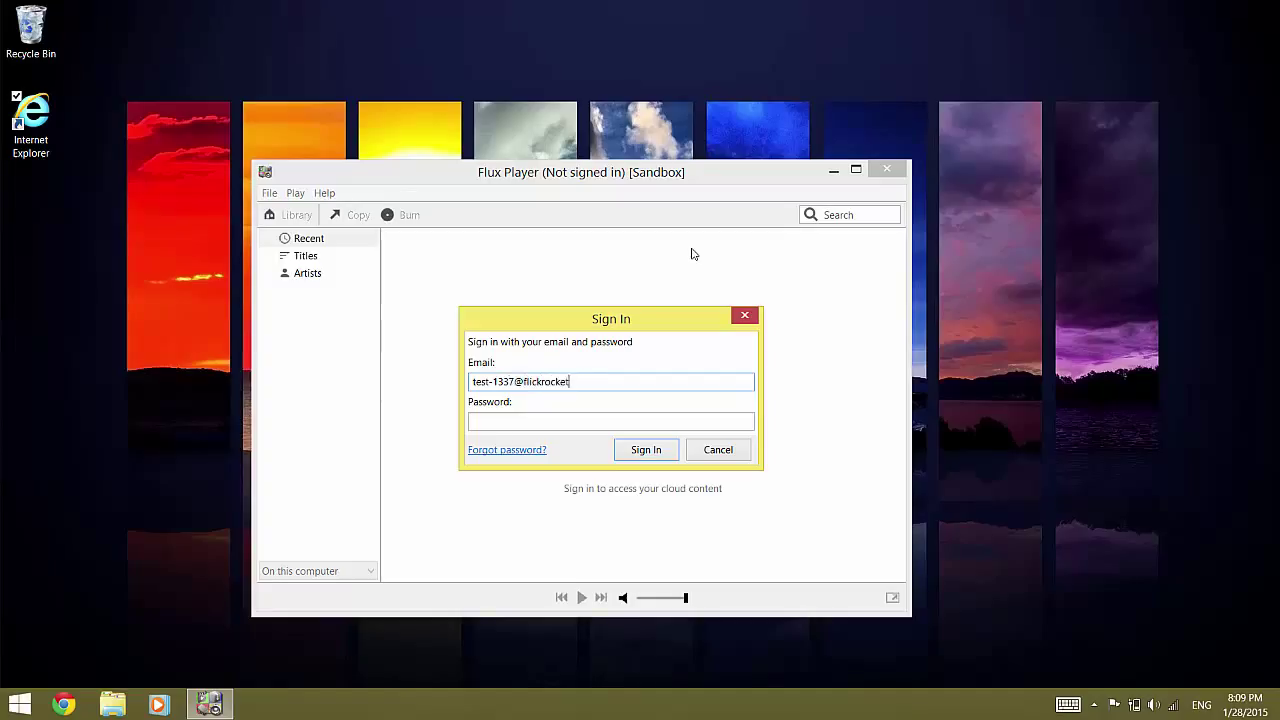
text(•••)
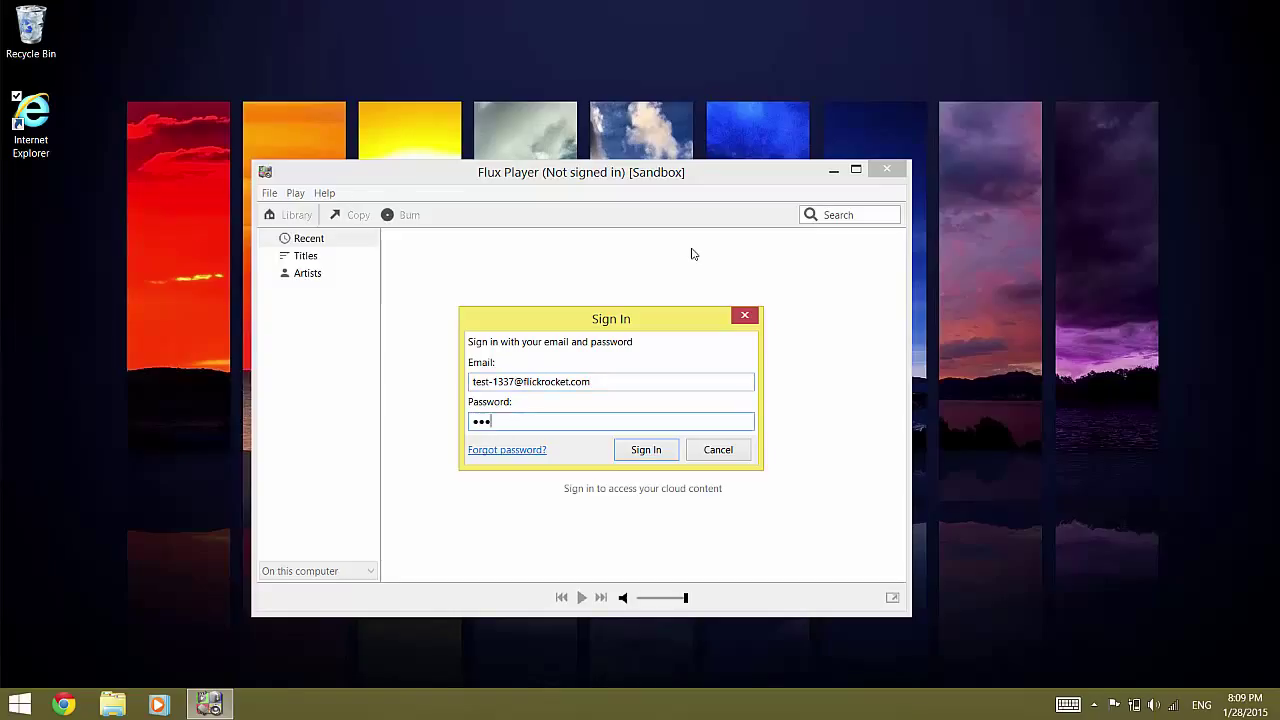
text(••••)
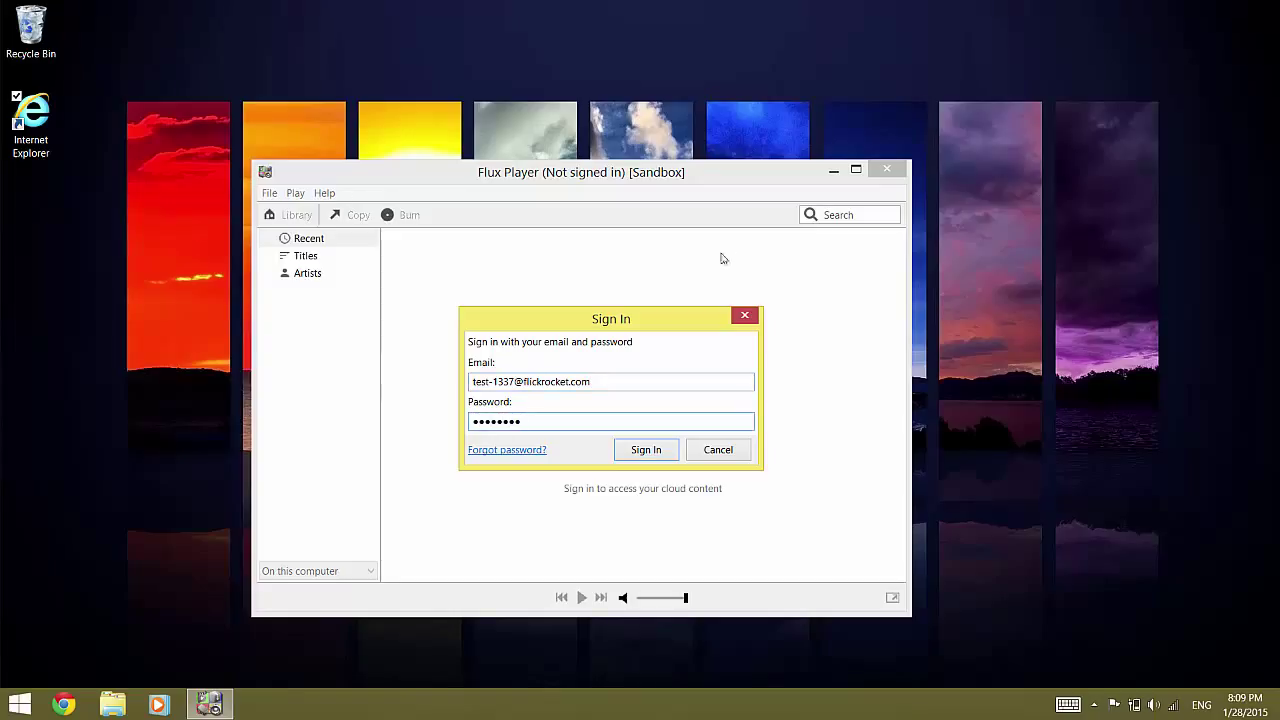
click(644, 448)
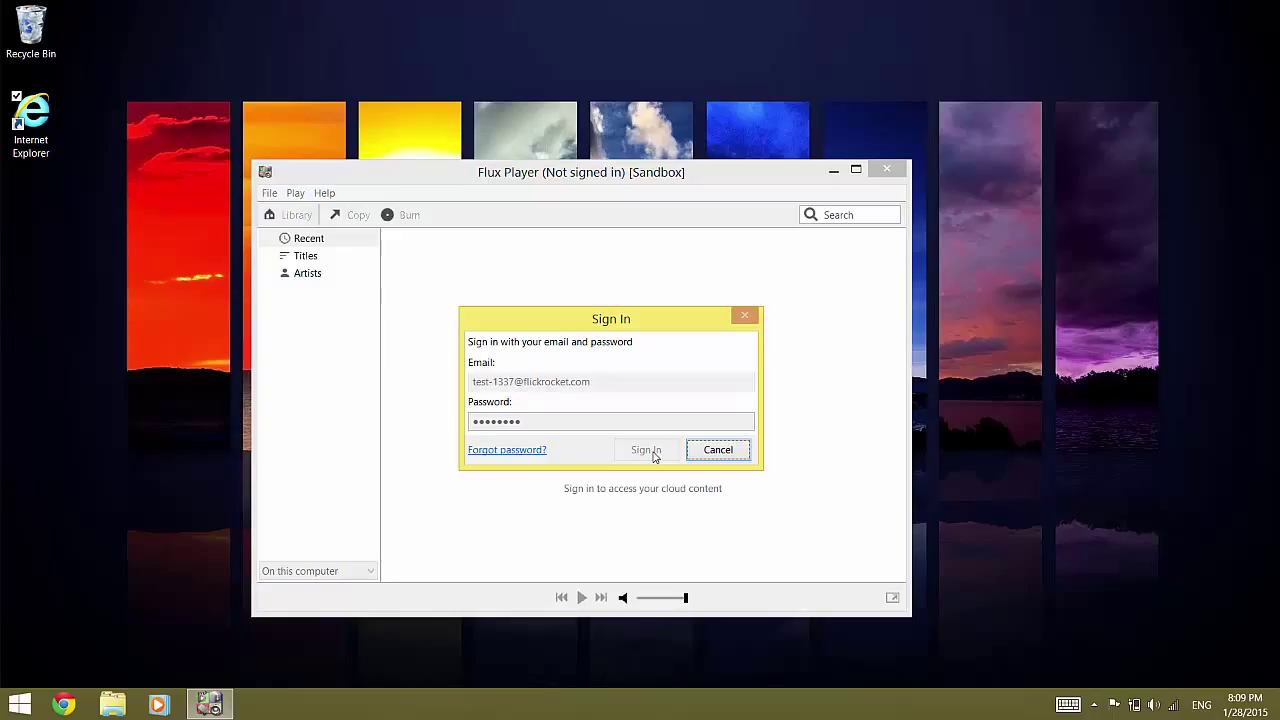
click(644, 448)
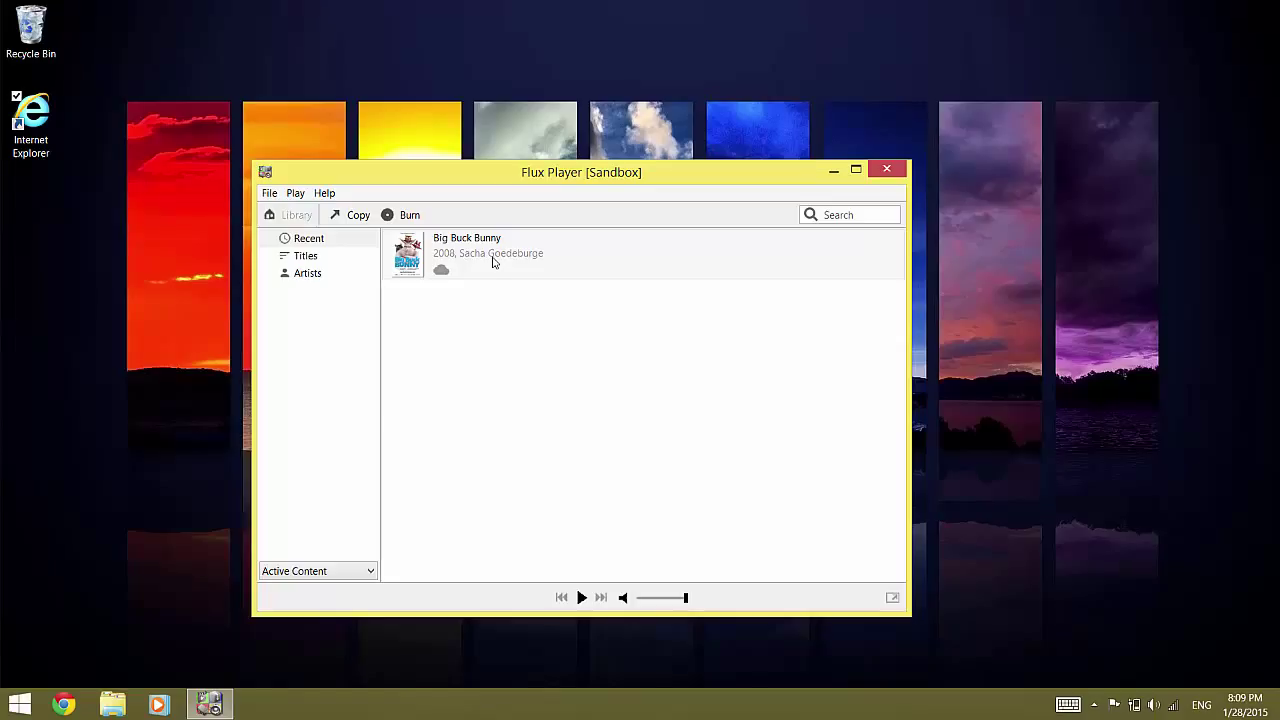
mouse_move(512, 358)
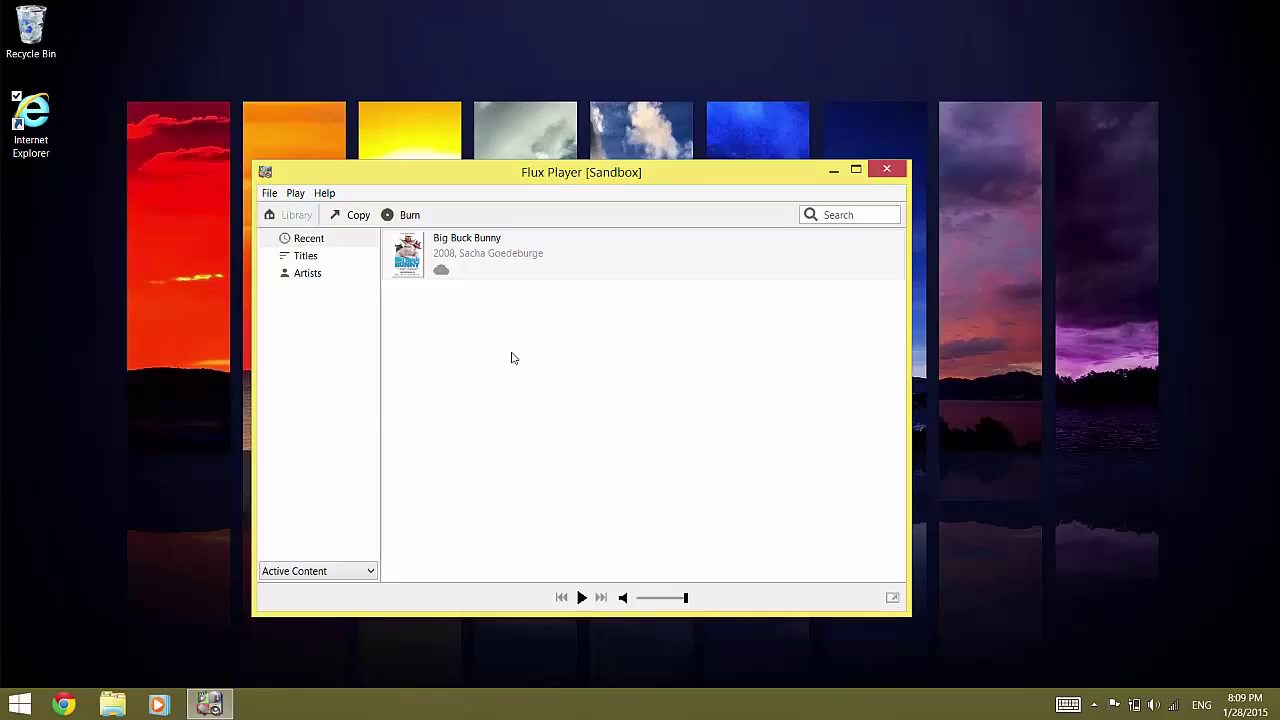
mouse_move(116, 360)
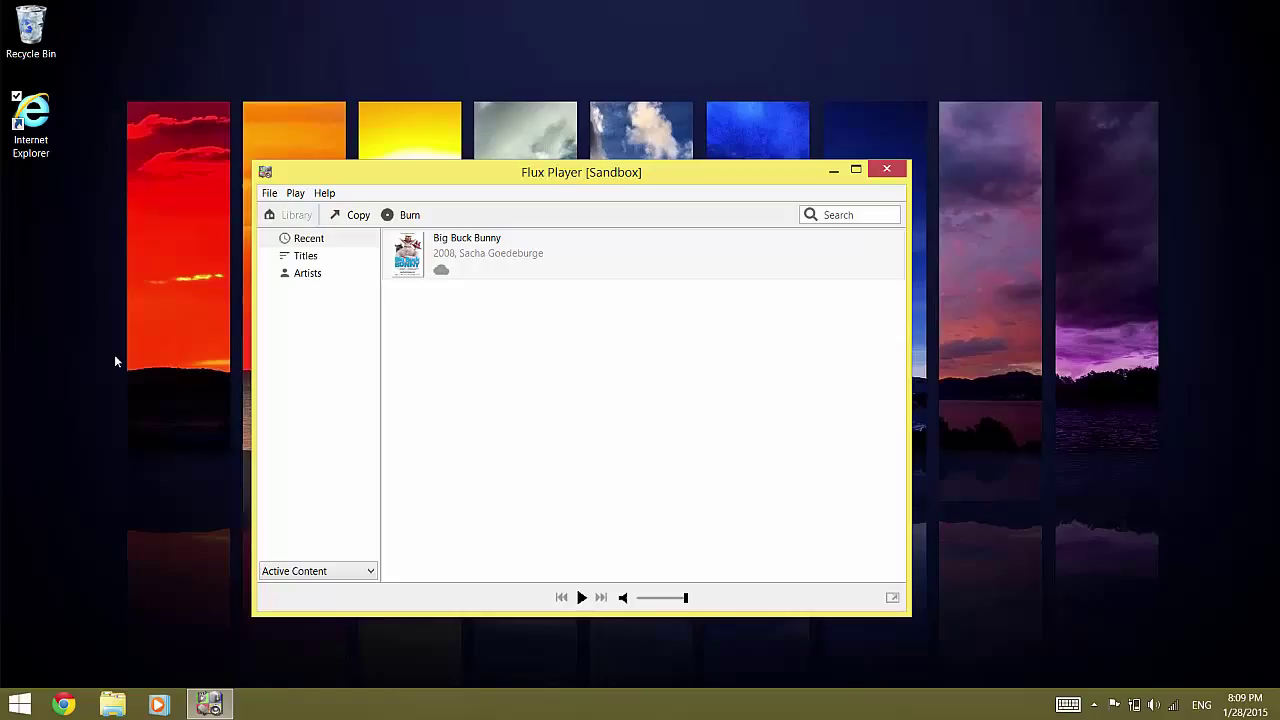